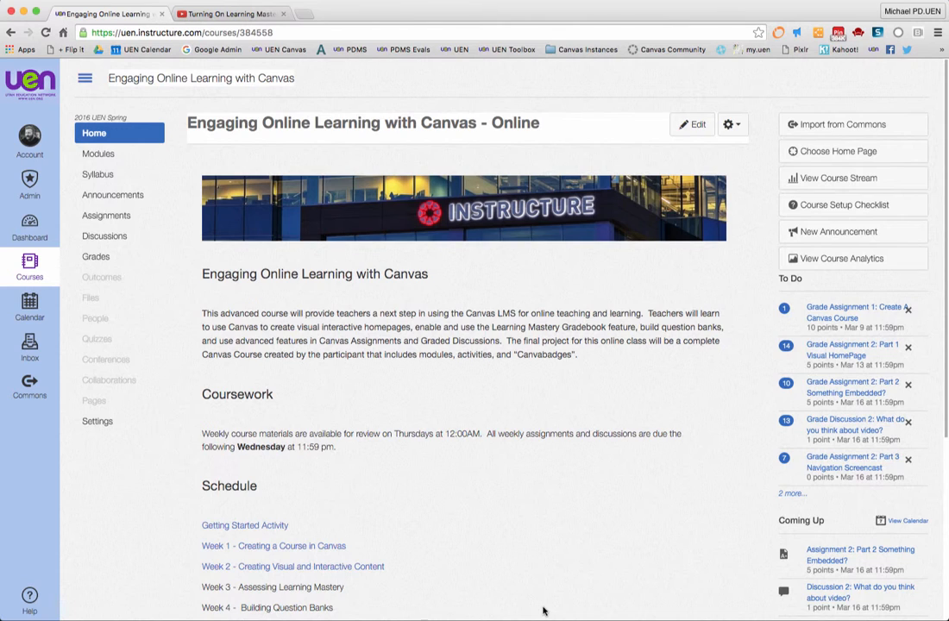
{"action": "mouse_move", "coordinate": [388, 568]}
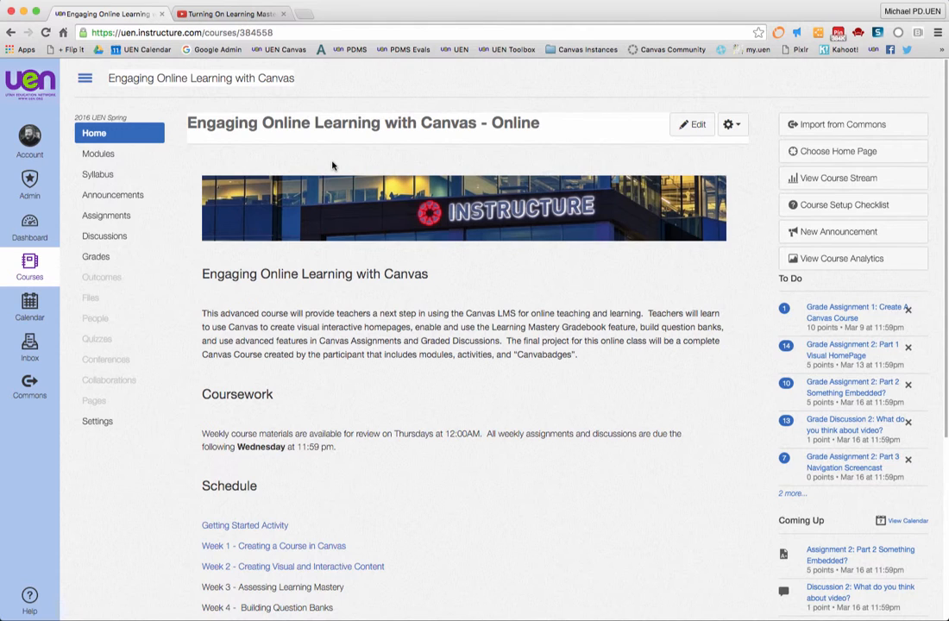
{"action": "mouse_move", "coordinate": [317, 154]}
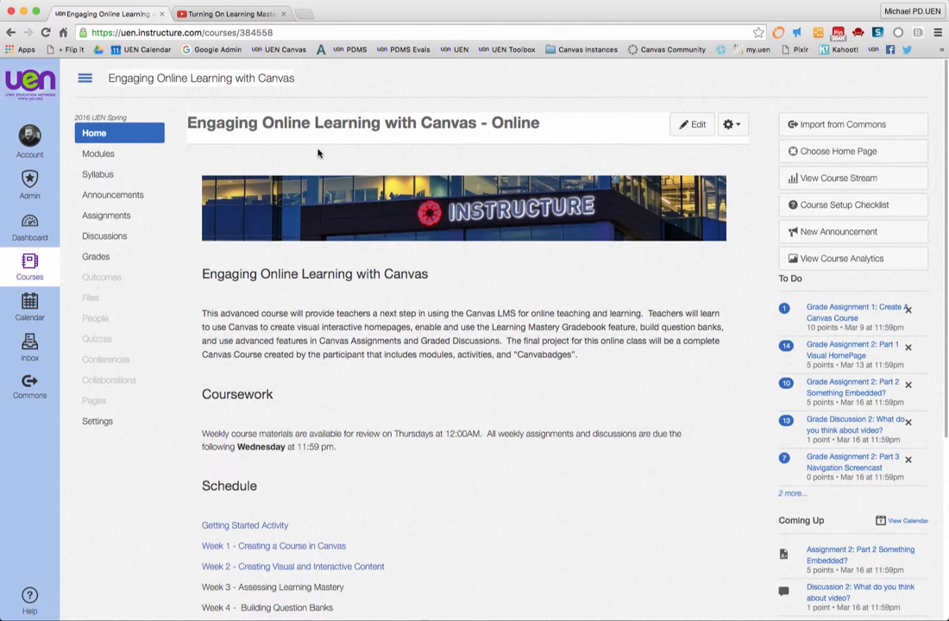
{"action": "mouse_move", "coordinate": [523, 511]}
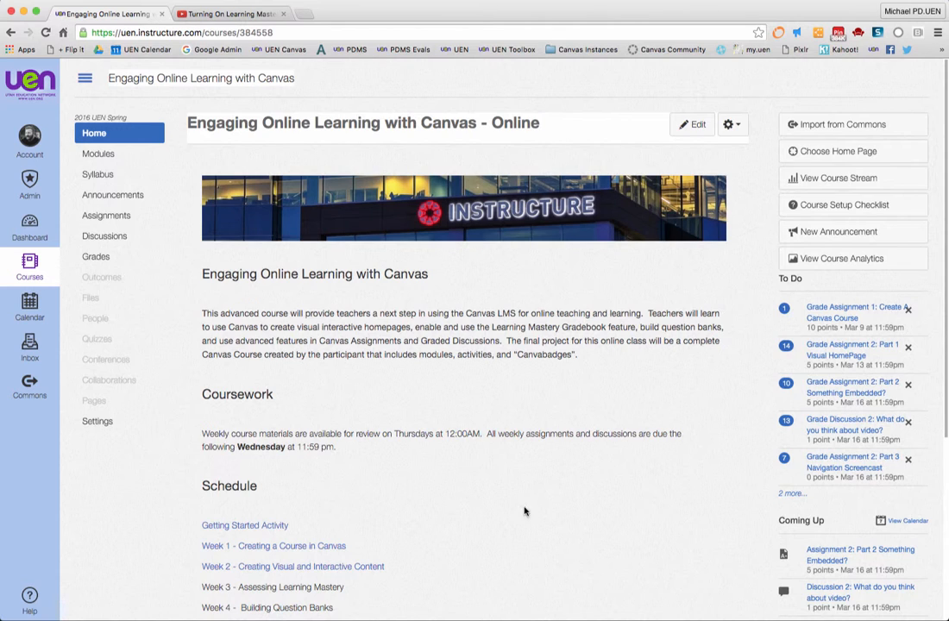
{"action": "mouse_move", "coordinate": [456, 225]}
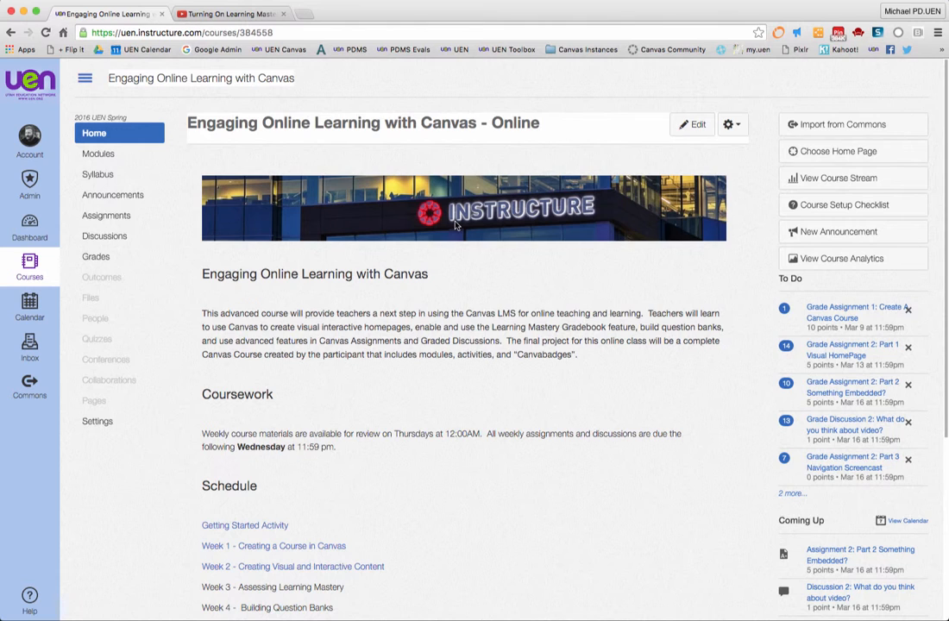
{"action": "mouse_move", "coordinate": [239, 563]}
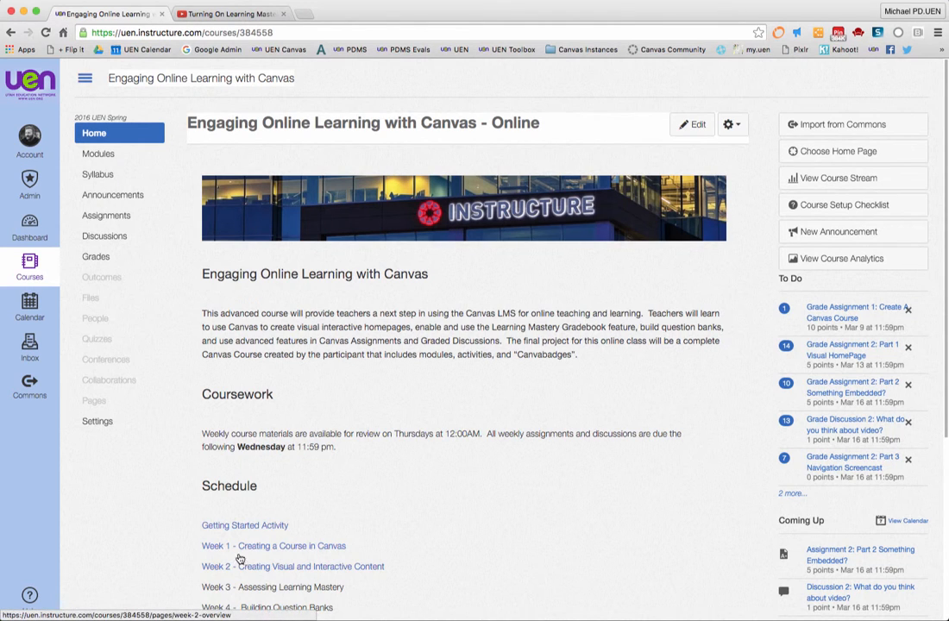
{"action": "mouse_move", "coordinate": [102, 276]}
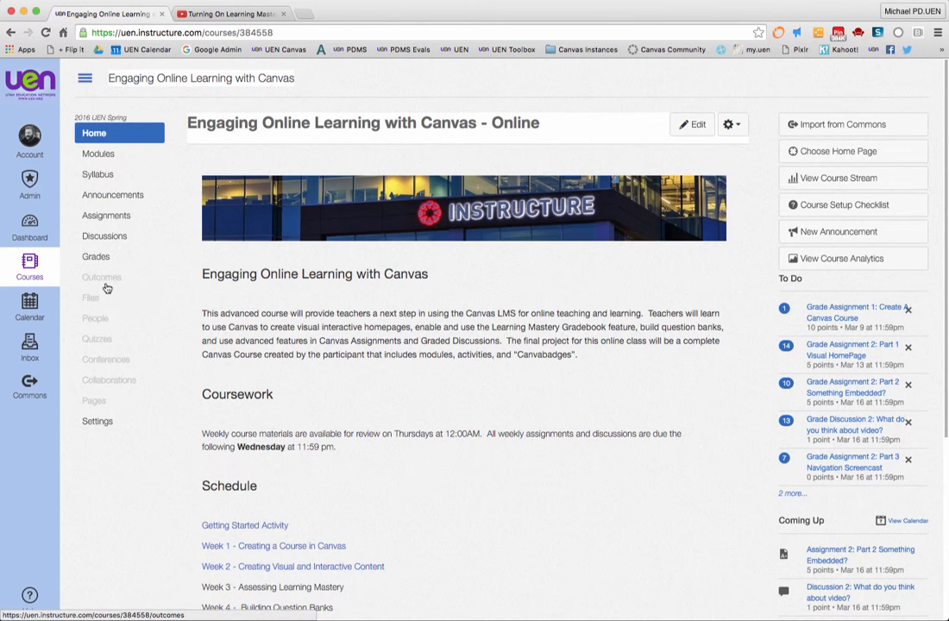
Go to Outcomes from the course navigation to reach the empty Setting up Outcomes overview.
{"action": "left_click", "coordinate": [102, 276]}
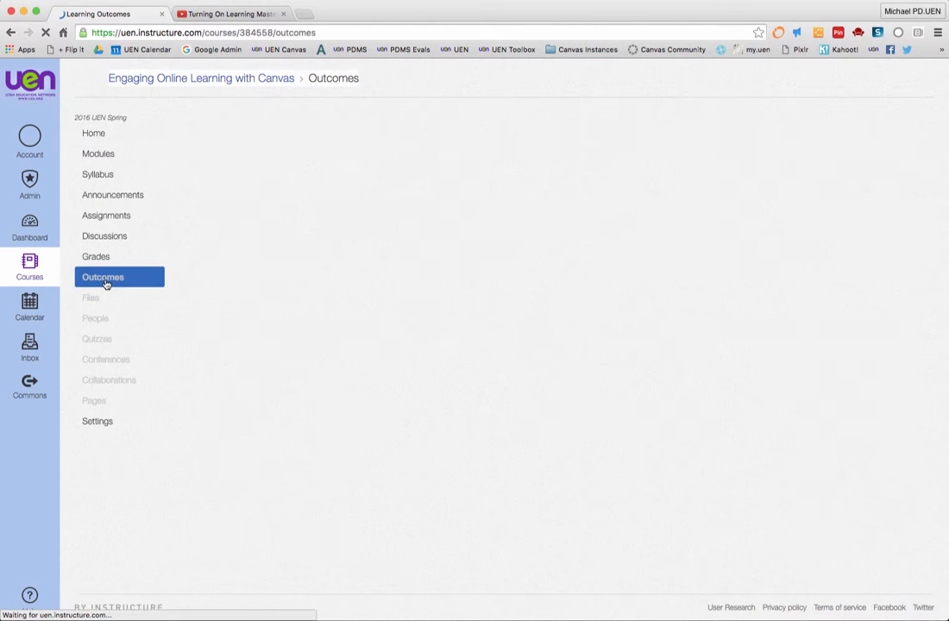
{"action": "left_click", "coordinate": [104, 276]}
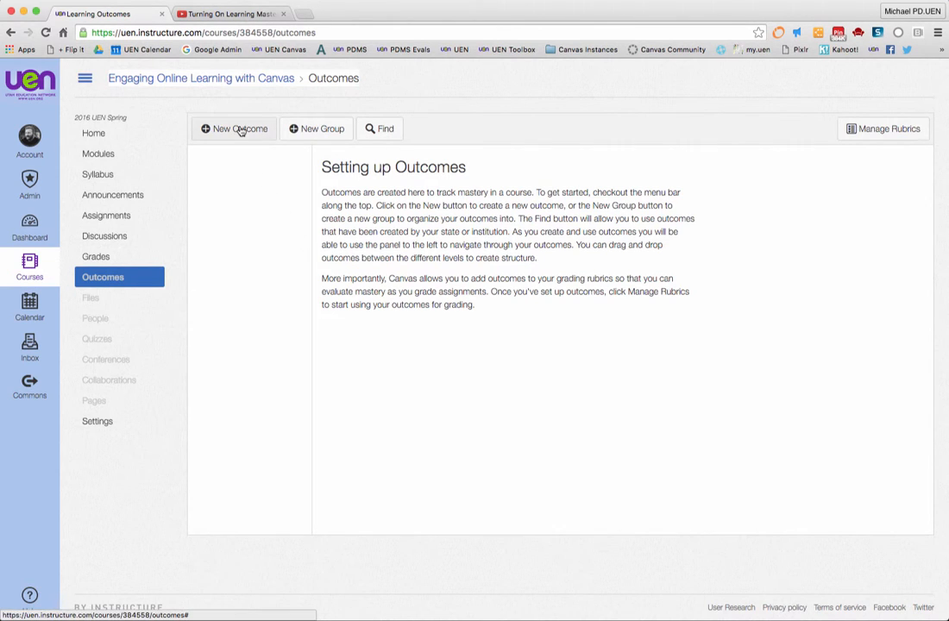
{"action": "mouse_move", "coordinate": [325, 128]}
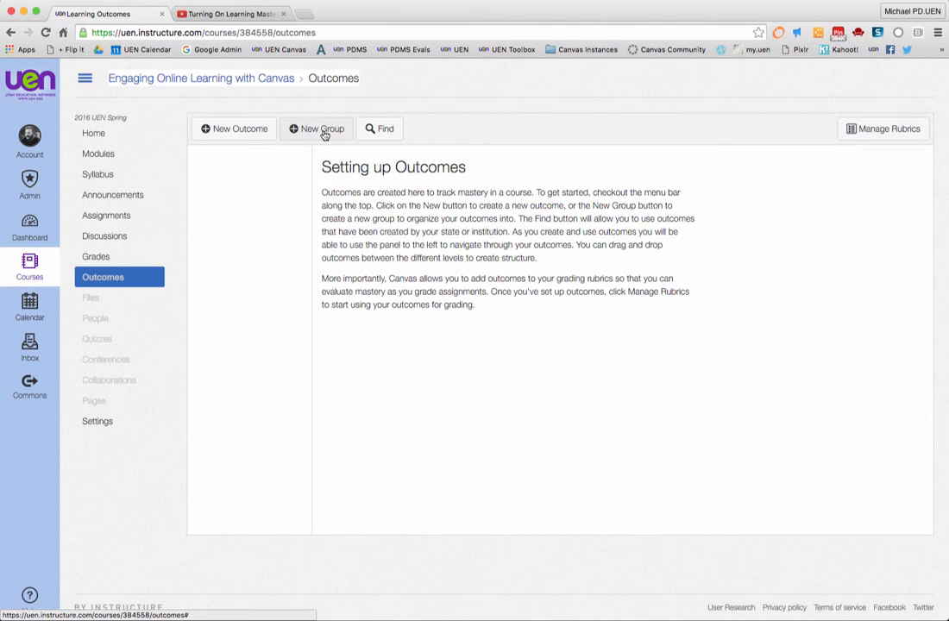
{"action": "mouse_move", "coordinate": [308, 142]}
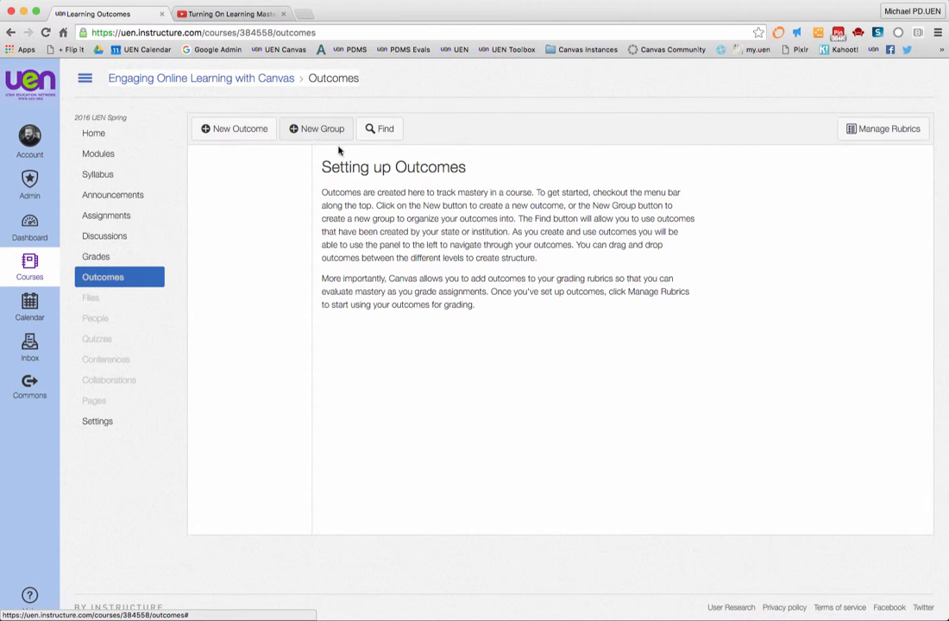
{"action": "left_click", "coordinate": [379, 128]}
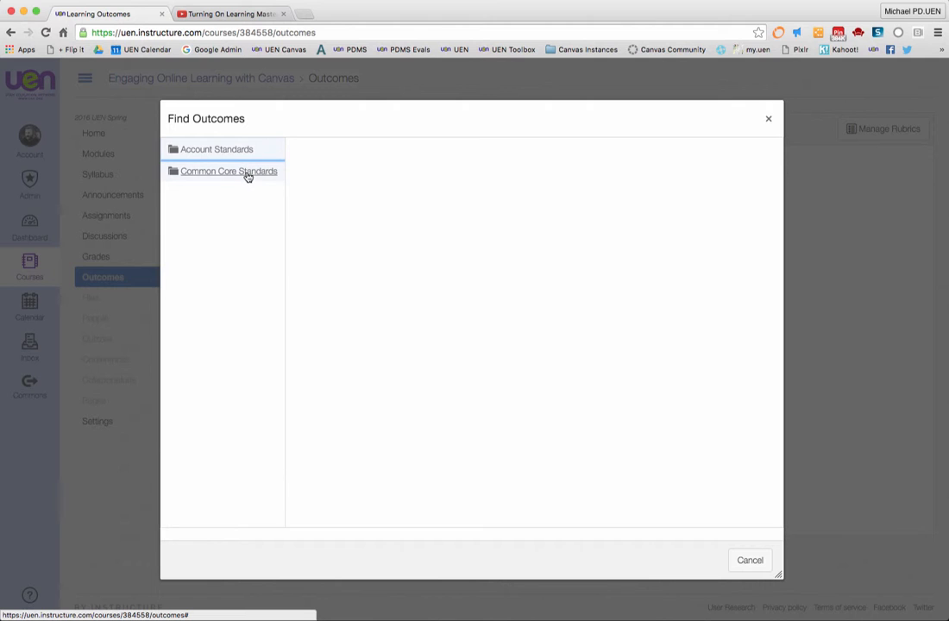
{"action": "left_click", "coordinate": [228, 170]}
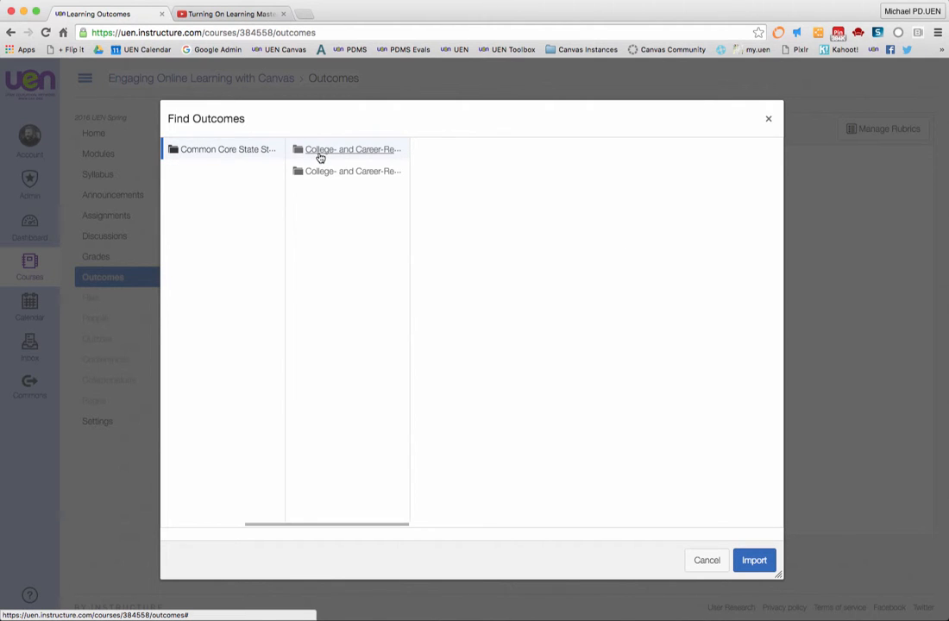
{"action": "mouse_move", "coordinate": [360, 155]}
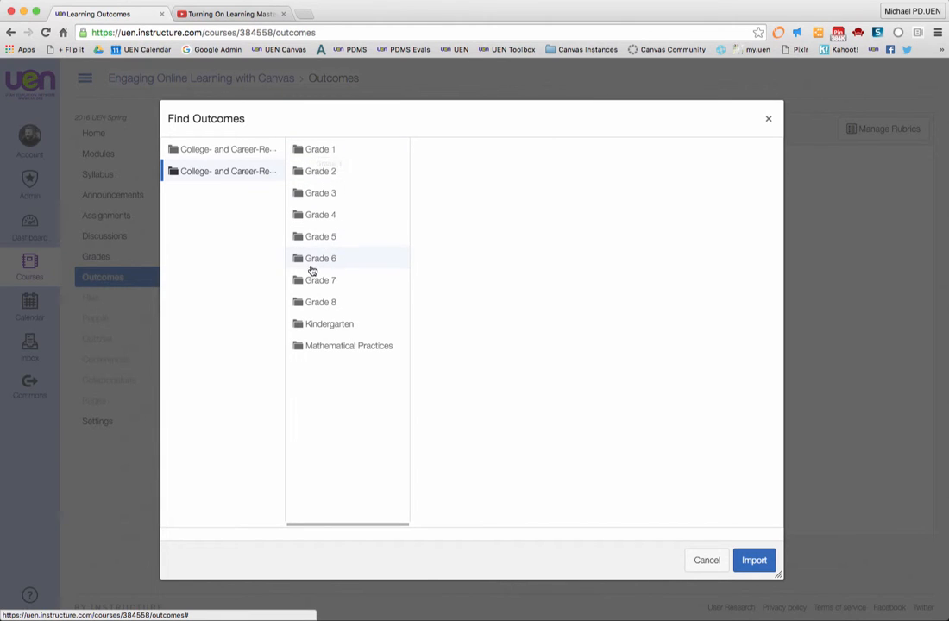
{"action": "mouse_move", "coordinate": [321, 194]}
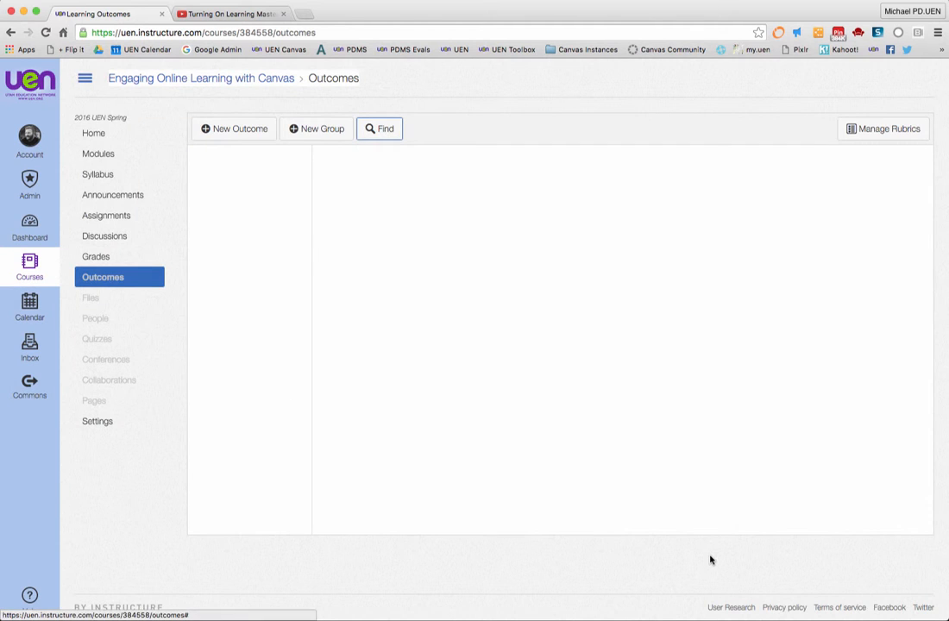
{"action": "mouse_move", "coordinate": [235, 128]}
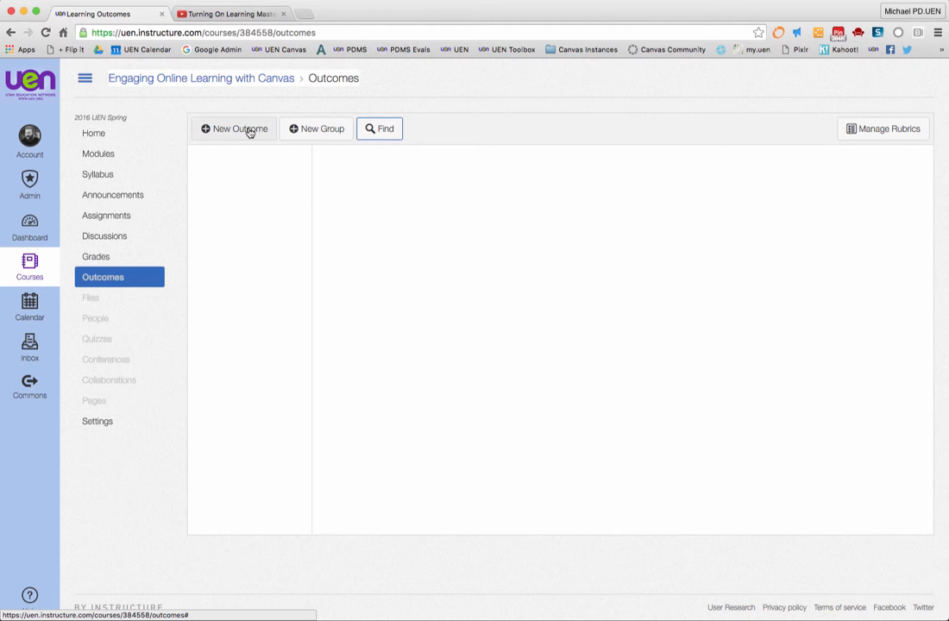
Create a new outcome 'Create a content page' described as 'Students will build a page in their own Canvas Course'.
{"action": "left_click", "coordinate": [234, 128]}
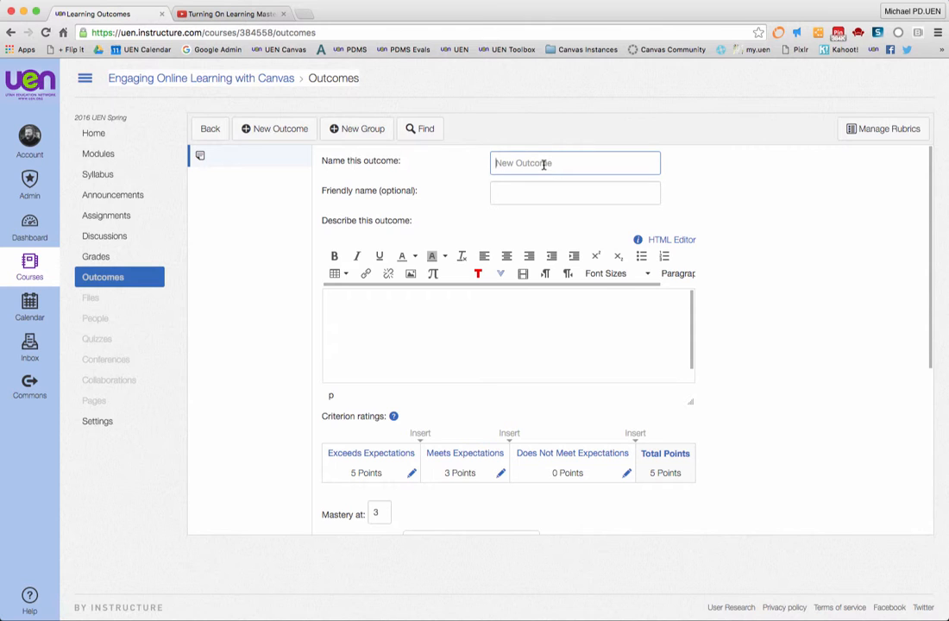
{"action": "type", "text": "Creae"}
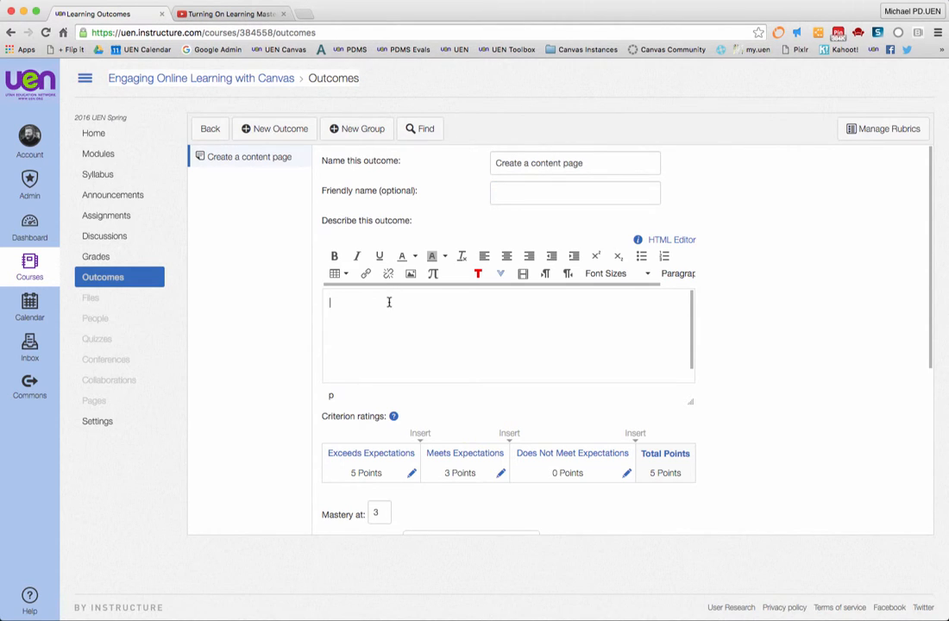
{"action": "mouse_move", "coordinate": [680, 272]}
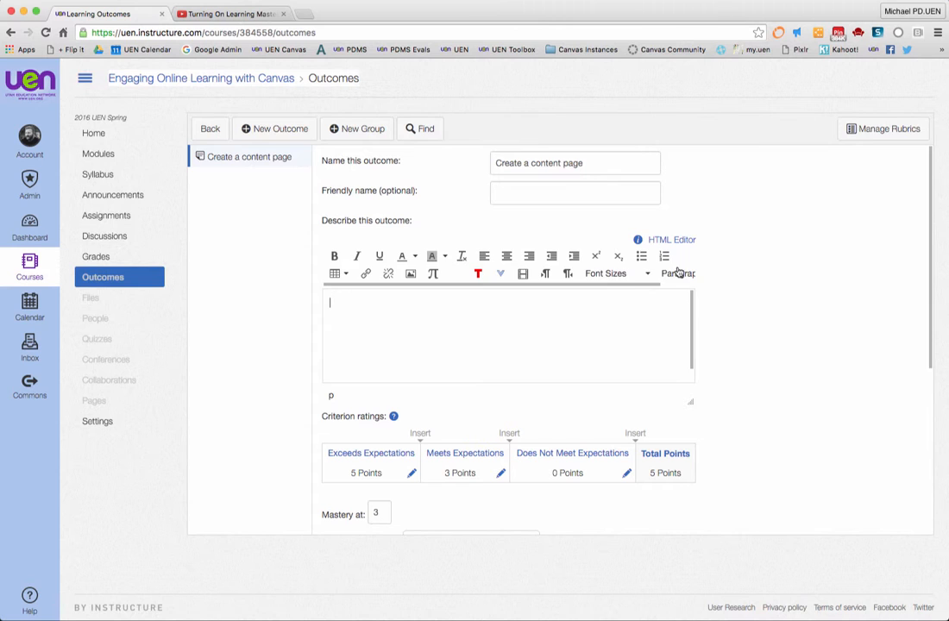
{"action": "mouse_move", "coordinate": [335, 272]}
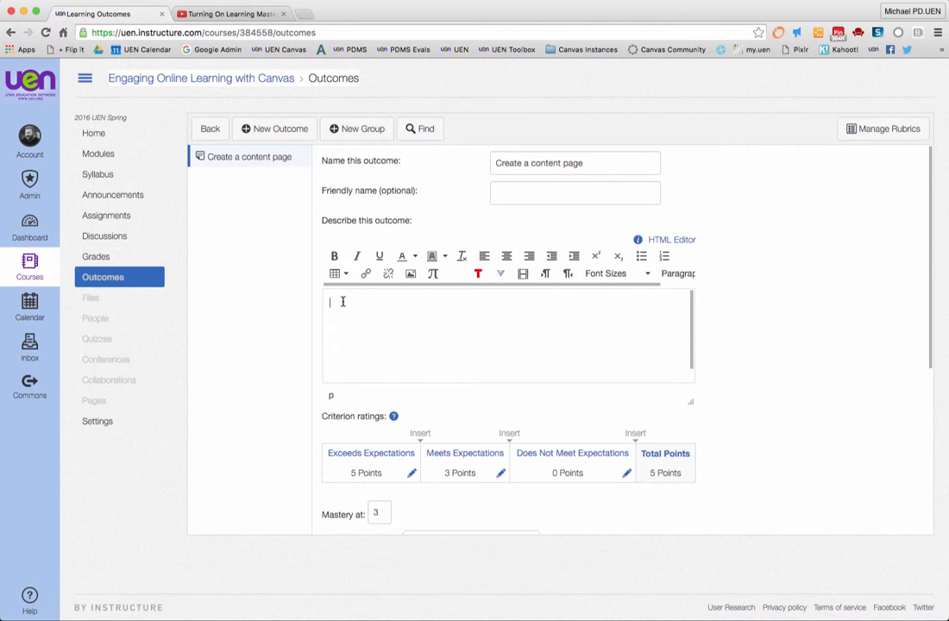
{"action": "mouse_move", "coordinate": [500, 275]}
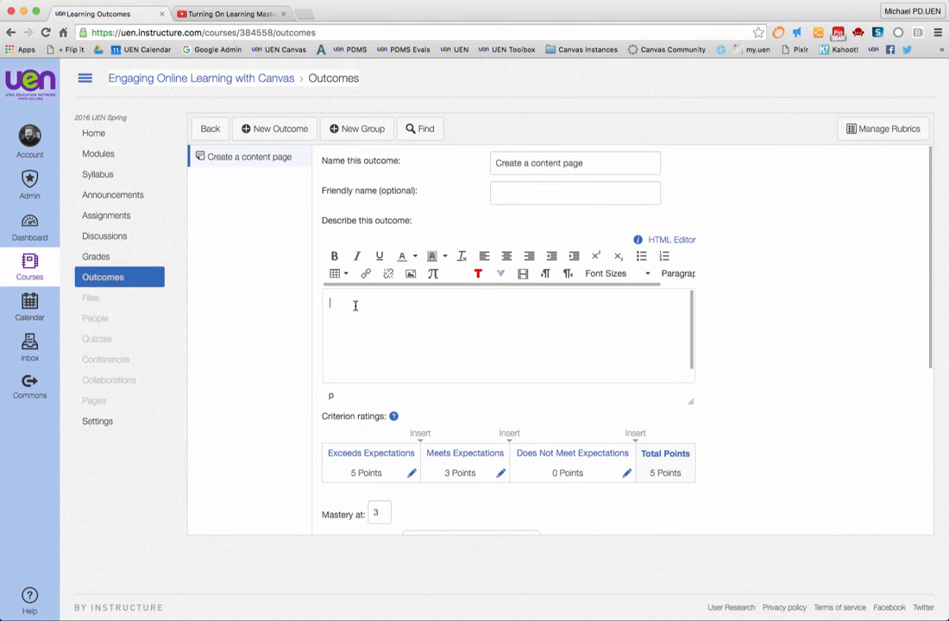
{"action": "type", "text": "Students will build a page in their"}
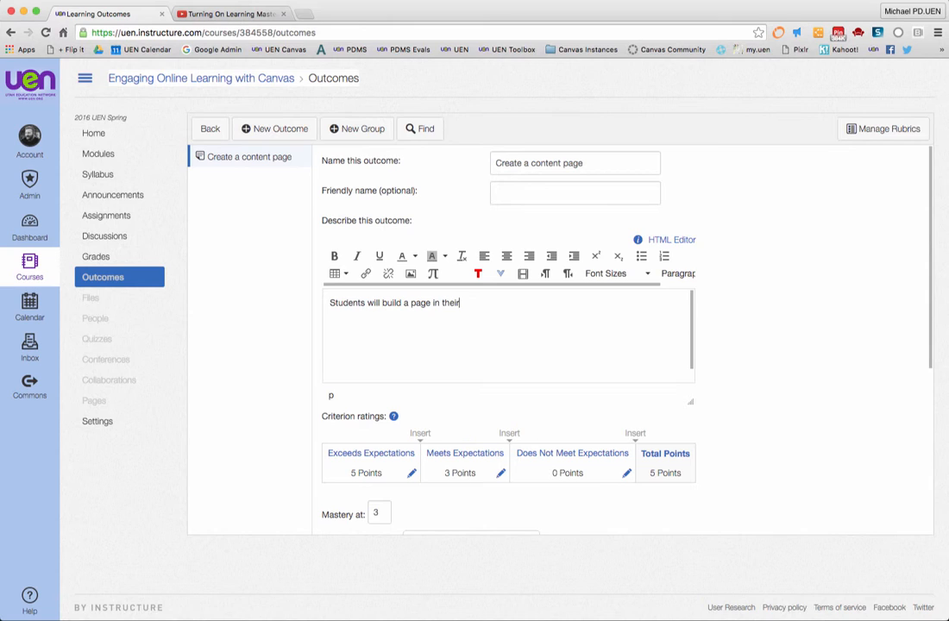
{"action": "type", "text": "Can"}
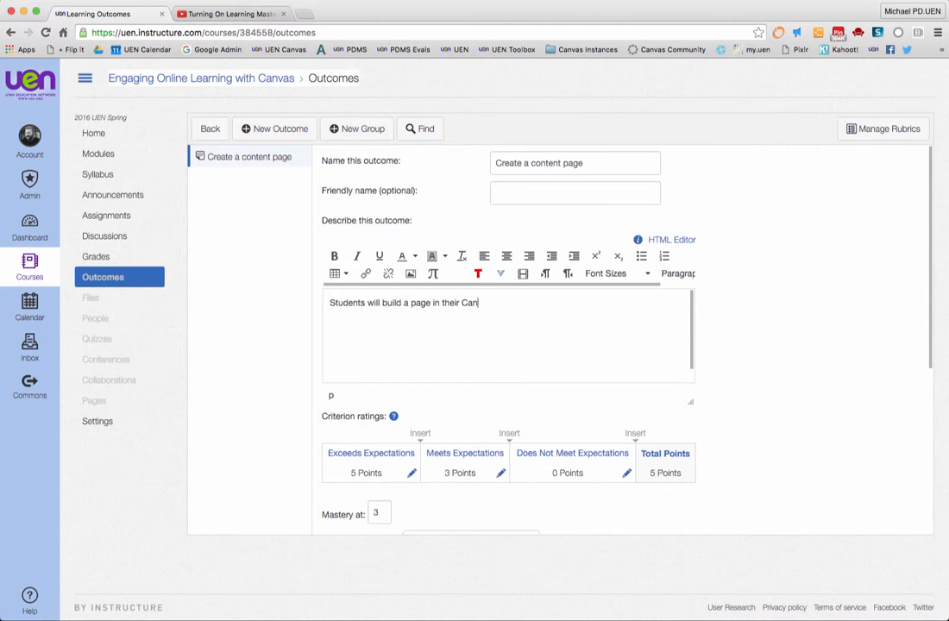
{"action": "type", "text": "own Canvas"}
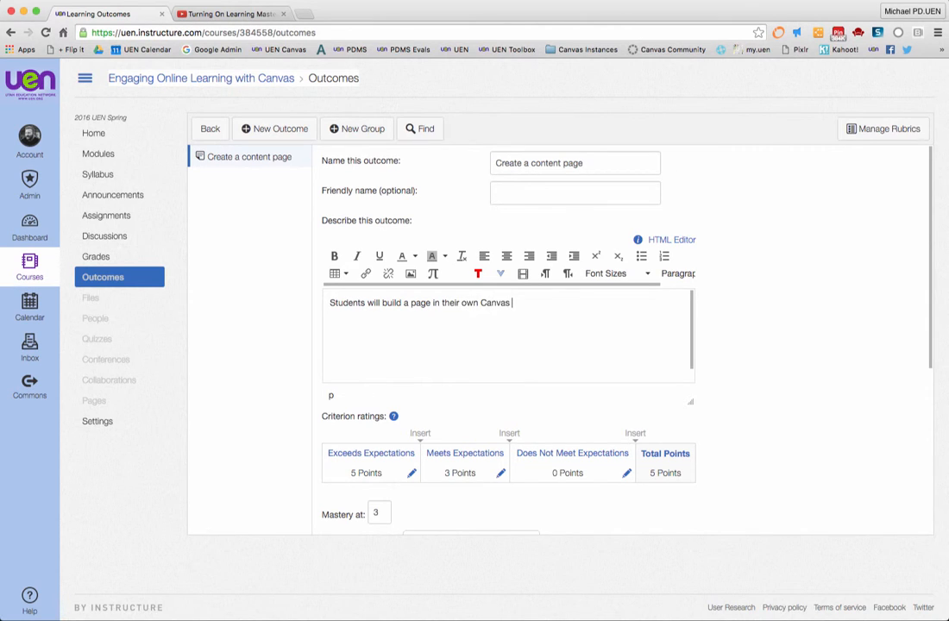
{"action": "type", "text": "Course"}
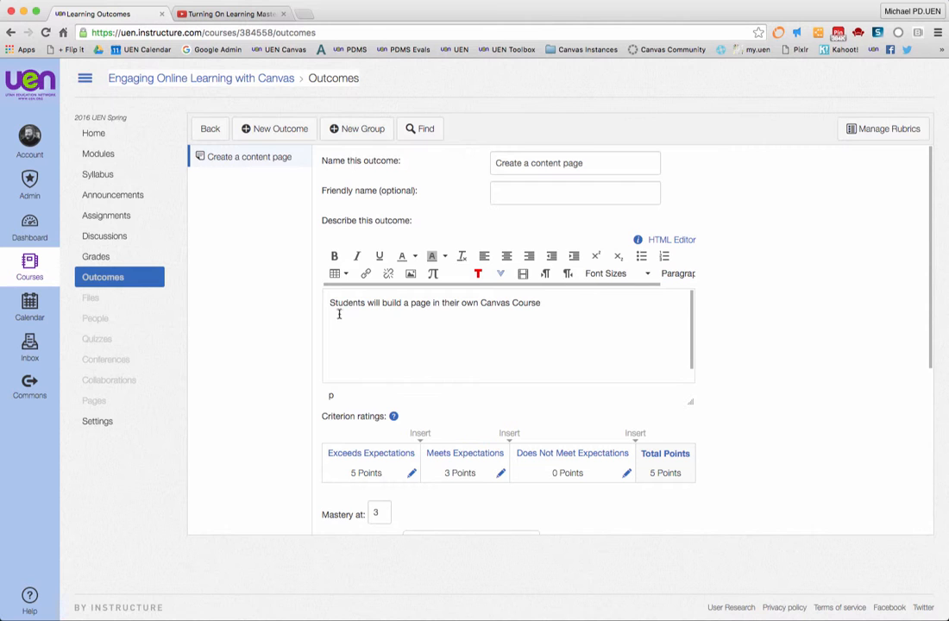
Remove the Exceeds Expectations rating and keep Meets Expectations at 2 points.
{"action": "scroll", "scroll_direction": "down", "scroll_amount": 3}
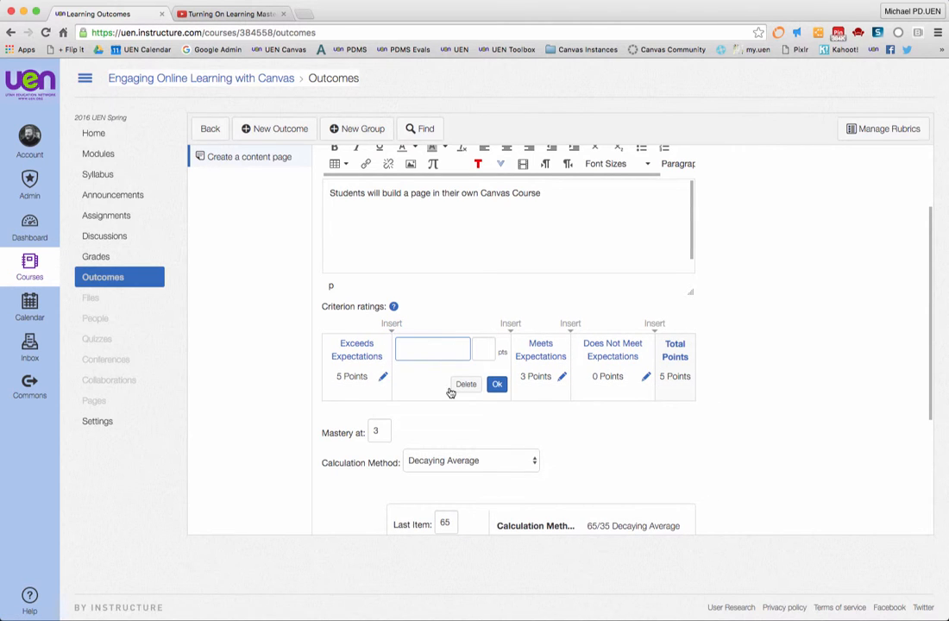
{"action": "left_click", "coordinate": [497, 383]}
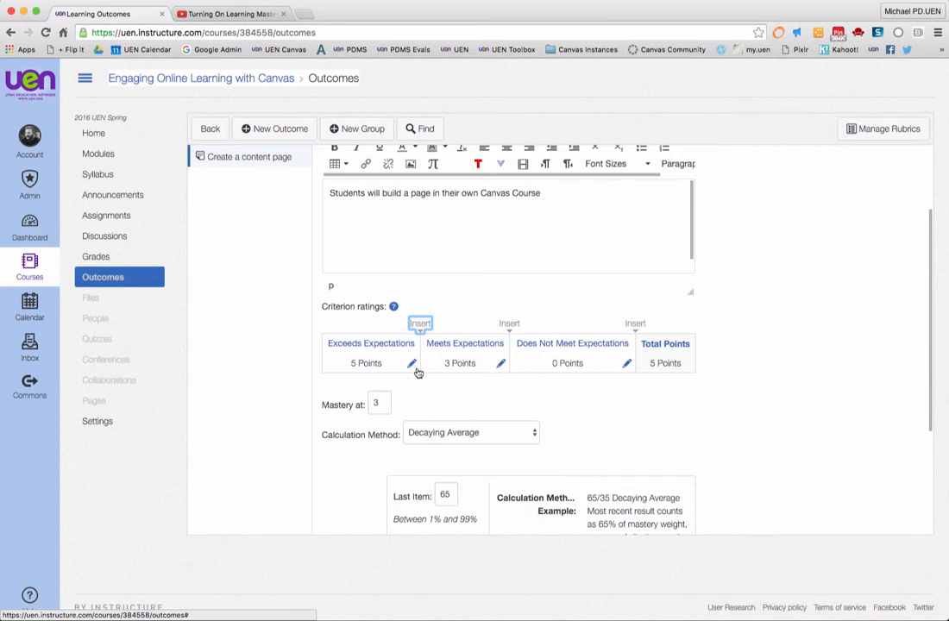
{"action": "left_click", "coordinate": [411, 362]}
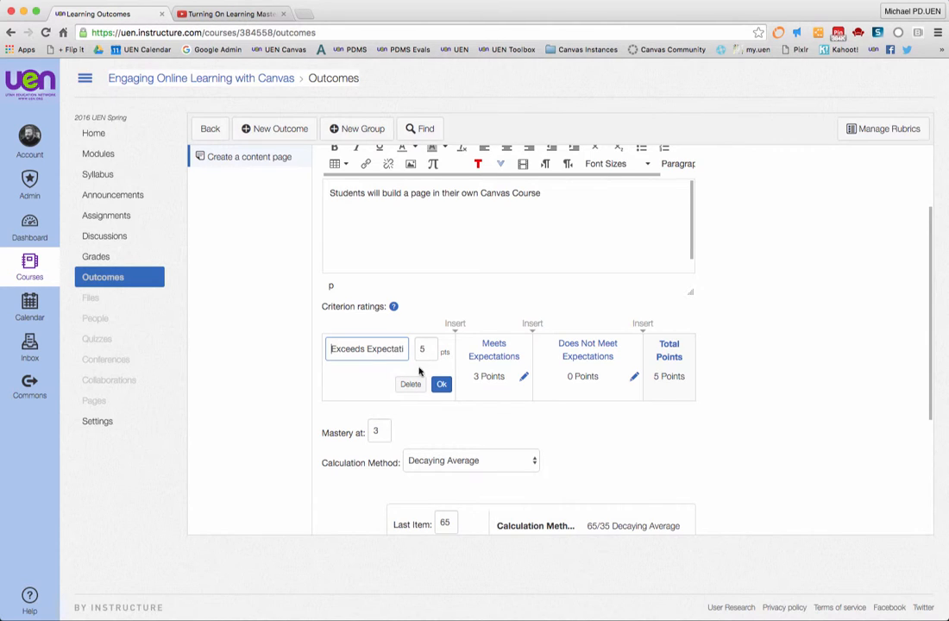
{"action": "left_click", "coordinate": [411, 383]}
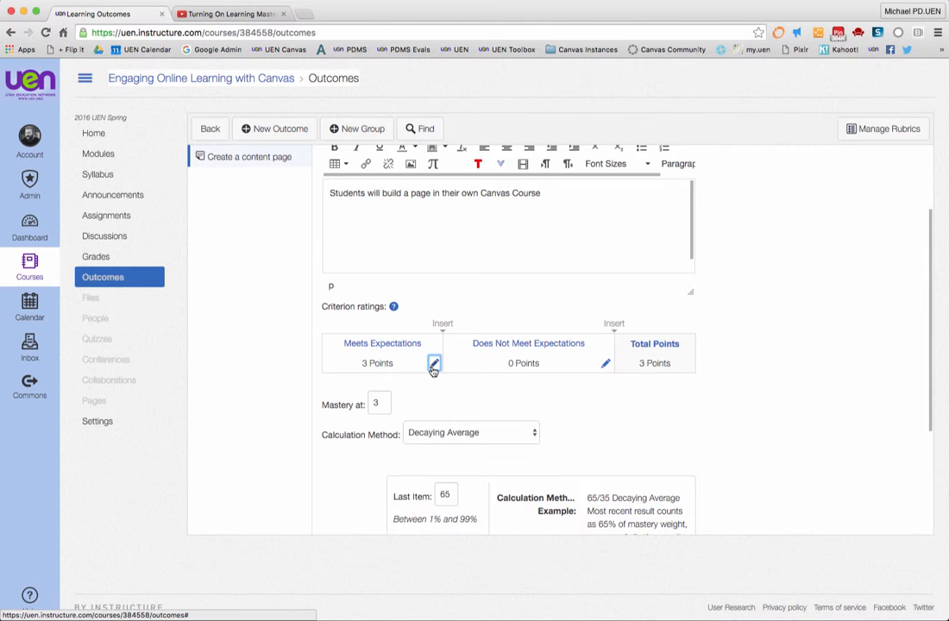
{"action": "left_click", "coordinate": [433, 363]}
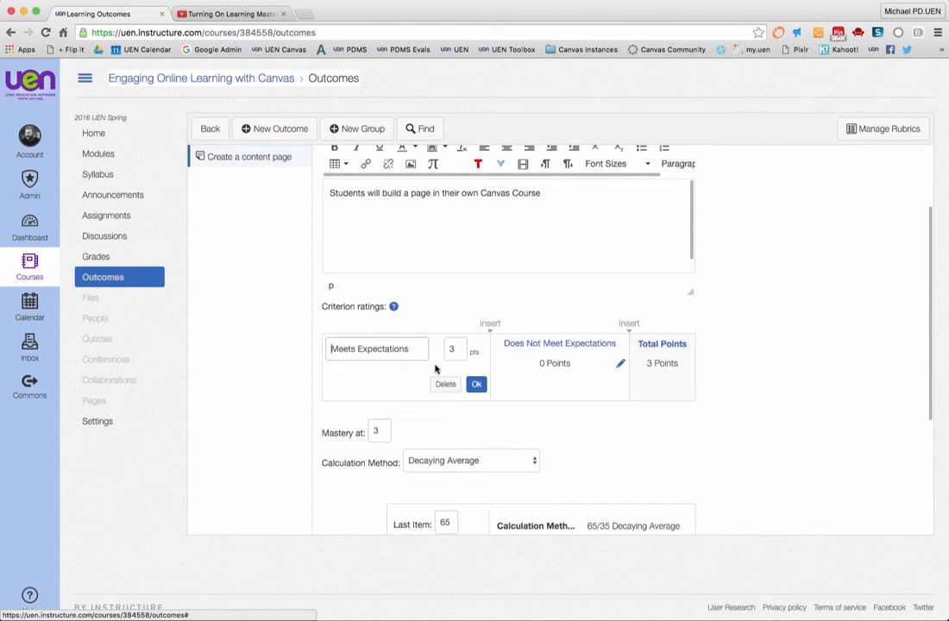
{"action": "left_click", "coordinate": [452, 349]}
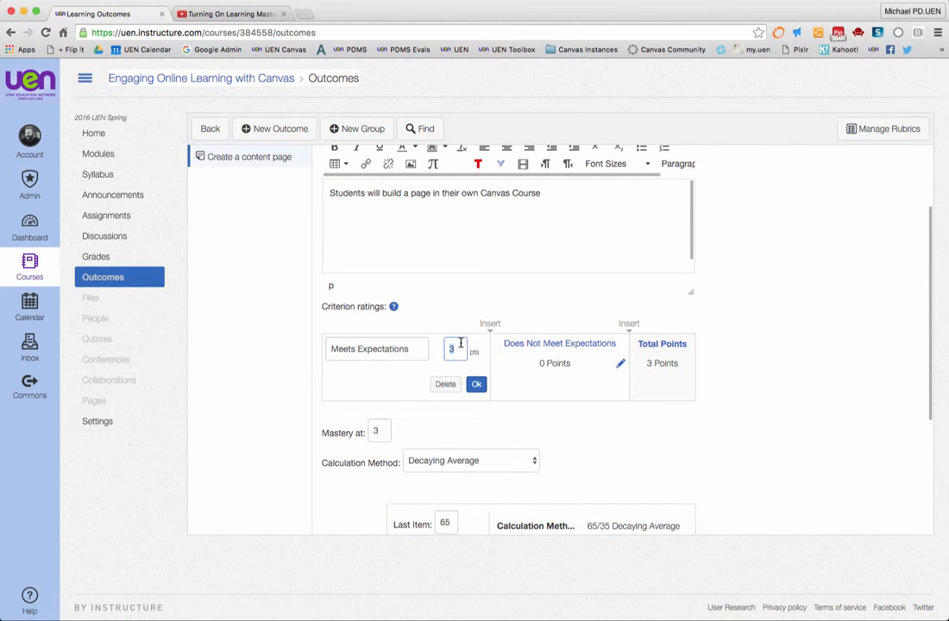
{"action": "left_click", "coordinate": [477, 383]}
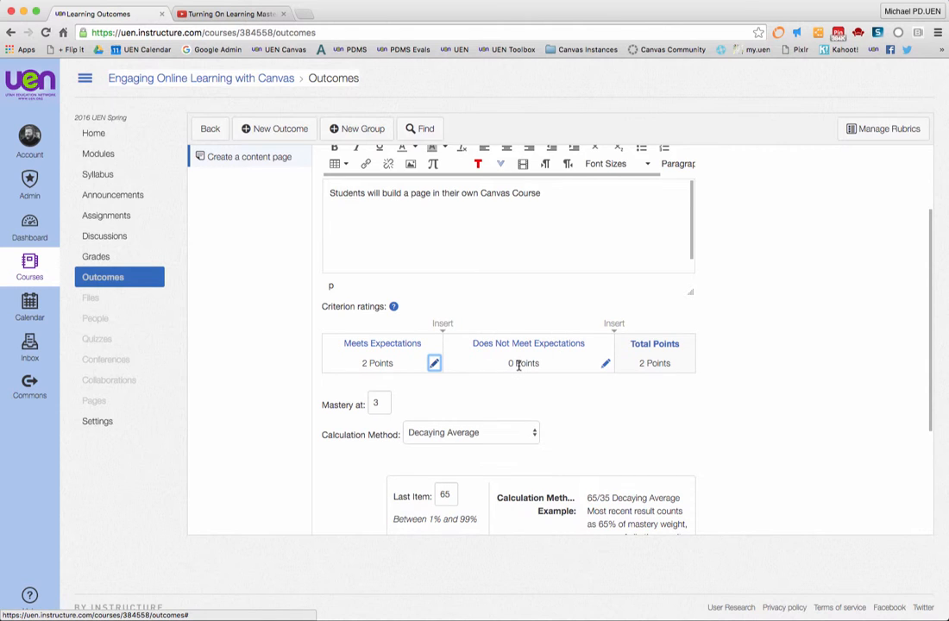
Insert a middle rating 'Approaching or needs assistance' worth 1 point.
{"action": "left_click", "coordinate": [435, 363]}
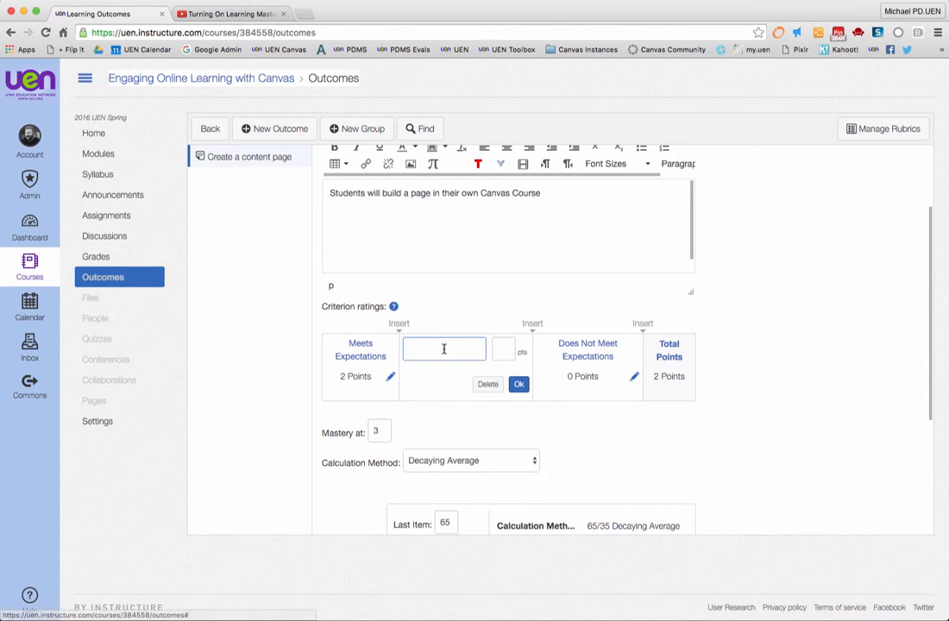
{"action": "type", "text": "Approaching or ne"}
{"action": "left_click", "coordinate": [502, 349]}
{"action": "type", "text": "1"}
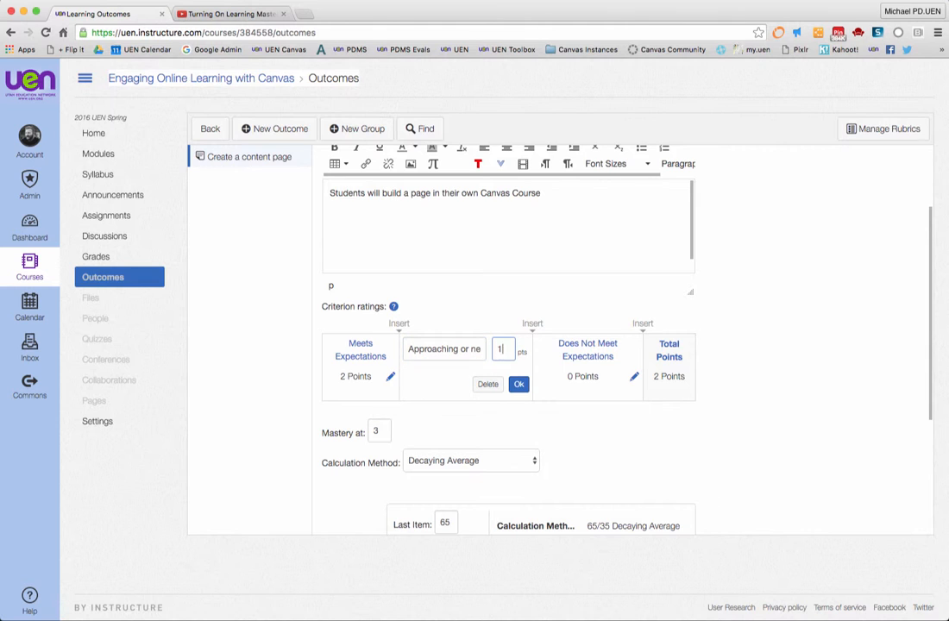
{"action": "left_click", "coordinate": [518, 383]}
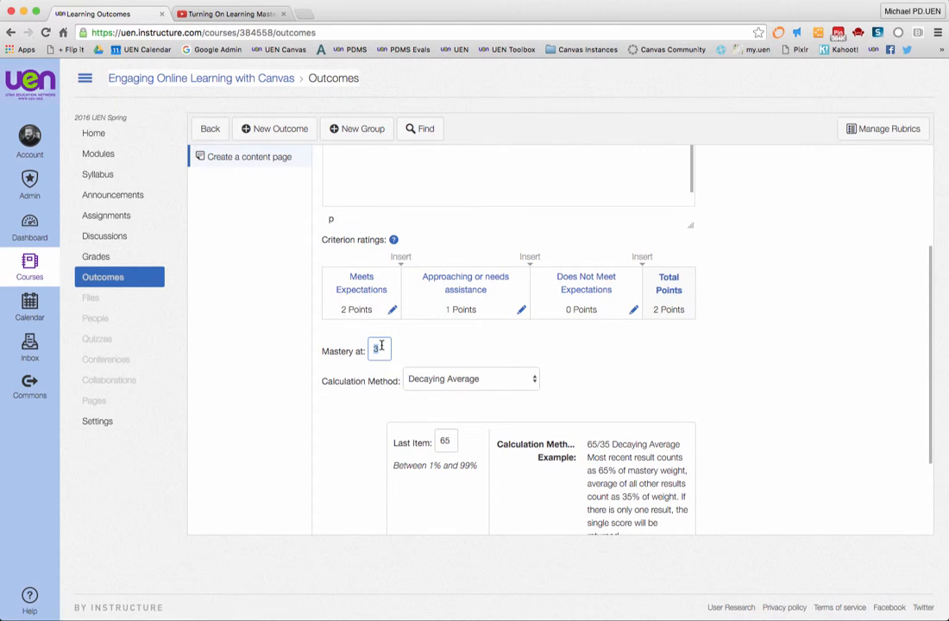
Set mastery at 2 points, choose Most Recent Score calculation, and save the outcome.
{"action": "type", "text": "2"}
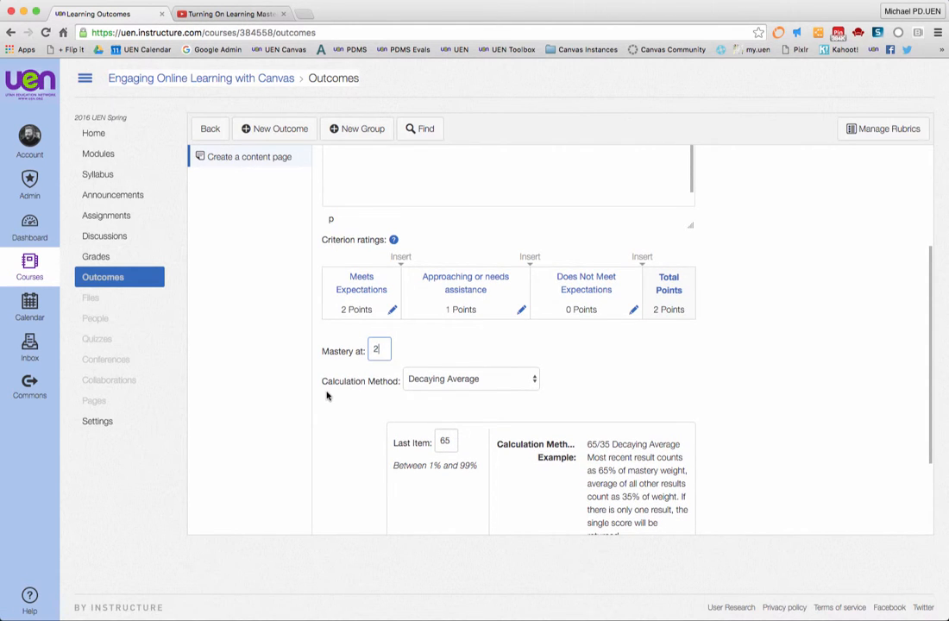
{"action": "scroll", "scroll_direction": "down", "scroll_amount": 3}
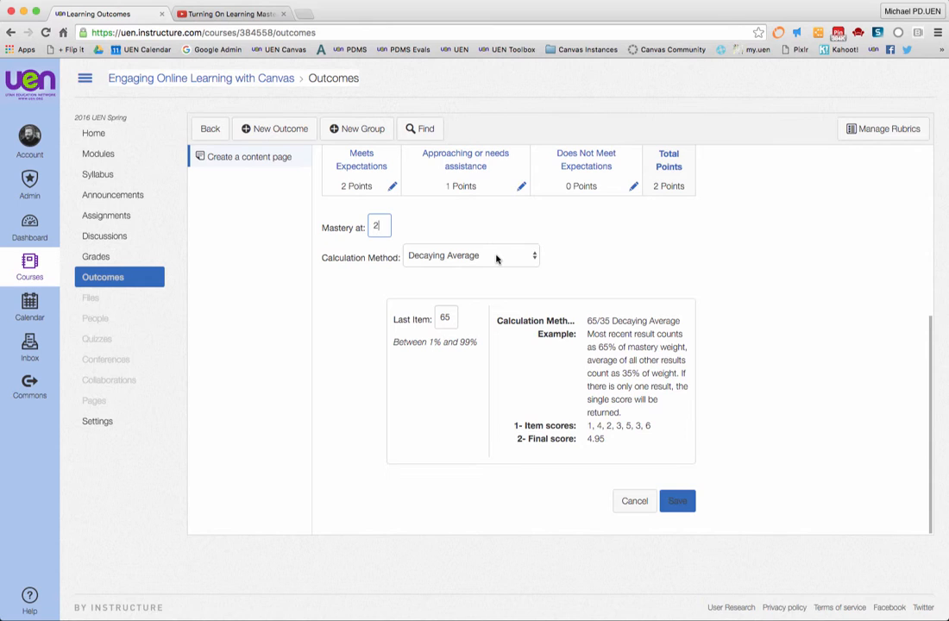
{"action": "mouse_move", "coordinate": [387, 262]}
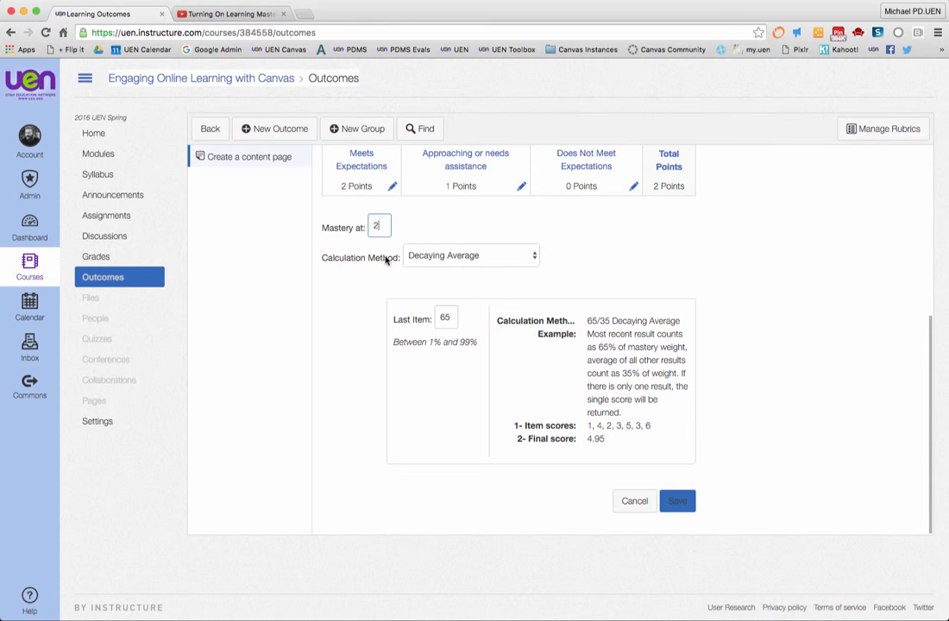
{"action": "mouse_move", "coordinate": [390, 308]}
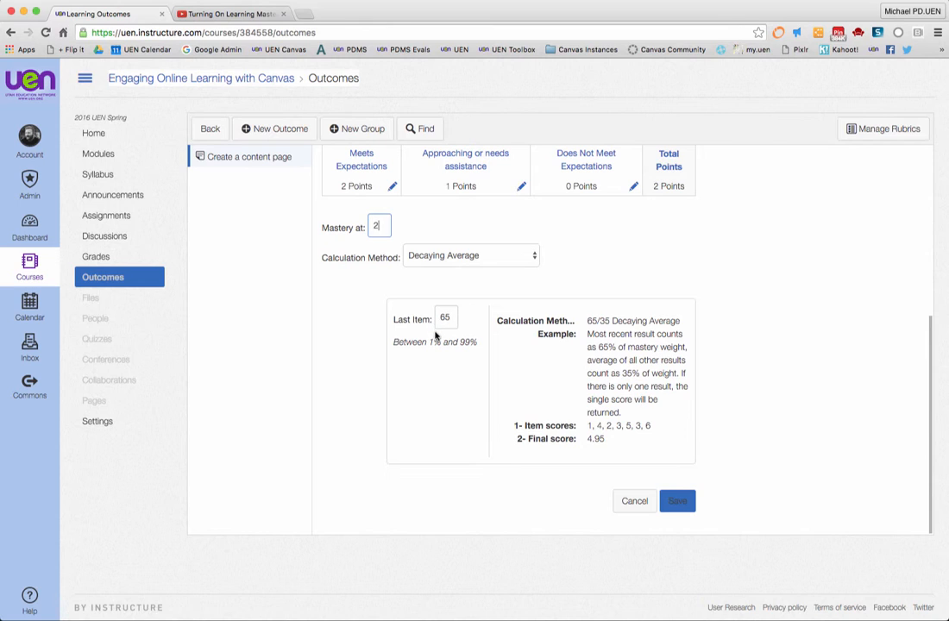
{"action": "mouse_move", "coordinate": [535, 419]}
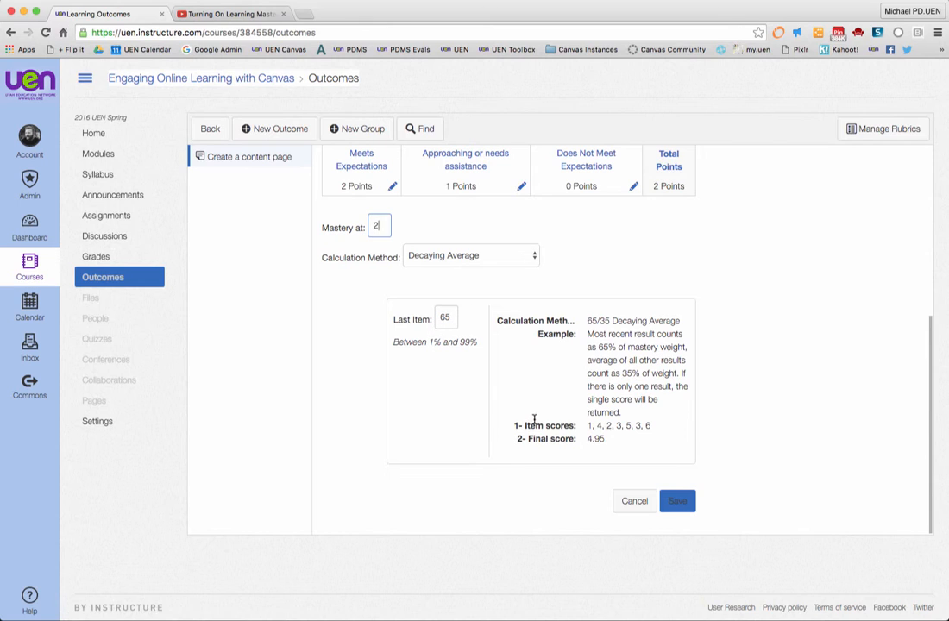
{"action": "mouse_move", "coordinate": [640, 428]}
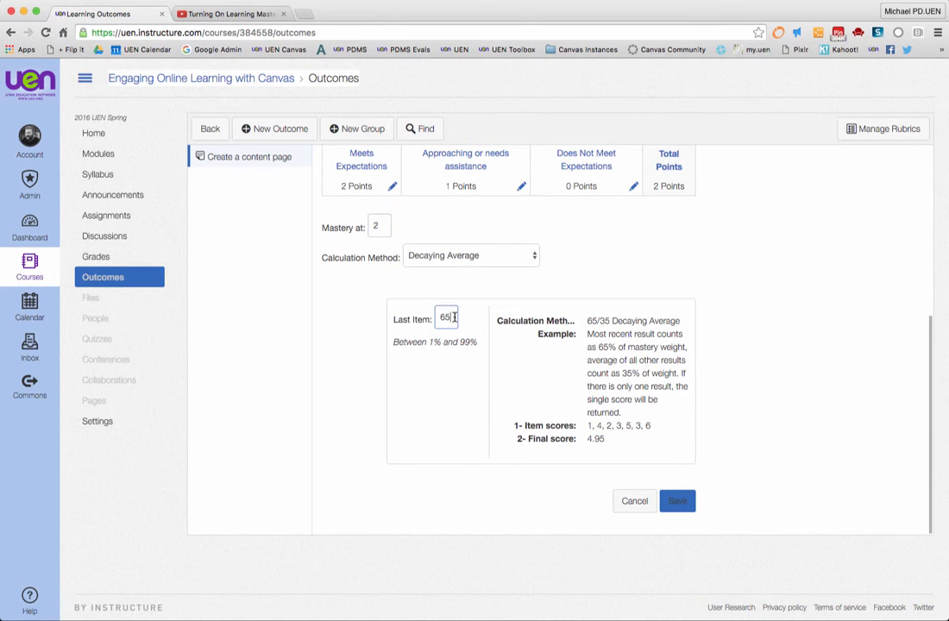
{"action": "left_click", "coordinate": [471, 255]}
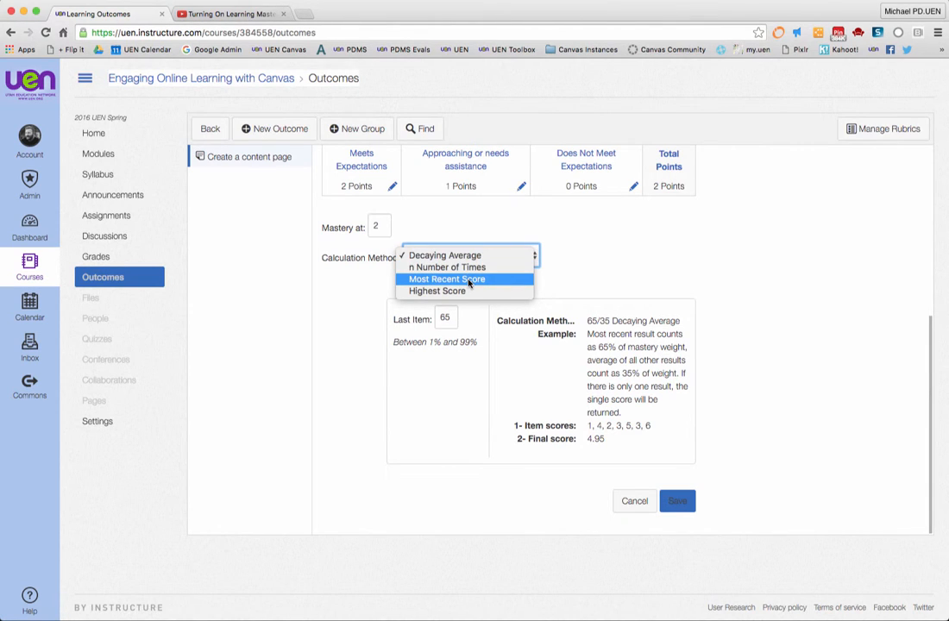
{"action": "mouse_move", "coordinate": [439, 289]}
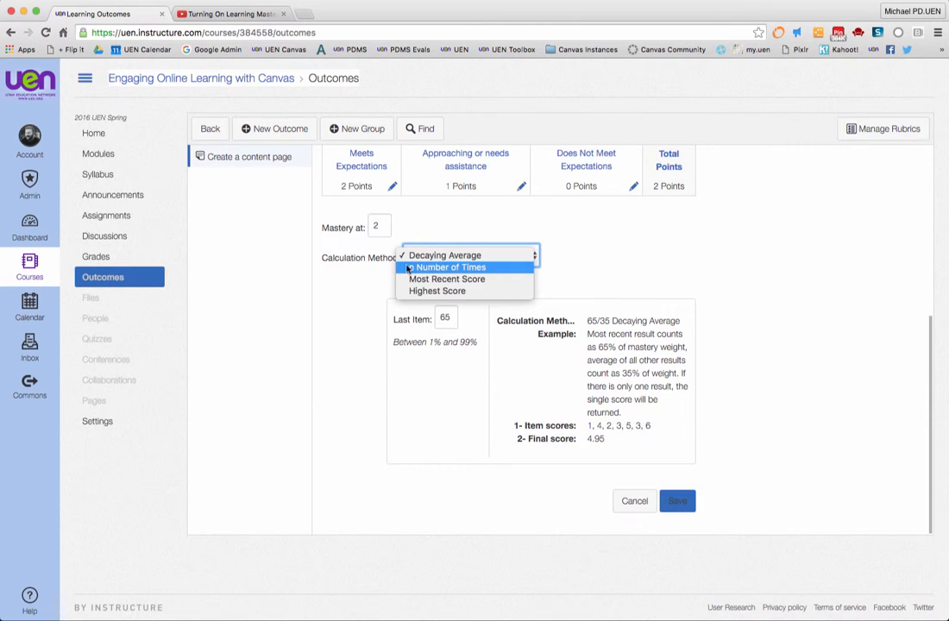
{"action": "mouse_move", "coordinate": [447, 280]}
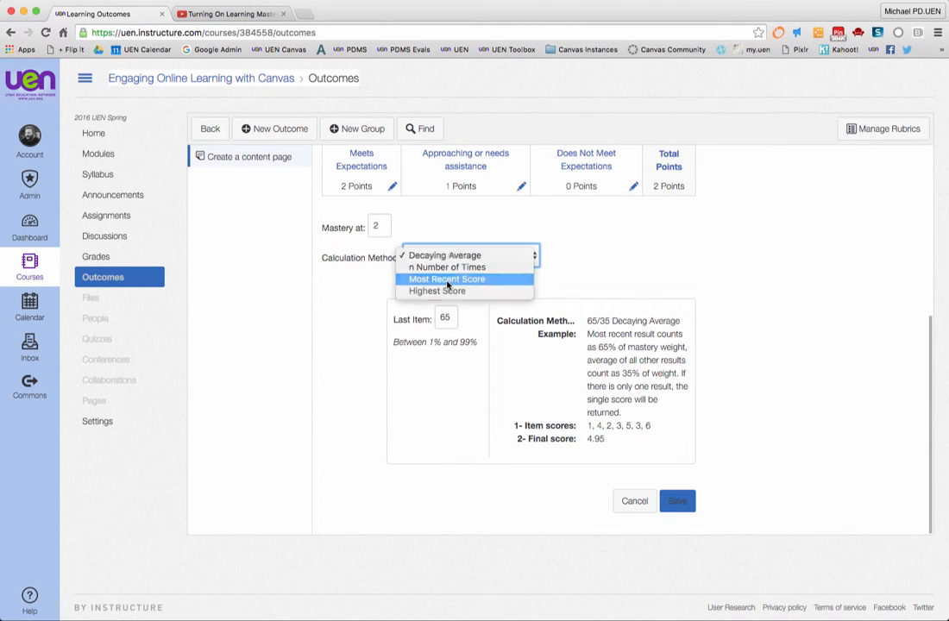
{"action": "left_click", "coordinate": [447, 280]}
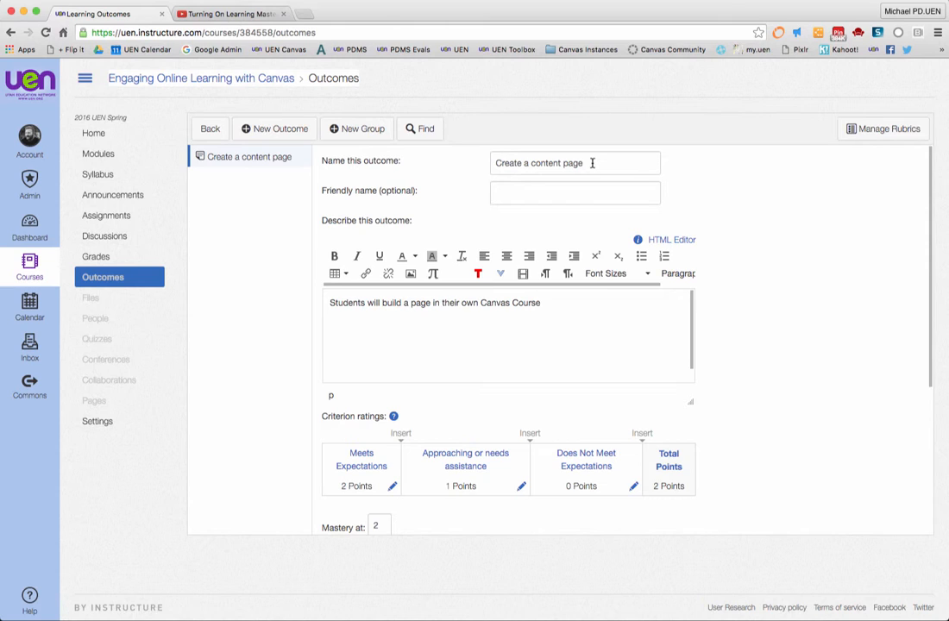
{"action": "scroll", "scroll_direction": "down", "scroll_amount": 3}
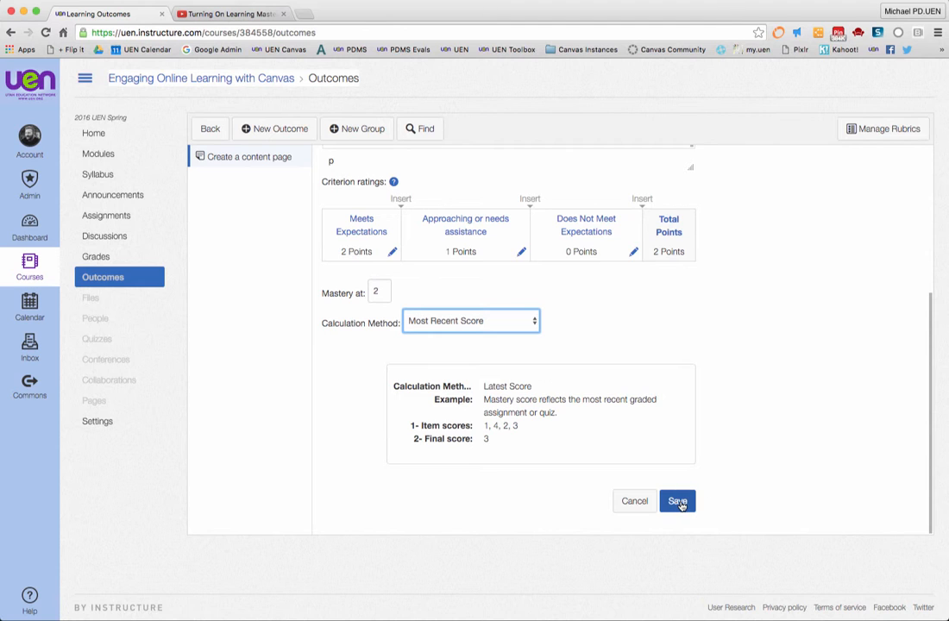
{"action": "left_click", "coordinate": [676, 501]}
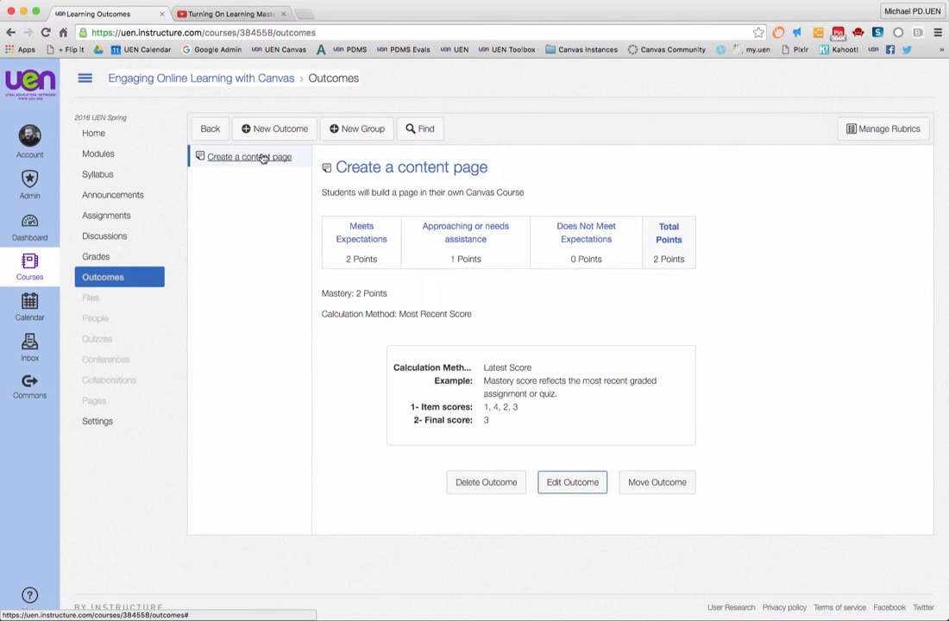
{"action": "mouse_move", "coordinate": [250, 157]}
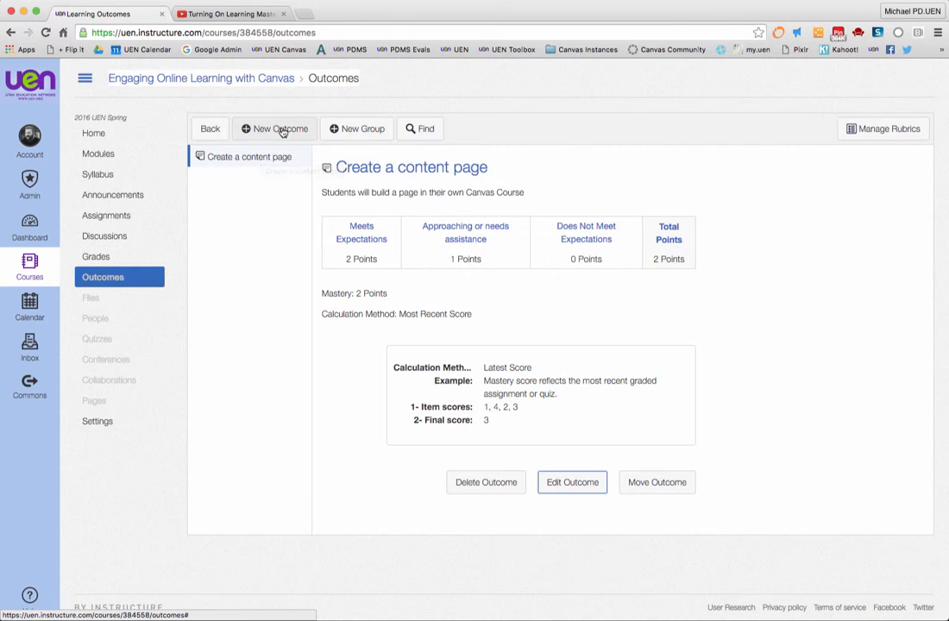
Create another outcome named 'Set Page To Be Homepage'.
{"action": "left_click", "coordinate": [274, 128]}
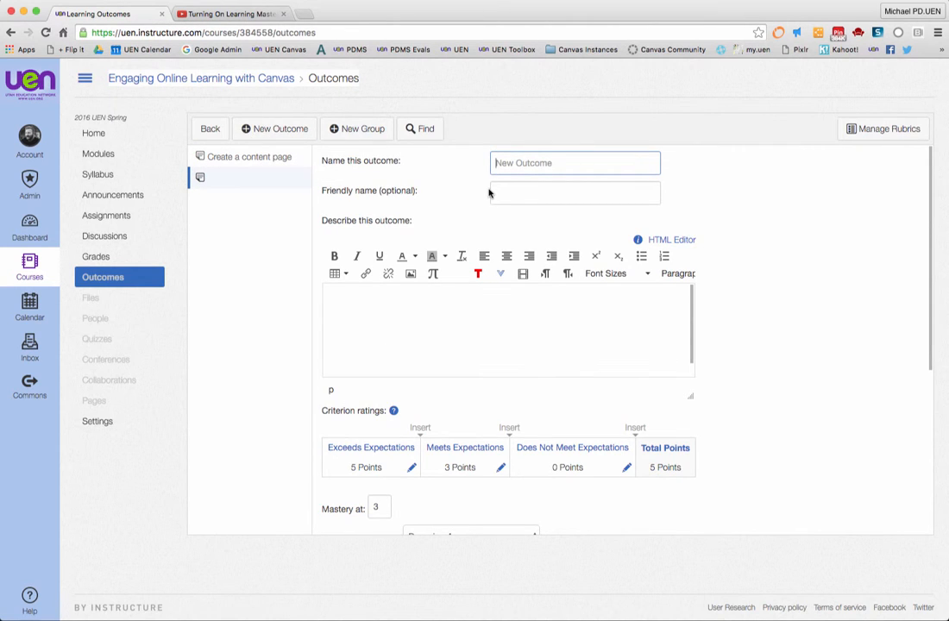
{"action": "type", "text": "S"}
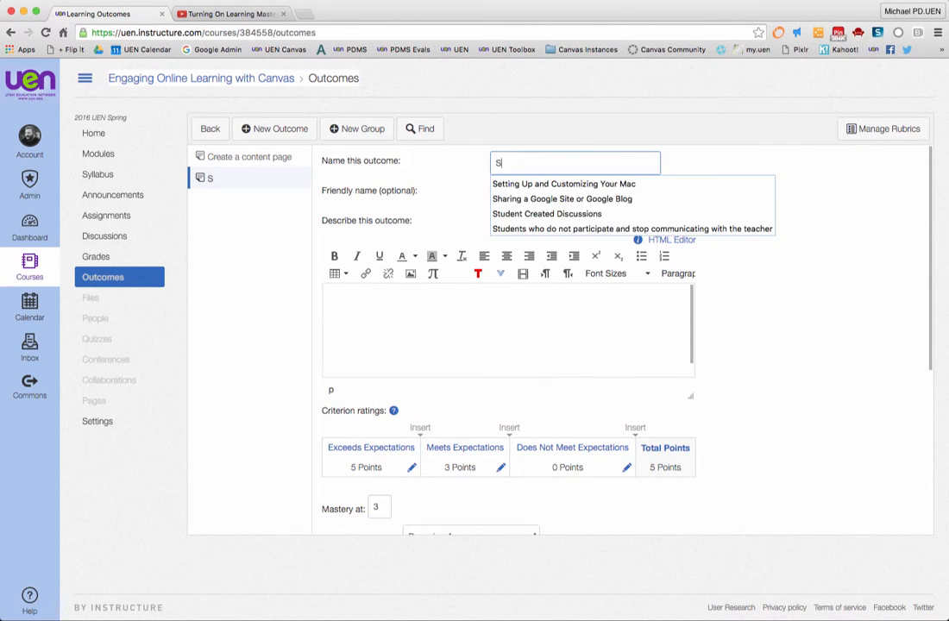
{"action": "type", "text": "et Page to"}
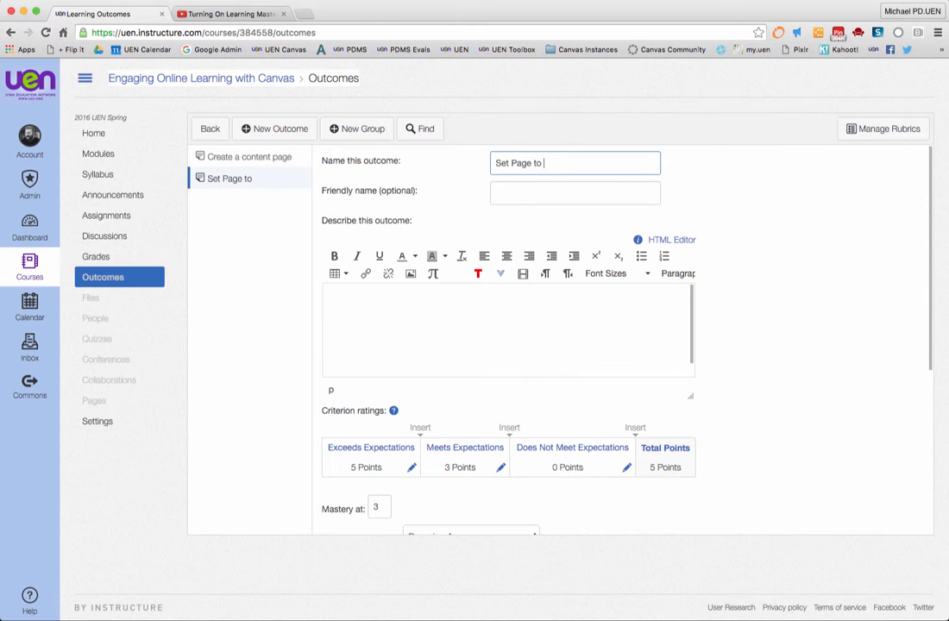
{"action": "type", "text": "To"}
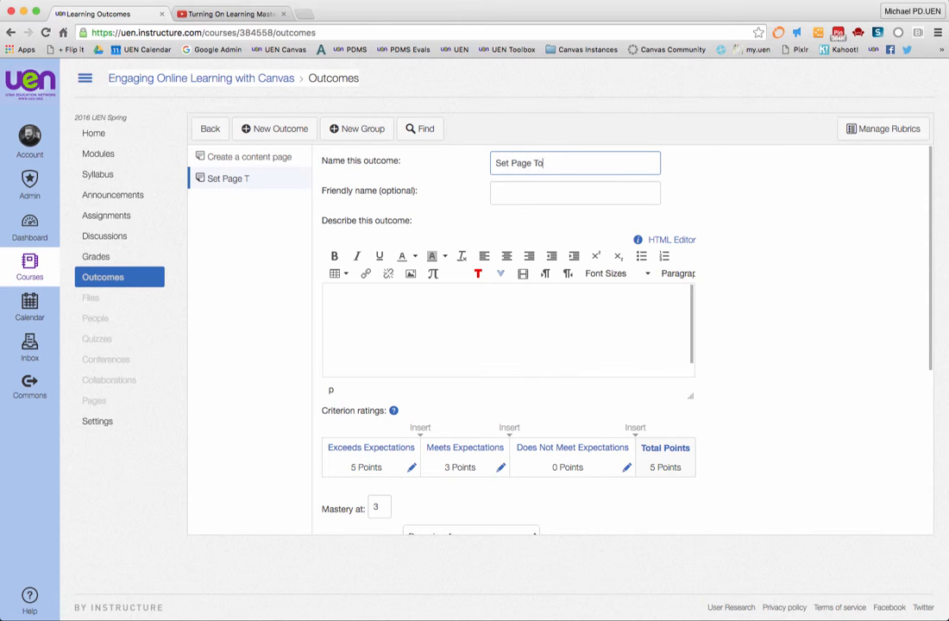
{"action": "type", "text": "Be Homepage"}
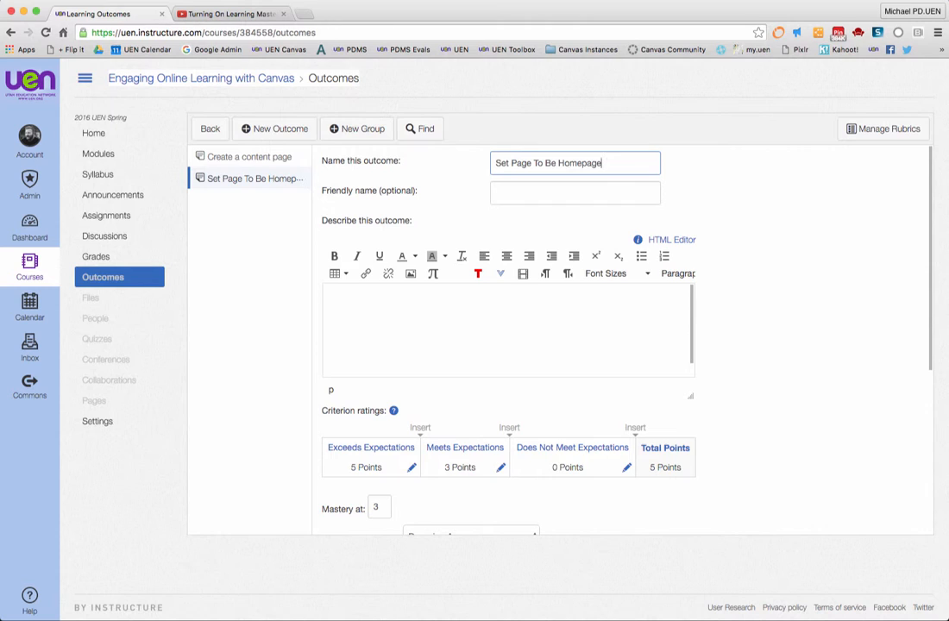
Describe it as students selecting a page to be the front page of their class.
{"action": "type", "text": "s"}
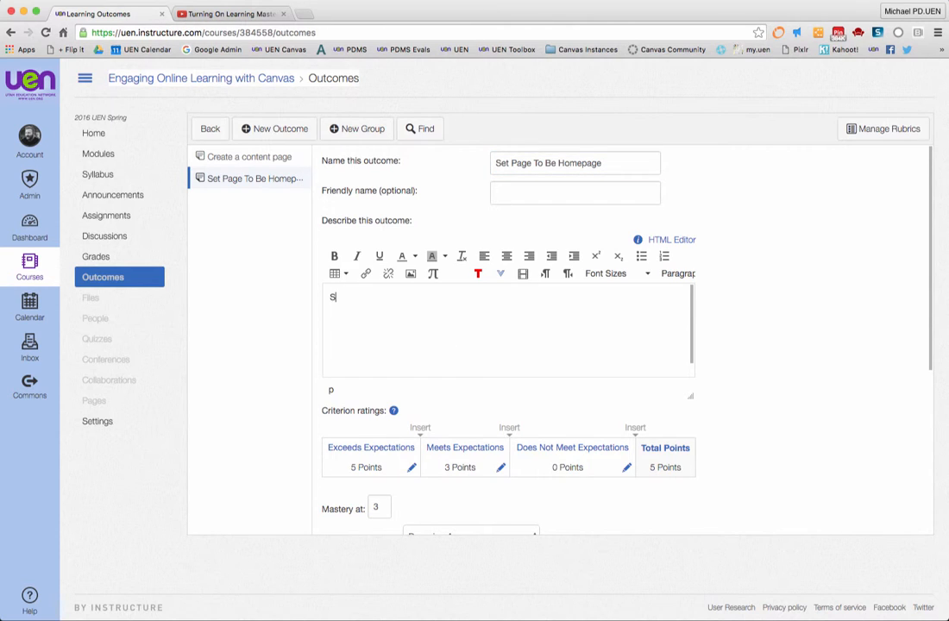
{"action": "type", "text": "tudent can select a page from the course to make the front"}
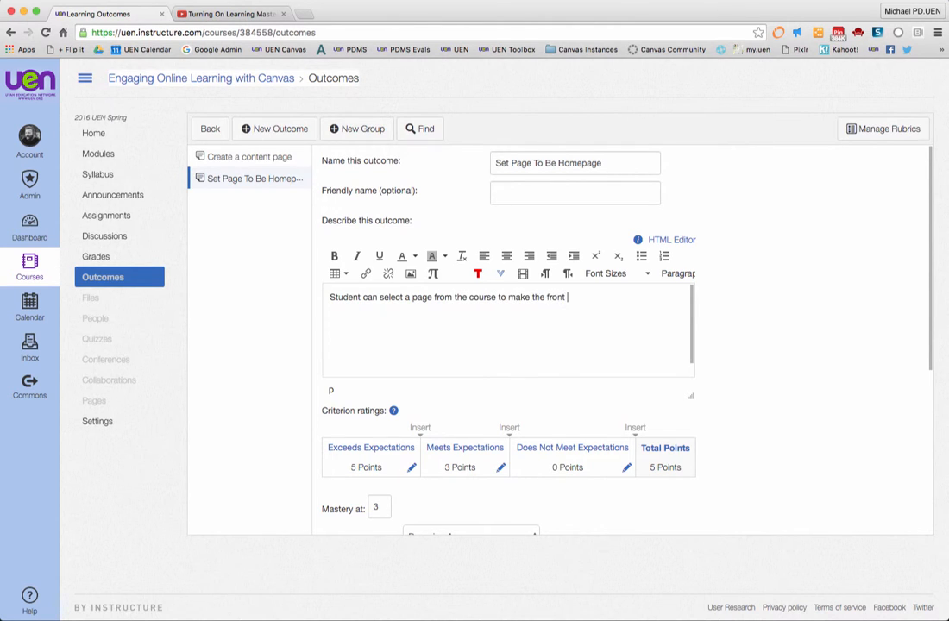
{"action": "type", "text": "page of their class"}
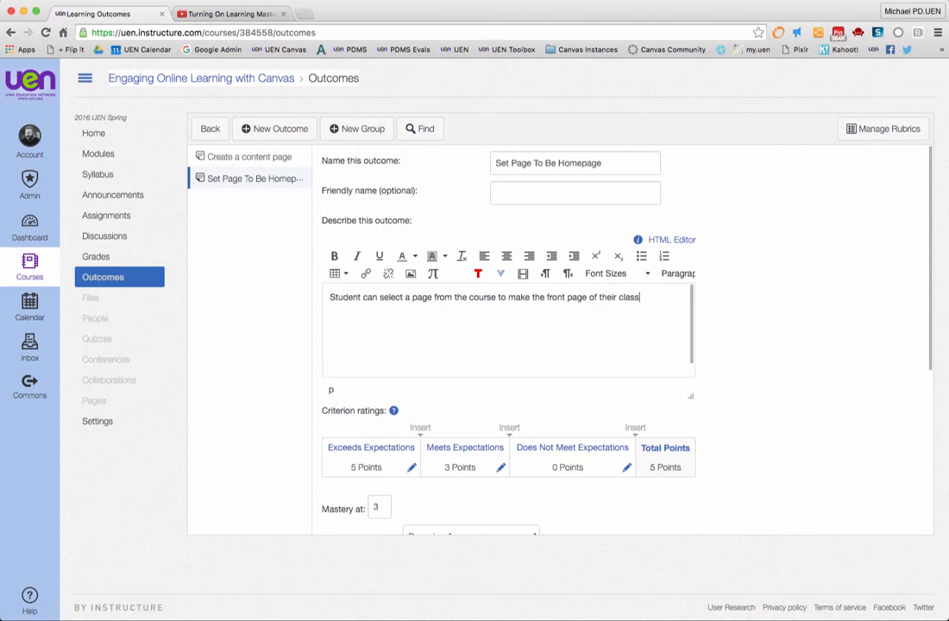
Remove Exceeds Expectations and rename the remaining rating to 'Completed' at 1 point.
{"action": "scroll", "scroll_direction": "down", "scroll_amount": 3}
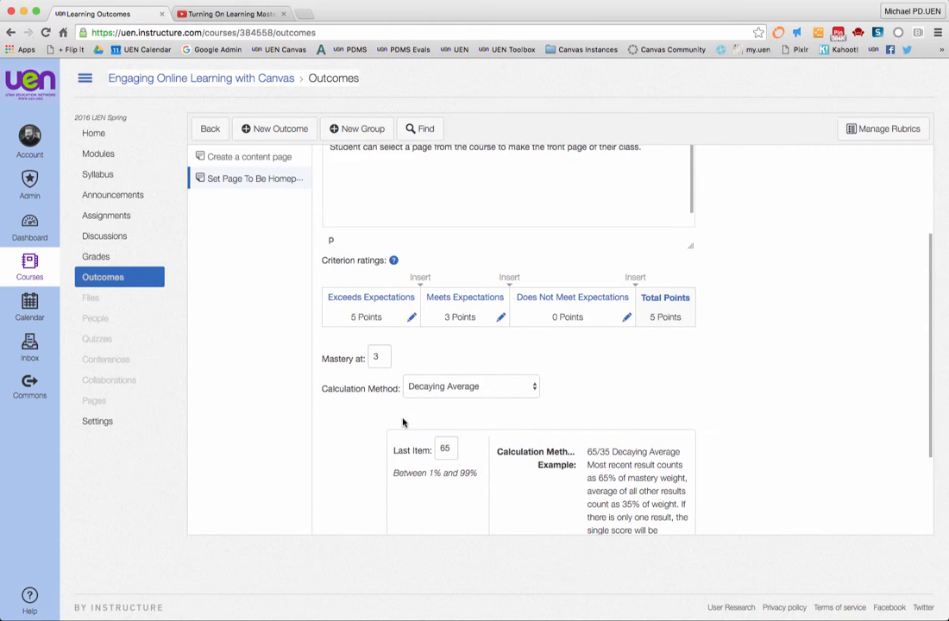
{"action": "left_click", "coordinate": [410, 318]}
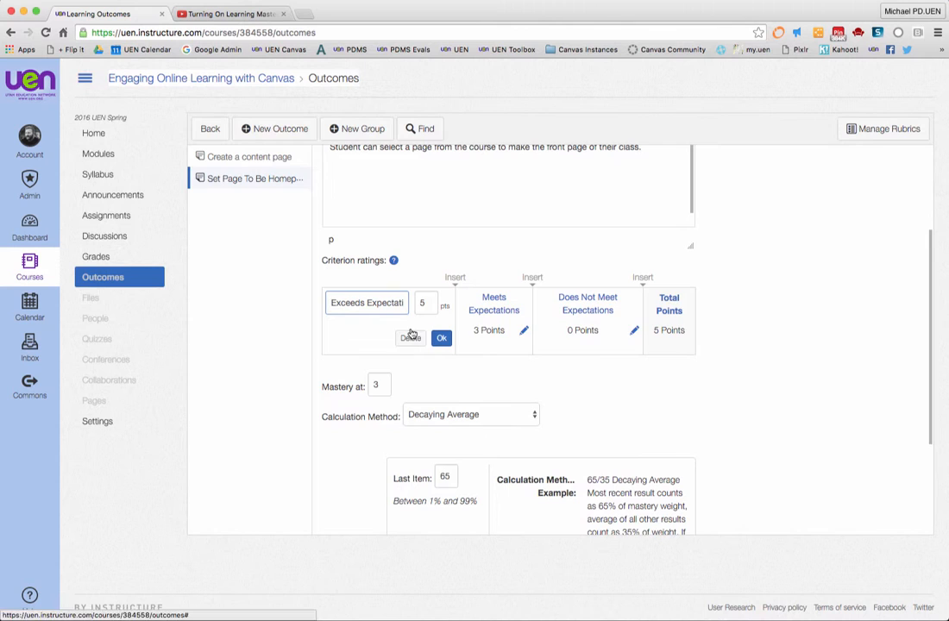
{"action": "left_click", "coordinate": [411, 337]}
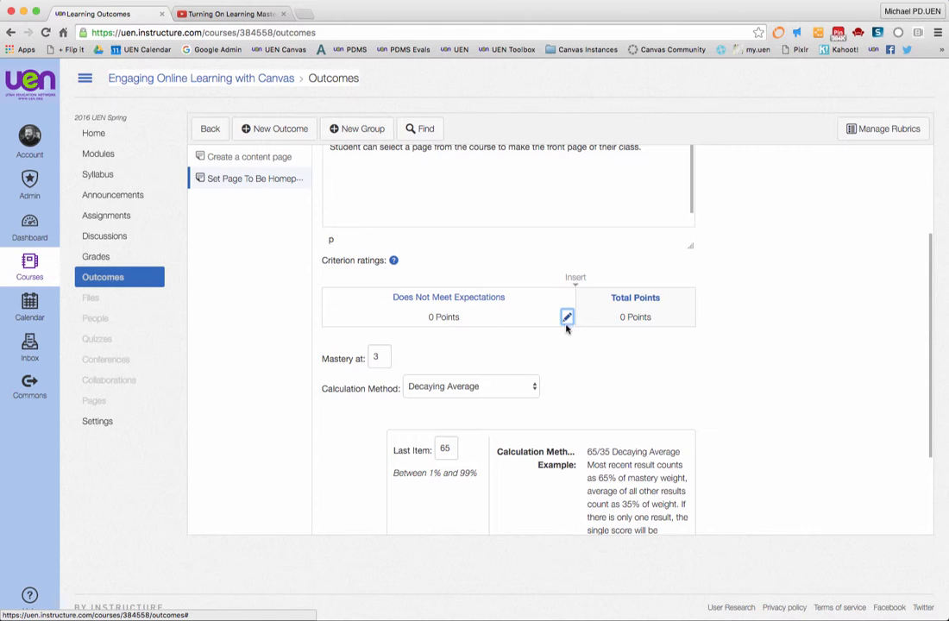
{"action": "left_click", "coordinate": [566, 318]}
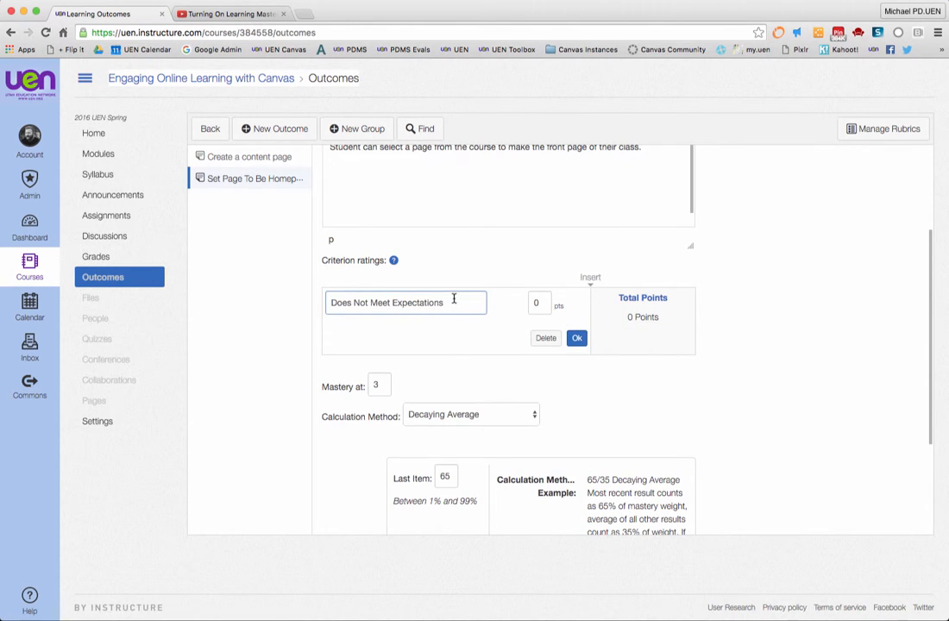
{"action": "double_click", "coordinate": [386, 303]}
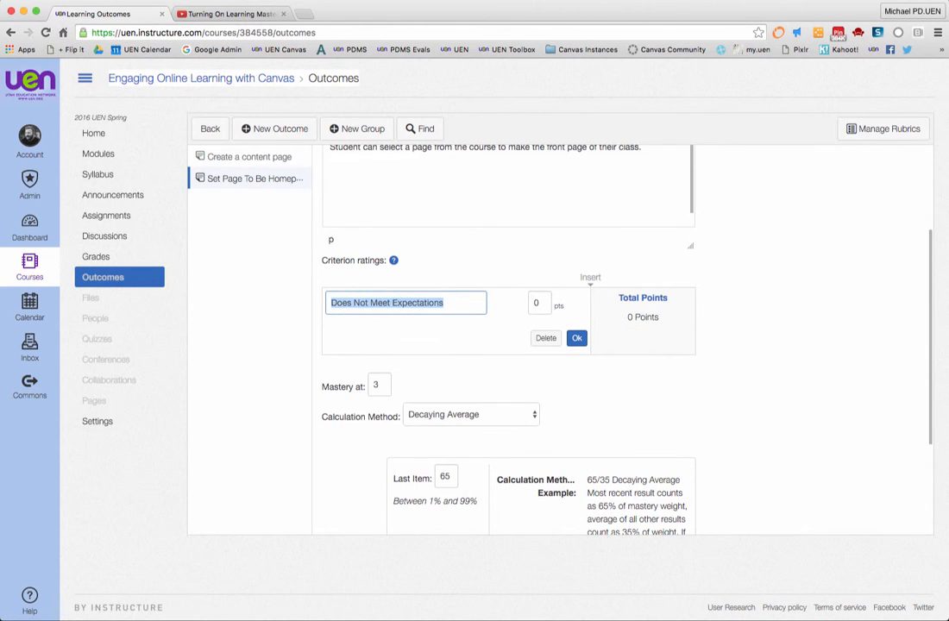
{"action": "type", "text": "Completed"}
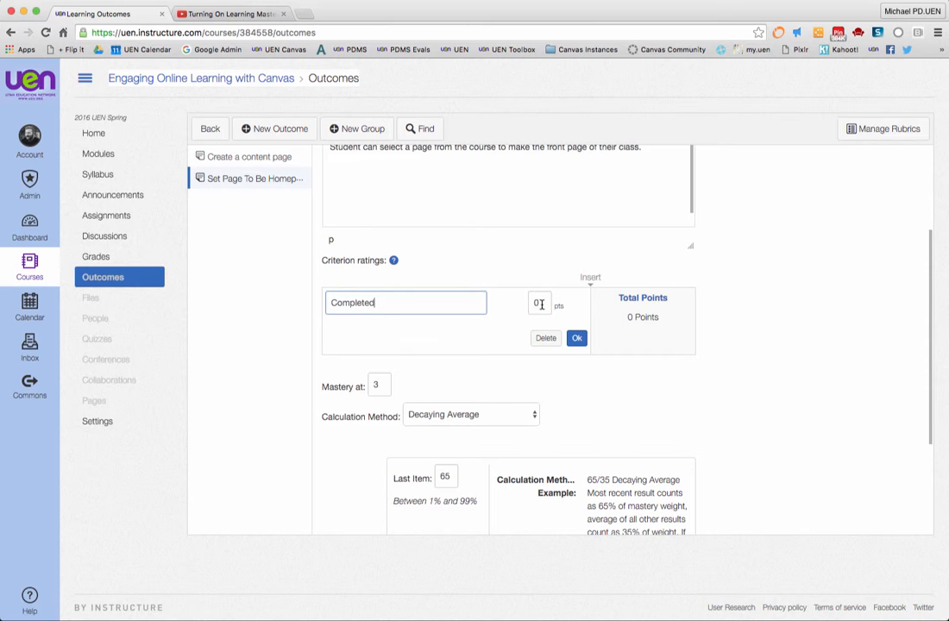
{"action": "left_click", "coordinate": [576, 336]}
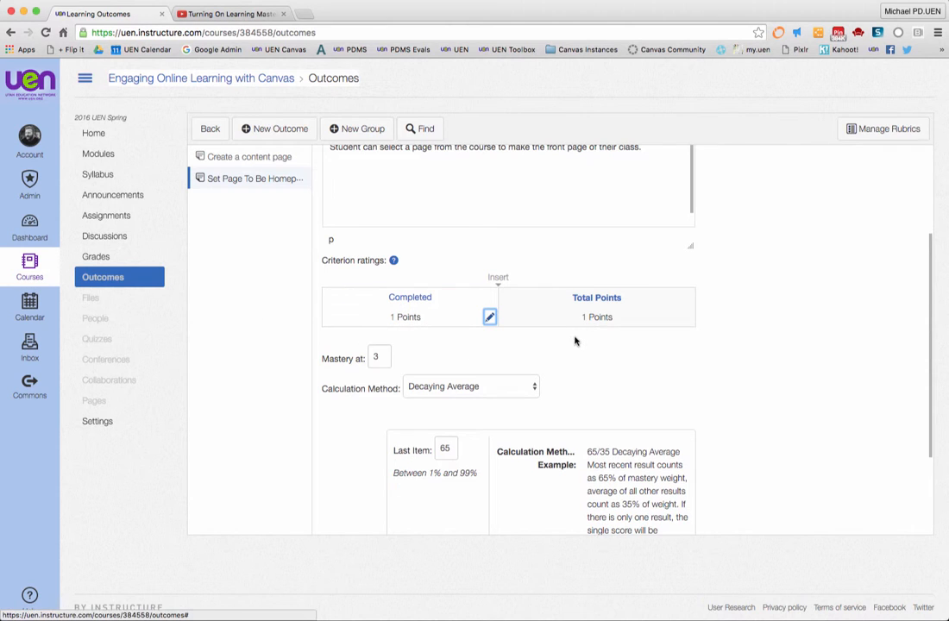
Add an 'Incomplete' rating worth 0 points after Completed.
{"action": "left_click", "coordinate": [490, 318]}
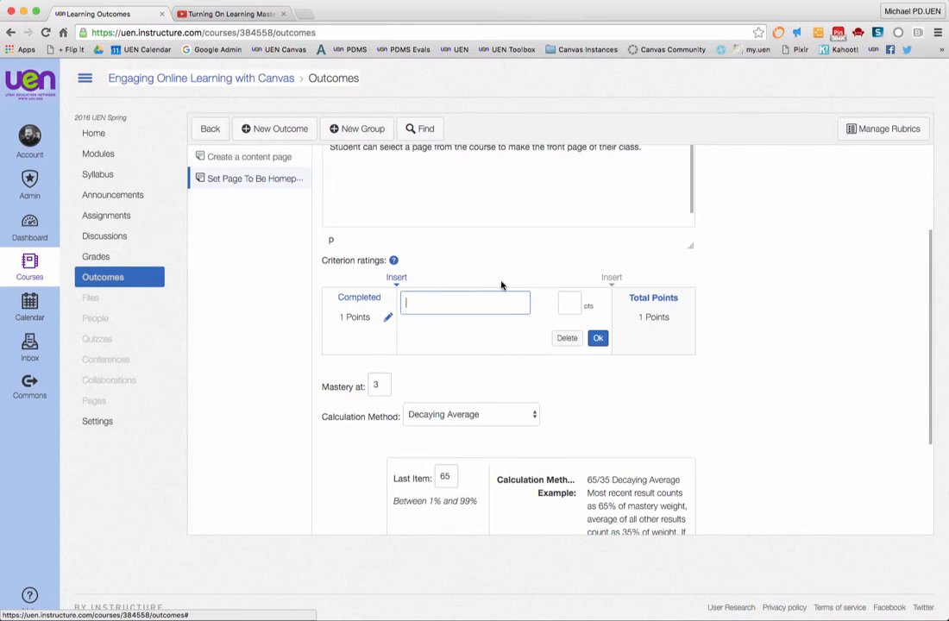
{"action": "type", "text": "Incomplete"}
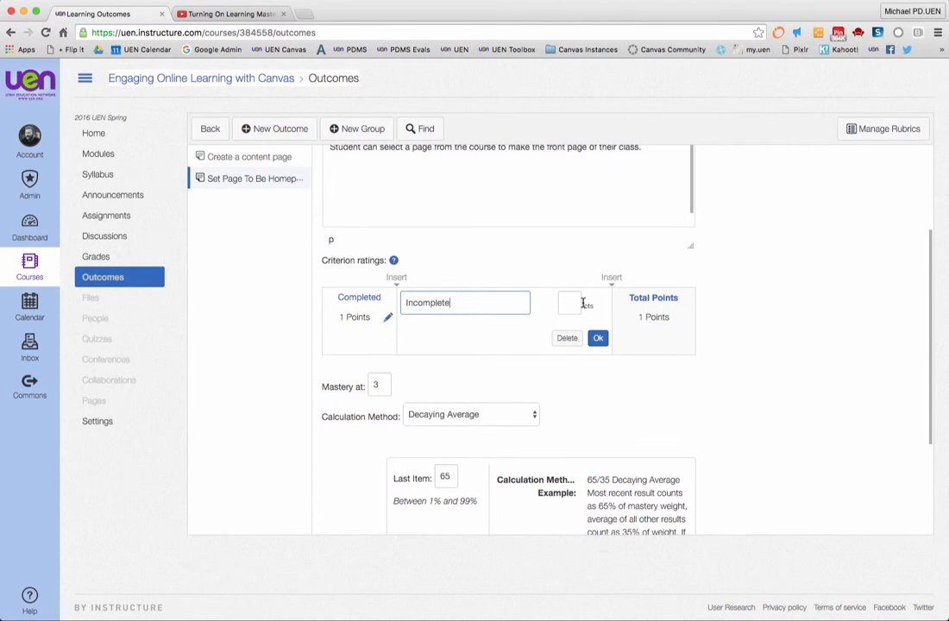
{"action": "type", "text": "0"}
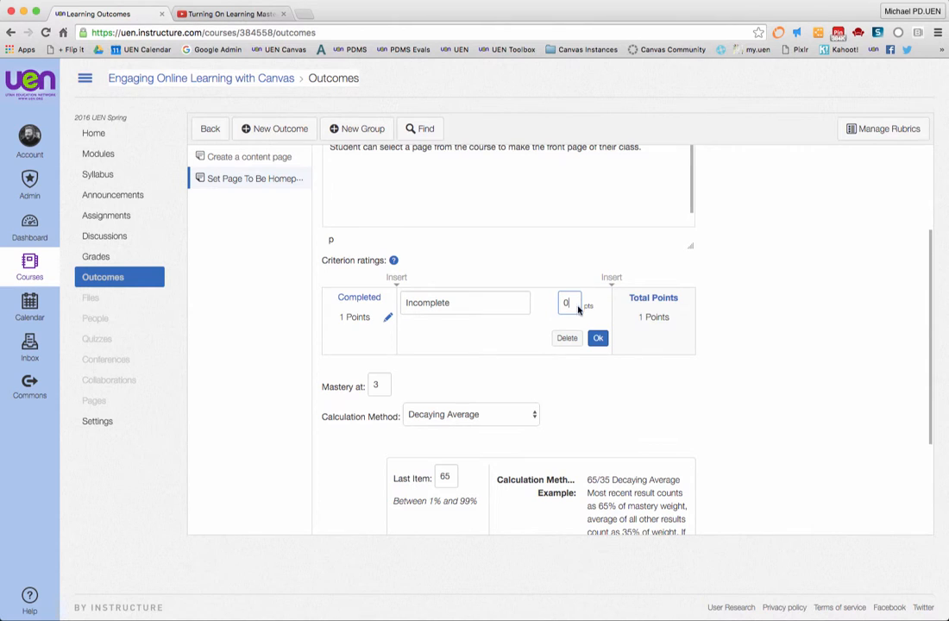
{"action": "left_click", "coordinate": [597, 337]}
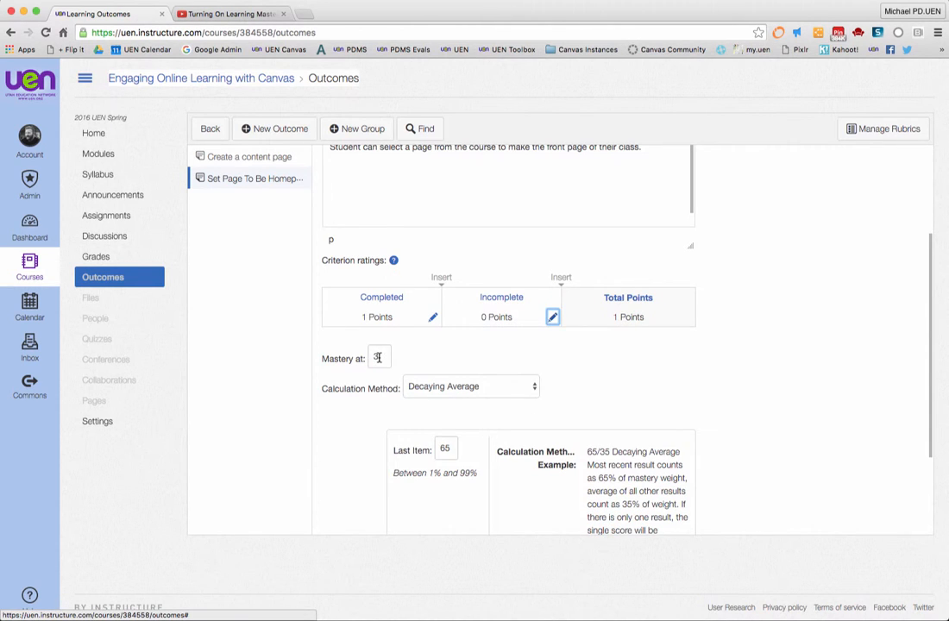
Set mastery at 1, choose Highest Score calculation, and save the outcome.
{"action": "type", "text": "1"}
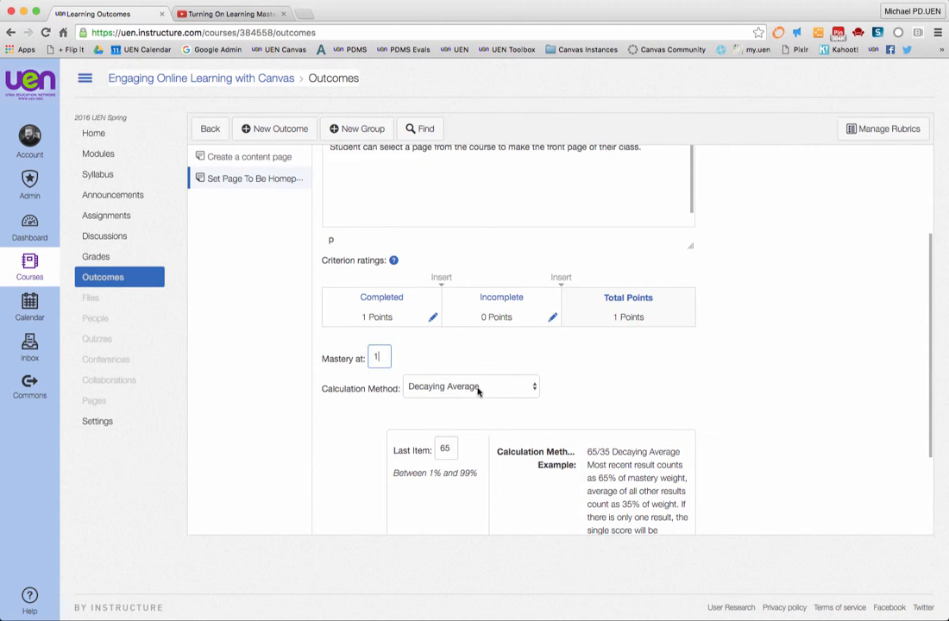
{"action": "left_click", "coordinate": [471, 386]}
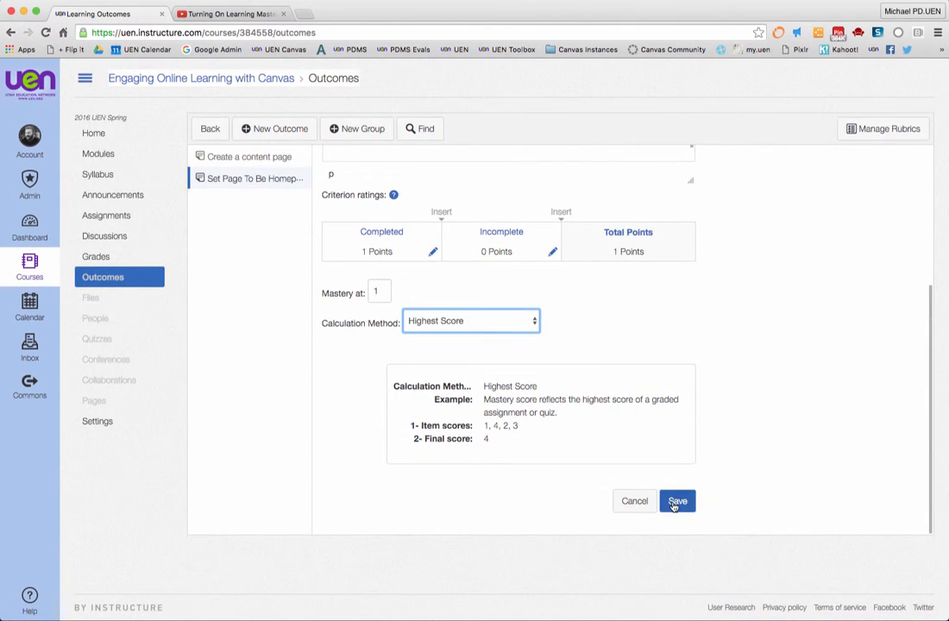
{"action": "left_click", "coordinate": [677, 500]}
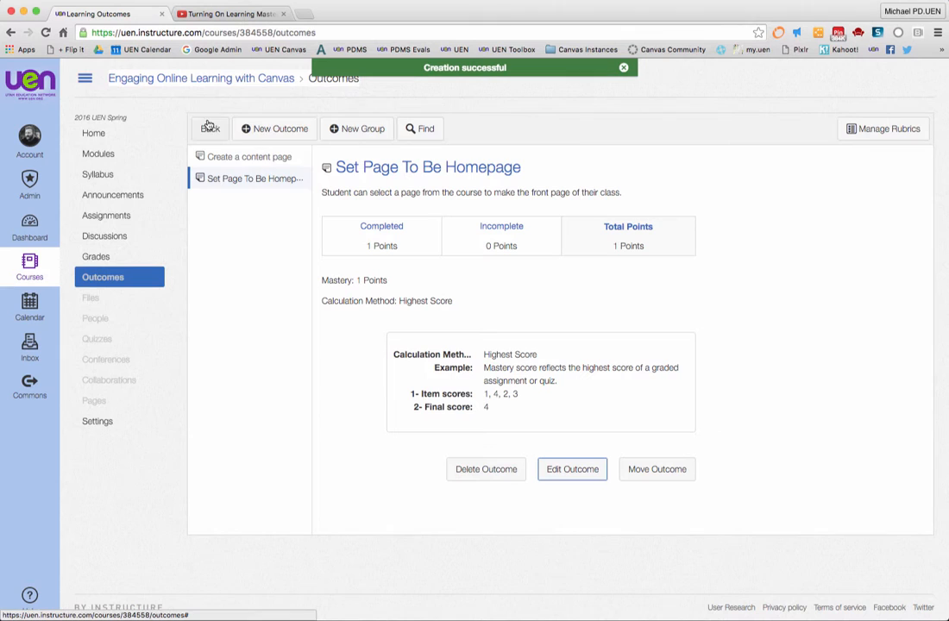
Create a new outcome 'Insert Images' described as 'Student can insert images onto a content page'.
{"action": "left_click", "coordinate": [274, 128]}
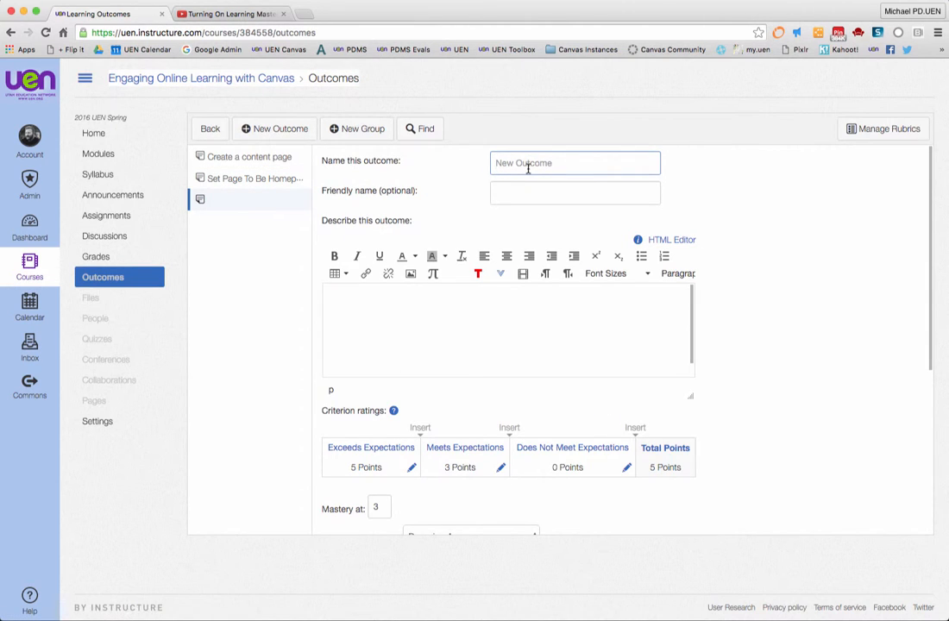
{"action": "type", "text": "Insert Images"}
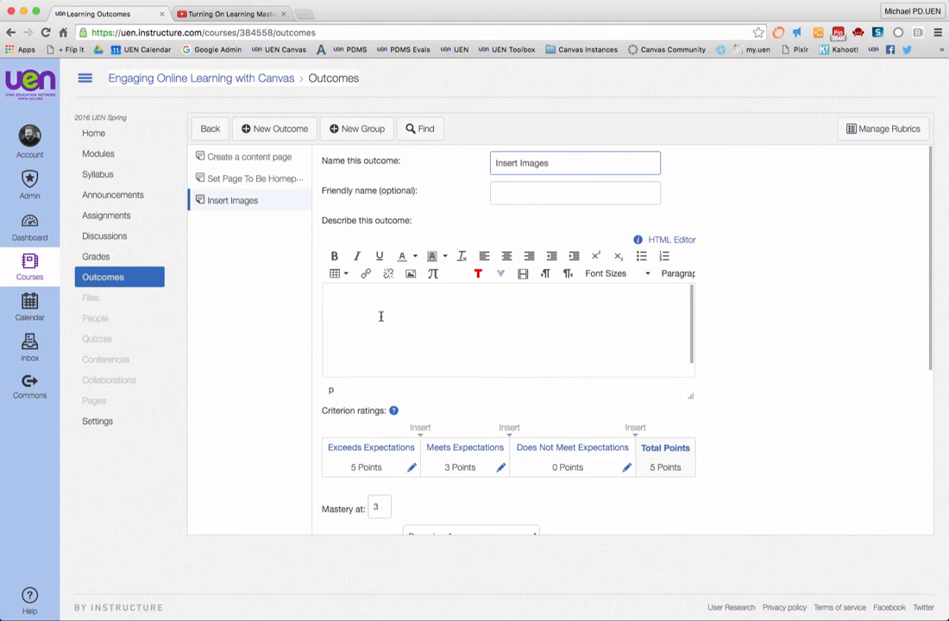
{"action": "type", "text": "Student can"}
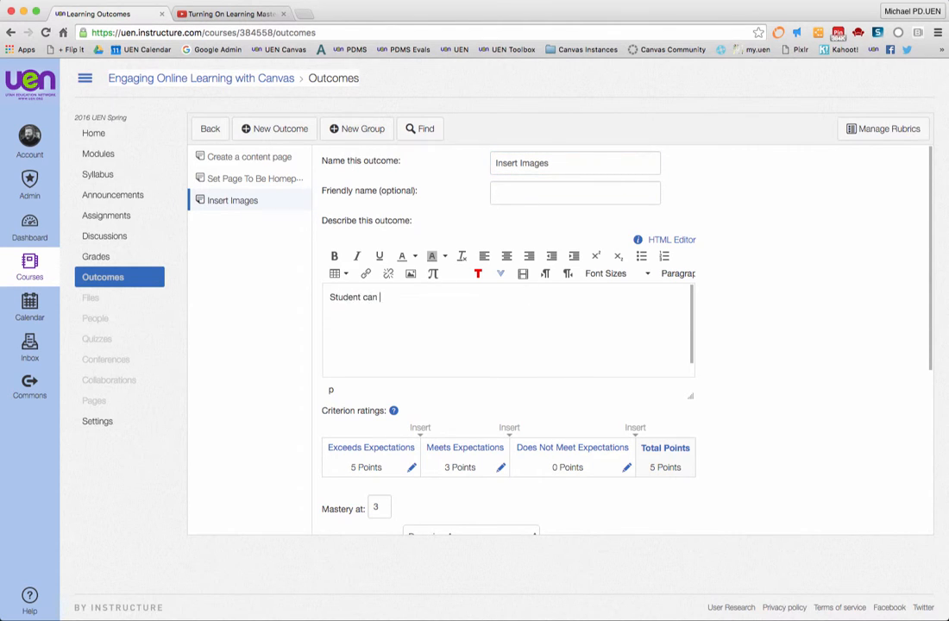
{"action": "type", "text": "insert images o"}
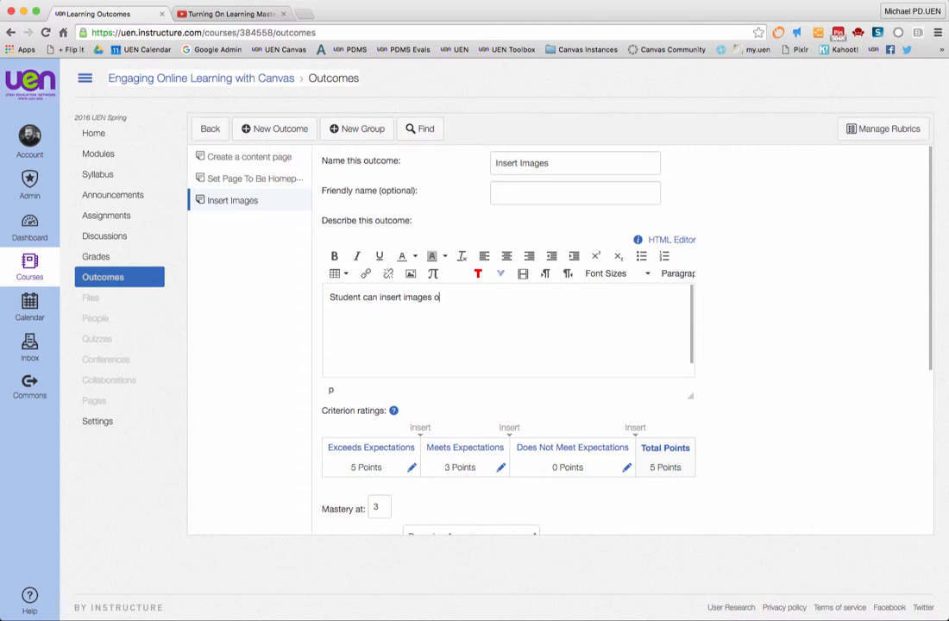
{"action": "type", "text": "nto a content page."}
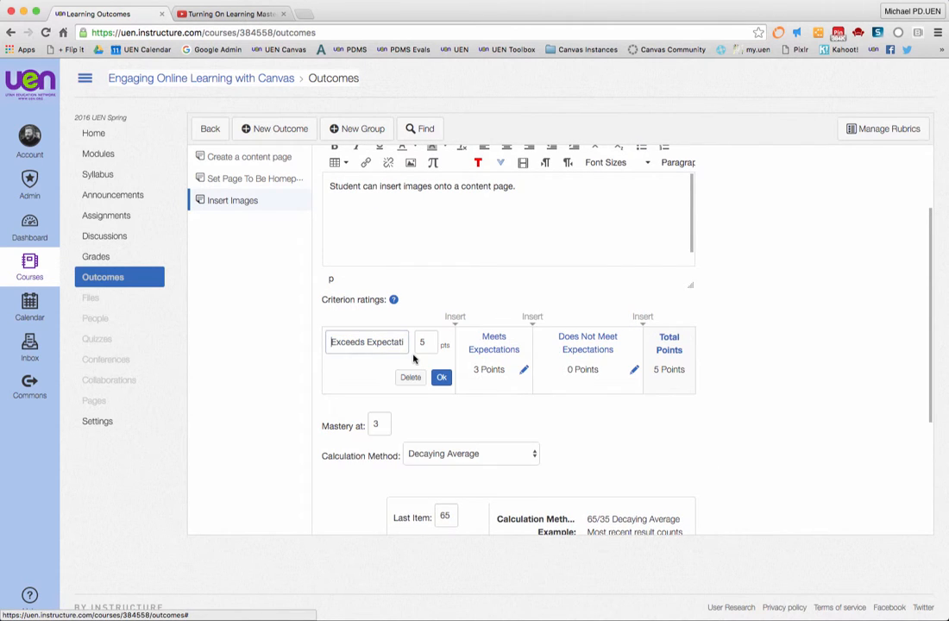
Delete Exceeds Expectations, keep Meets Expectations at 3, and insert 'Can link to images' at 2 points.
{"action": "left_click", "coordinate": [411, 376]}
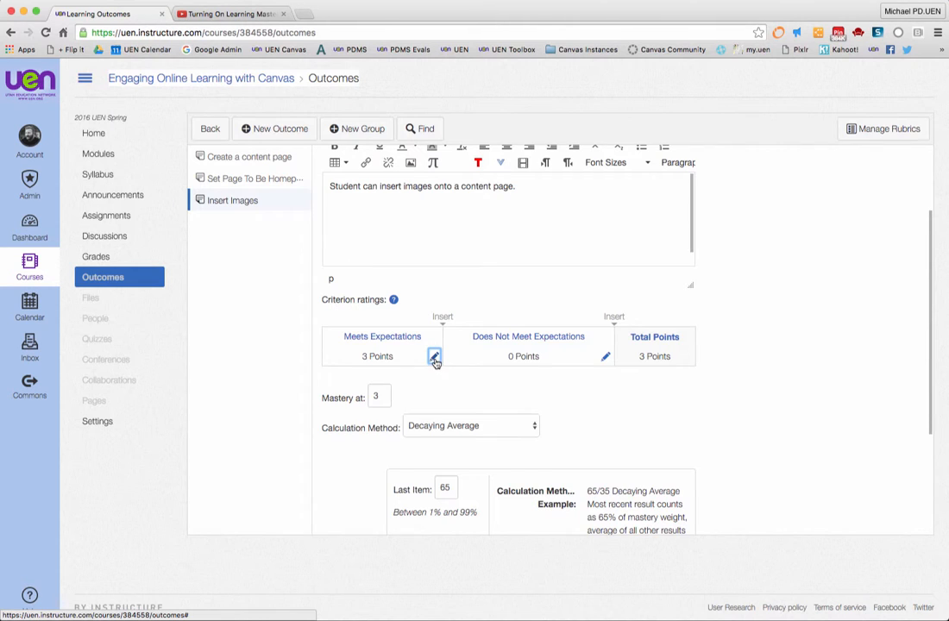
{"action": "left_click", "coordinate": [435, 355]}
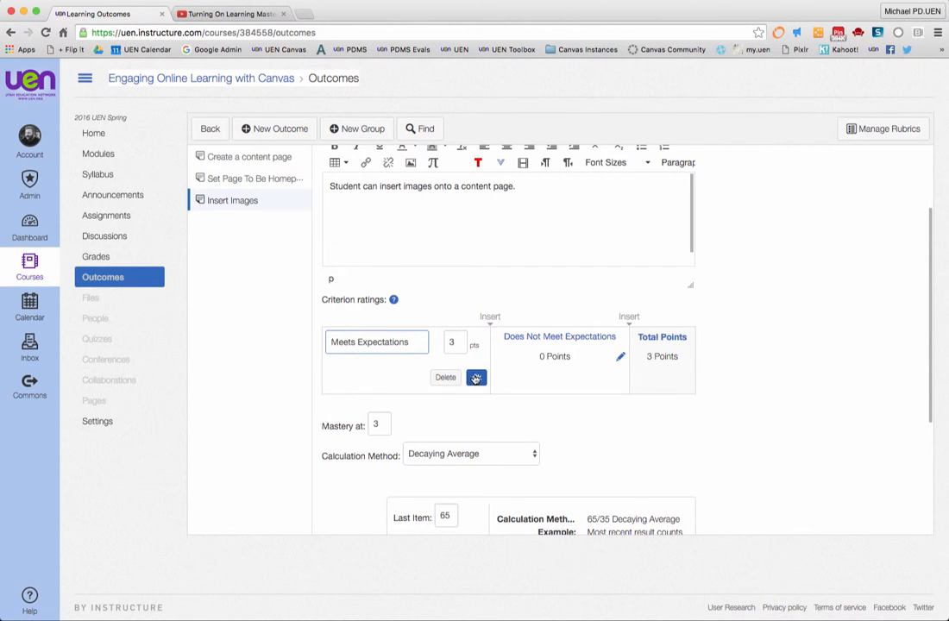
{"action": "left_click", "coordinate": [476, 376]}
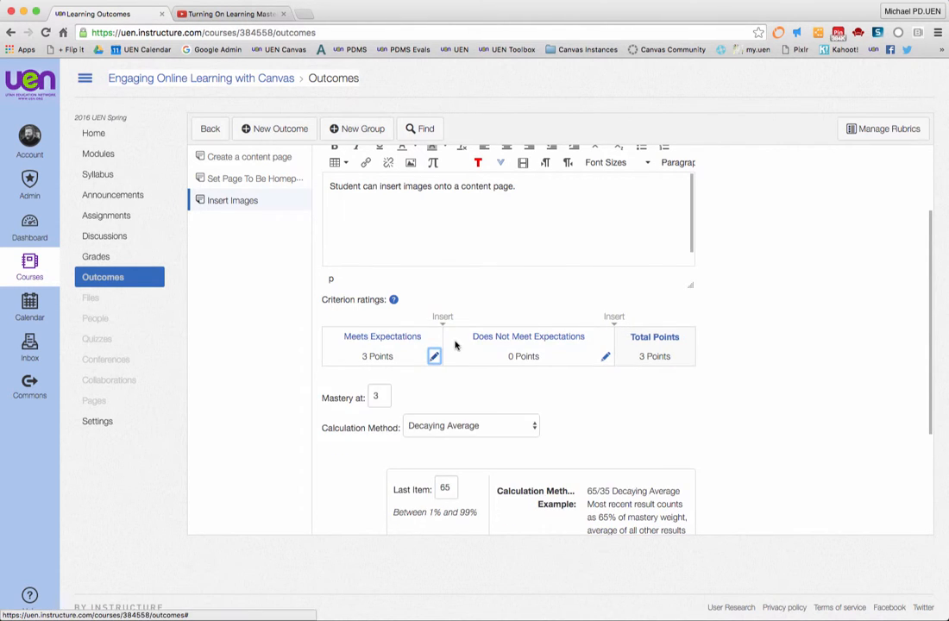
{"action": "left_click", "coordinate": [435, 355]}
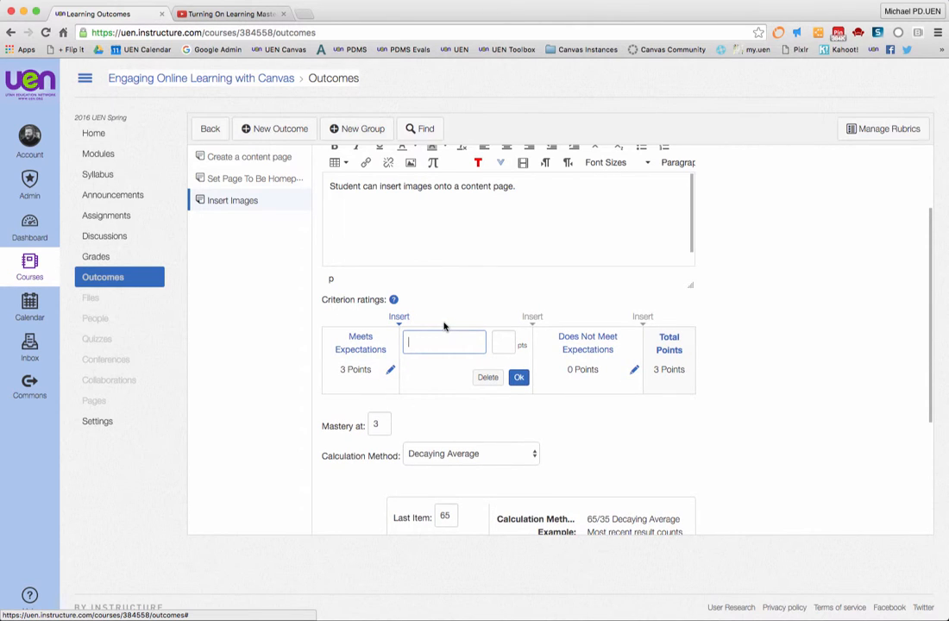
{"action": "type", "text": "Can link to"}
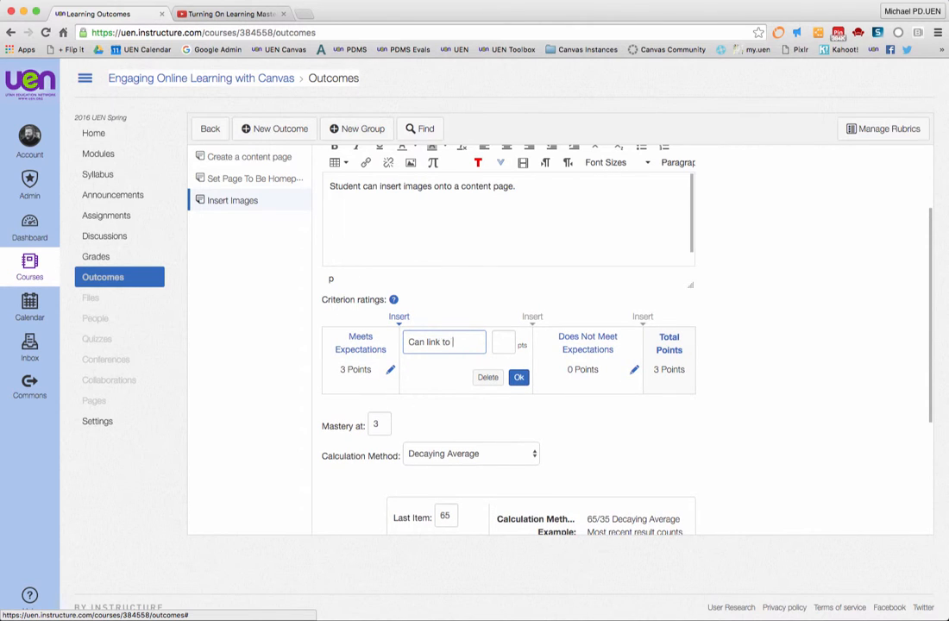
{"action": "type", "text": "images"}
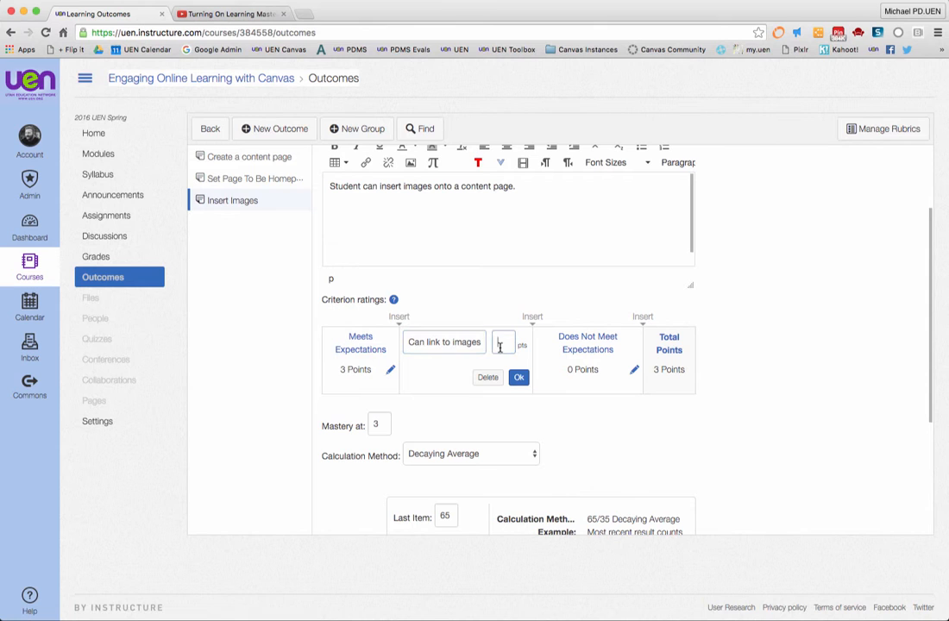
{"action": "left_click", "coordinate": [518, 378]}
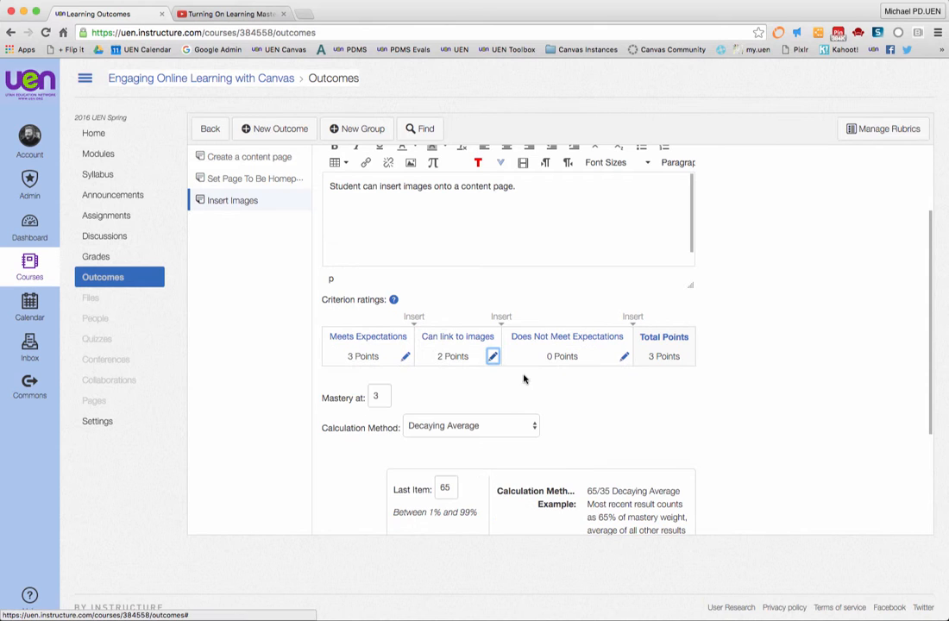
Add 'Attempted to add images but broken link' as a 1-point rating.
{"action": "left_click", "coordinate": [493, 355]}
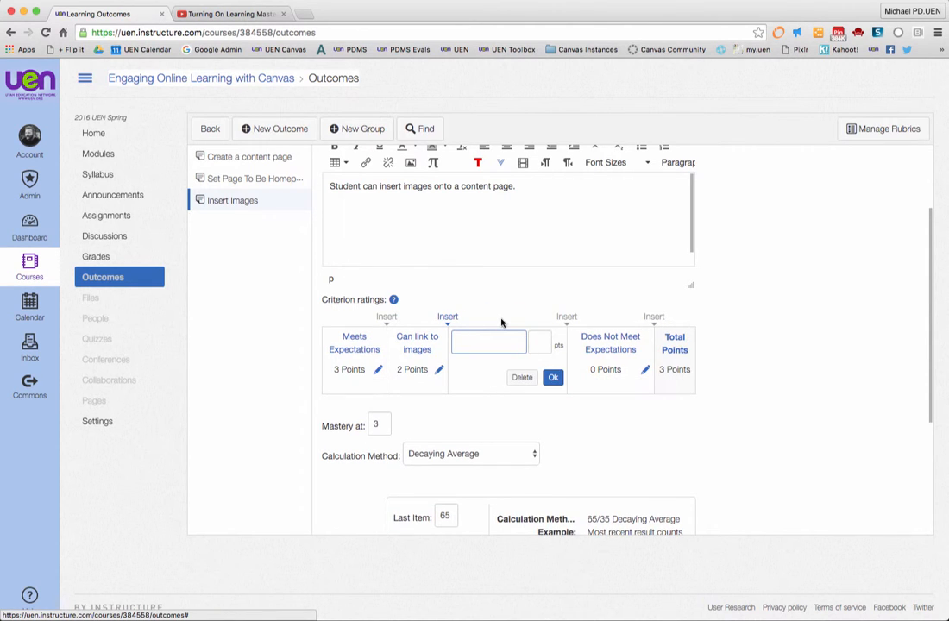
{"action": "type", "text": "Atempte"}
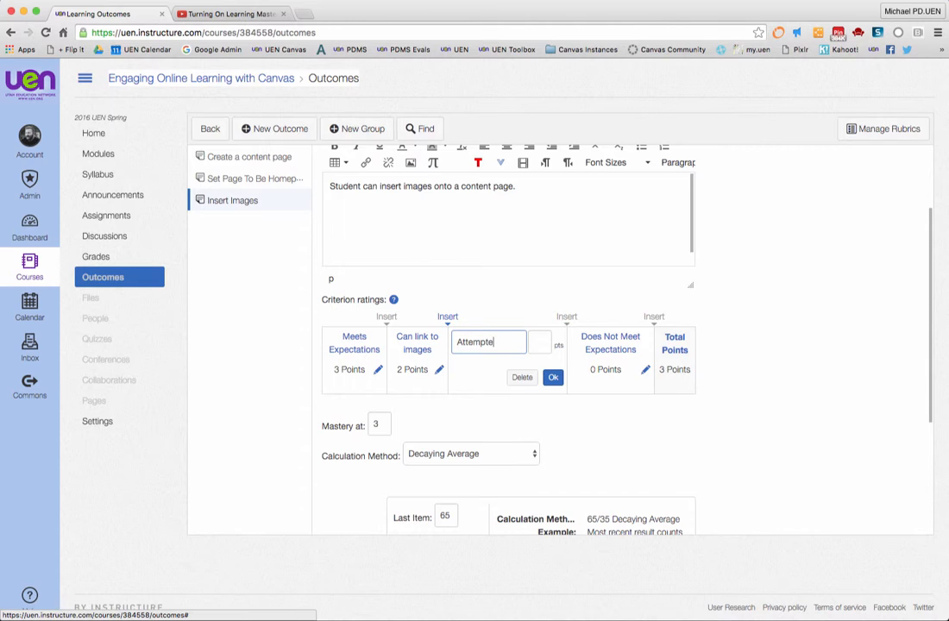
{"action": "type", "text": "to add"}
{"action": "left_click", "coordinate": [540, 342]}
{"action": "type", "text": "1"}
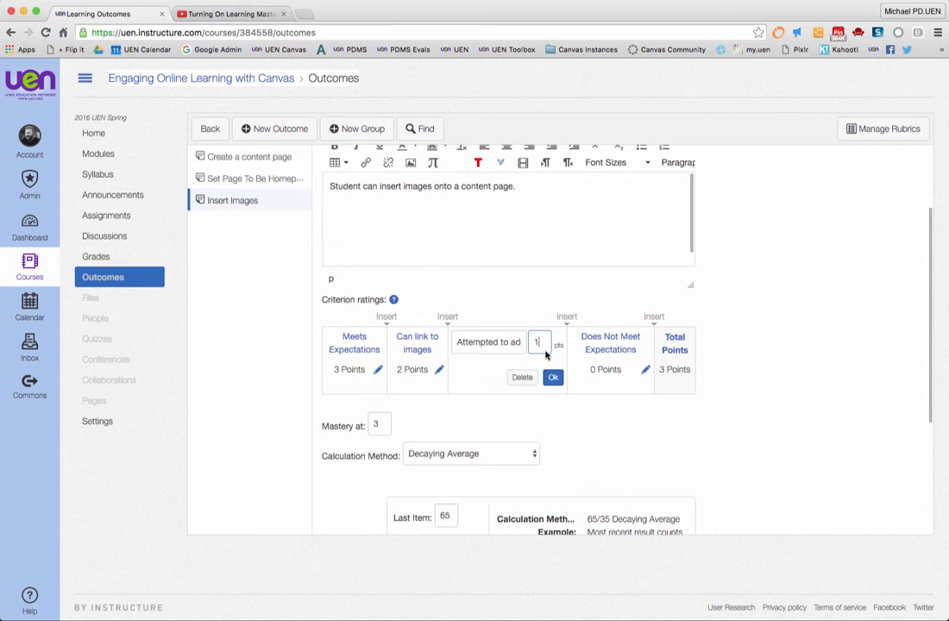
{"action": "left_click", "coordinate": [552, 377]}
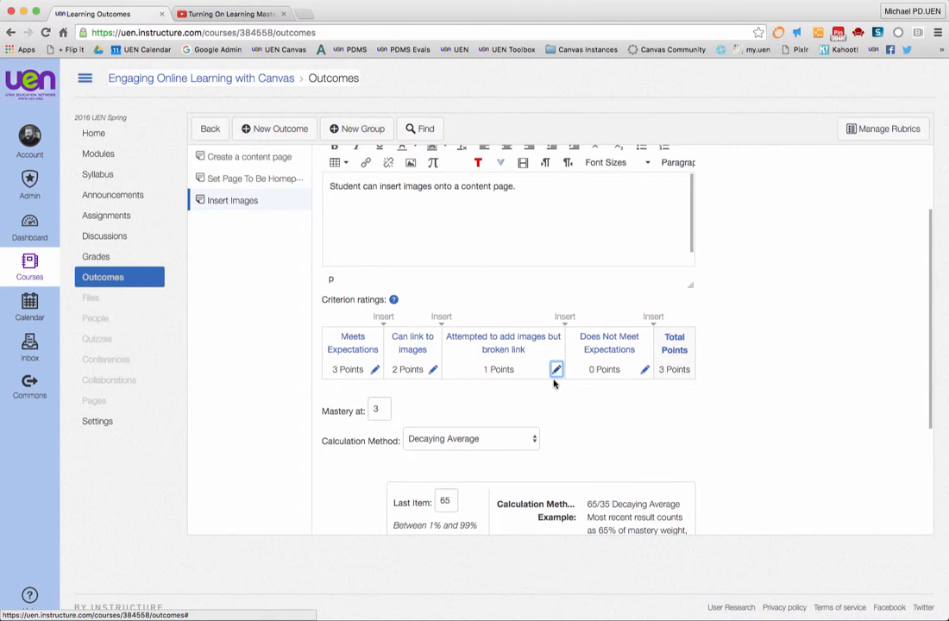
Choose Highest Score calculation and save the Insert Images outcome.
{"action": "scroll", "scroll_direction": "down", "scroll_amount": 3}
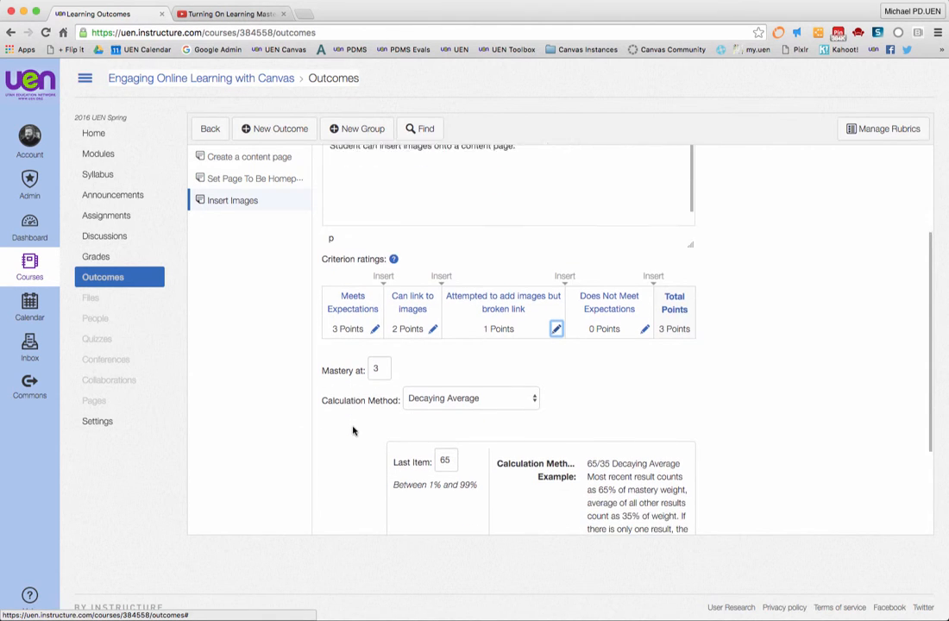
{"action": "left_click", "coordinate": [470, 397]}
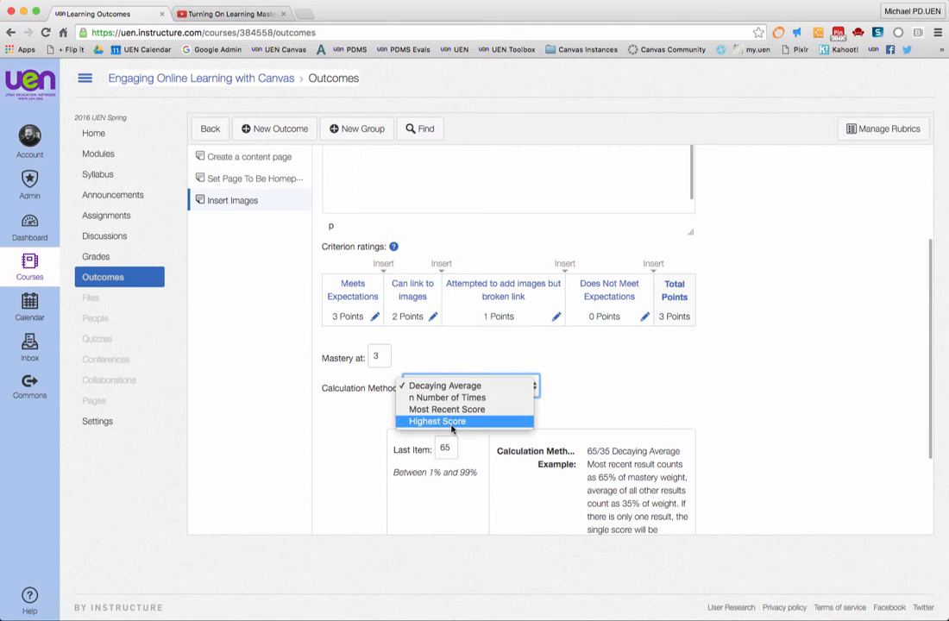
{"action": "left_click", "coordinate": [438, 421]}
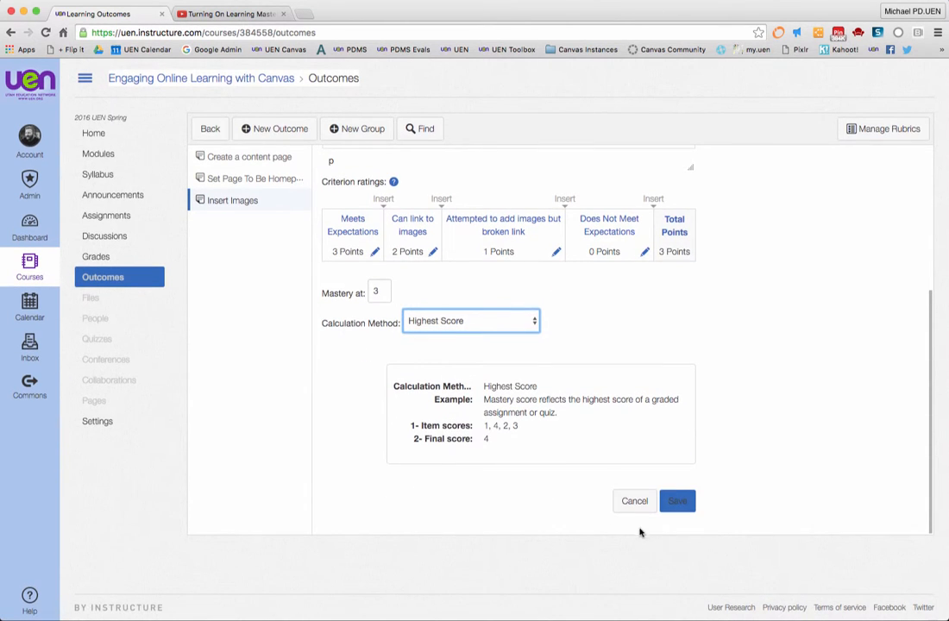
{"action": "left_click", "coordinate": [676, 500]}
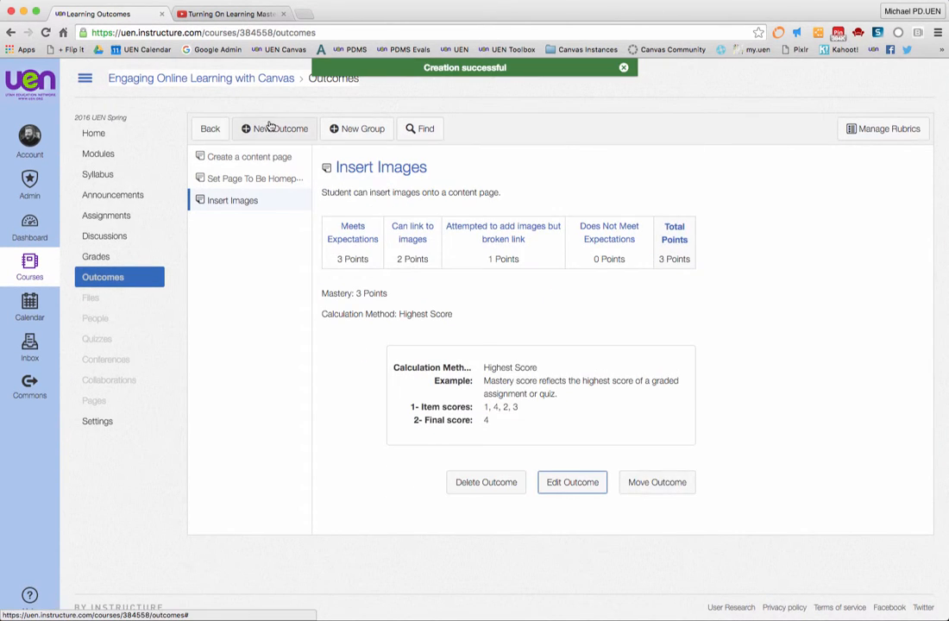
Create outcome 'Link content within page' described as 'Student can put links on a page to websites or other content in Canvas'.
{"action": "left_click", "coordinate": [274, 128]}
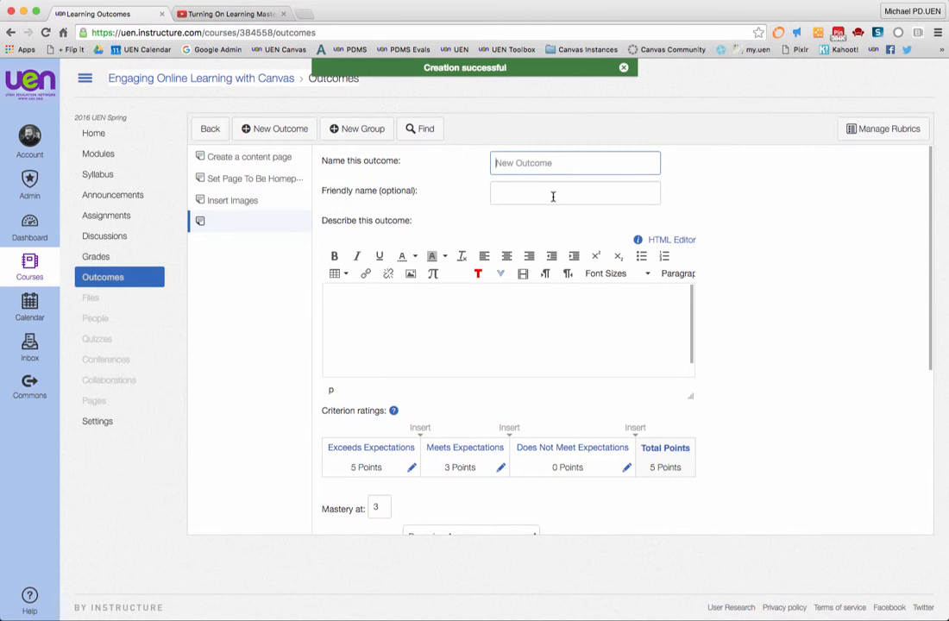
{"action": "left_click", "coordinate": [624, 67]}
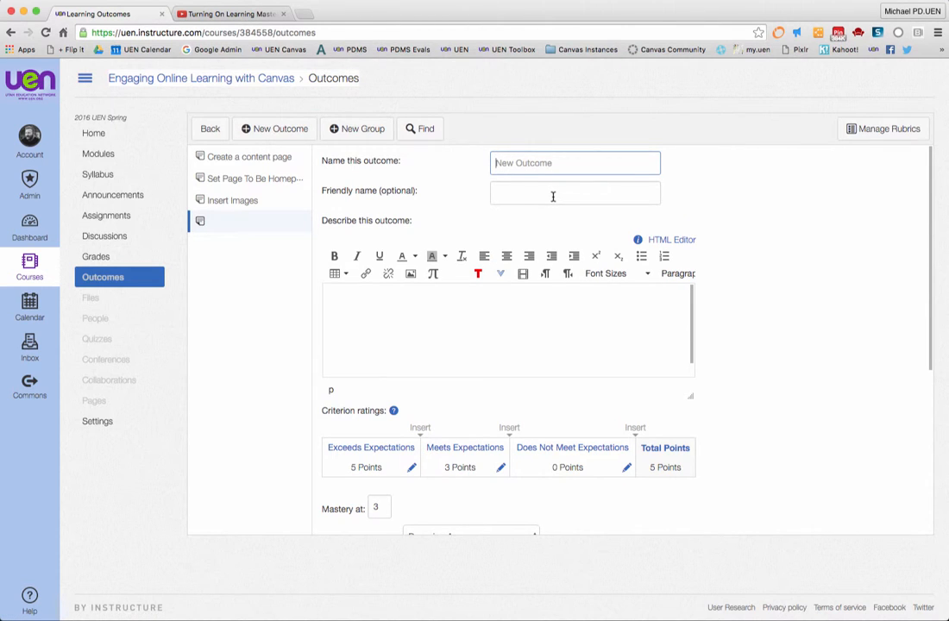
{"action": "type", "text": "Link content within page"}
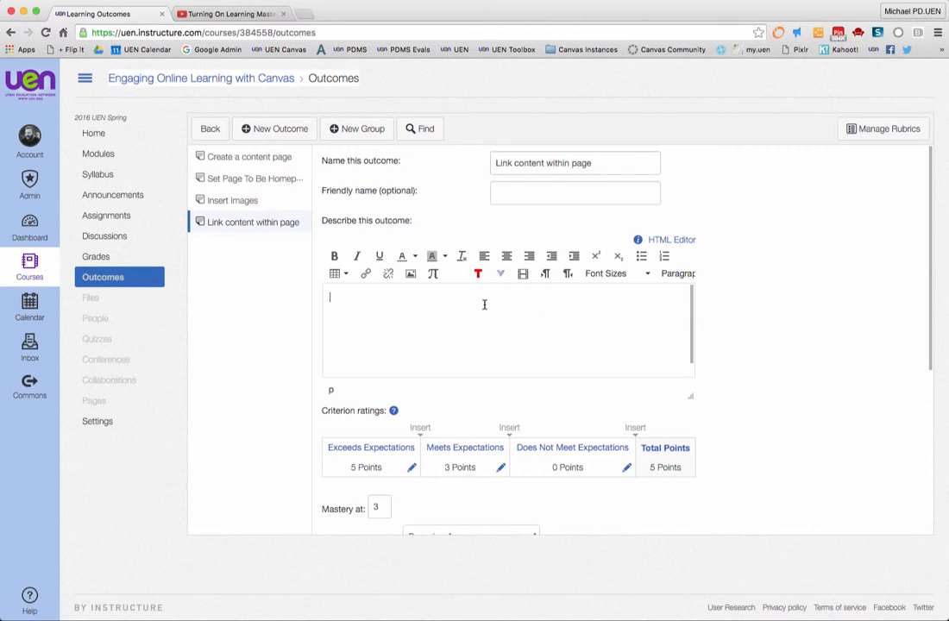
{"action": "type", "text": "Student can"}
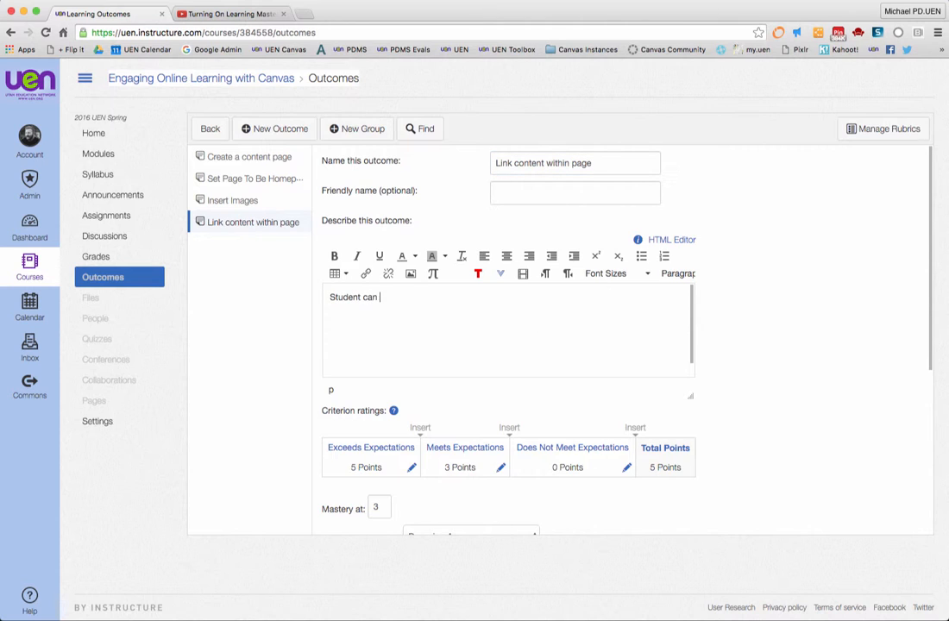
{"action": "type", "text": "put link"}
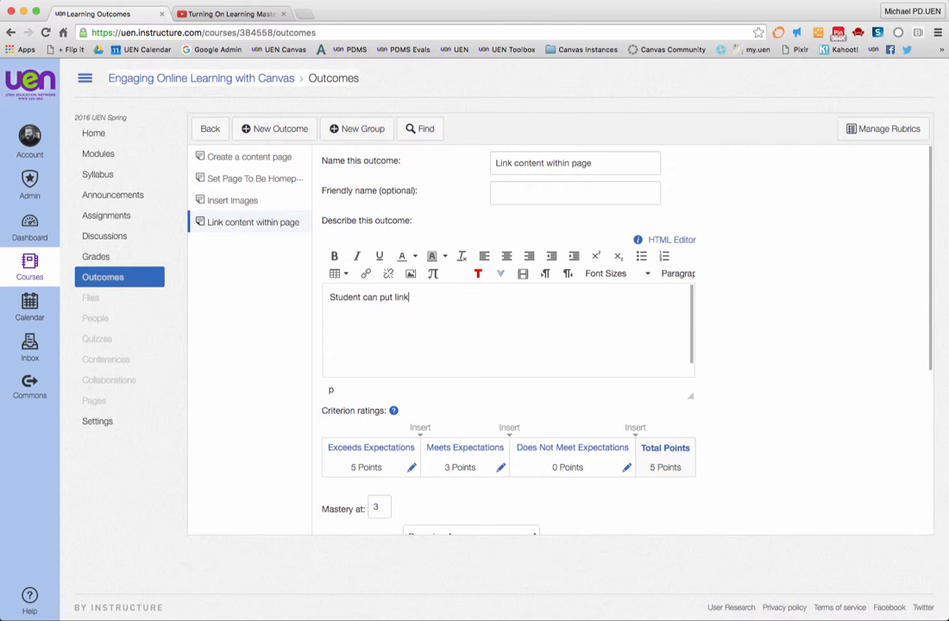
{"action": "type", "text": "s on a page to websites or other co"}
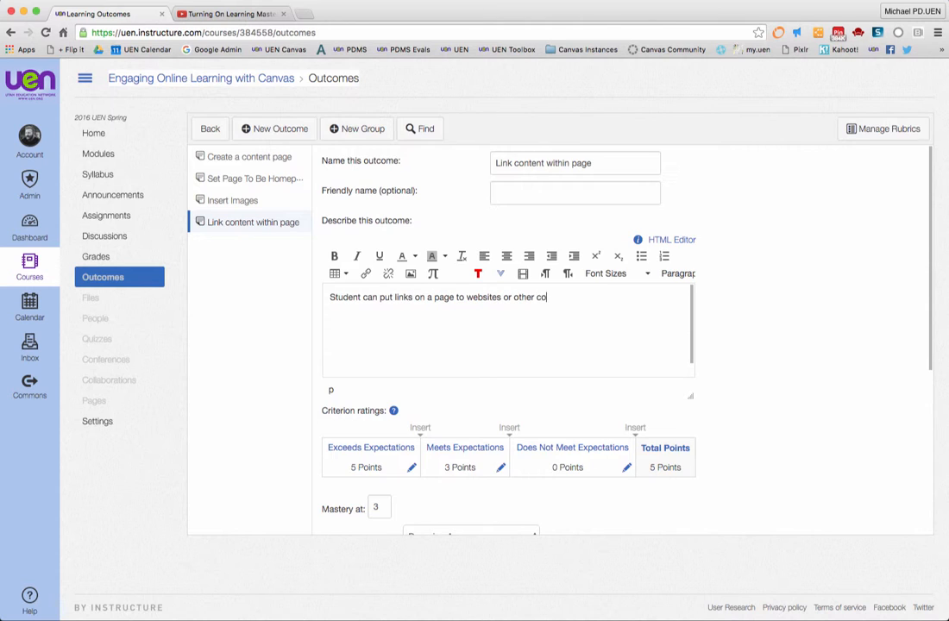
{"action": "type", "text": "ntent in Canvas"}
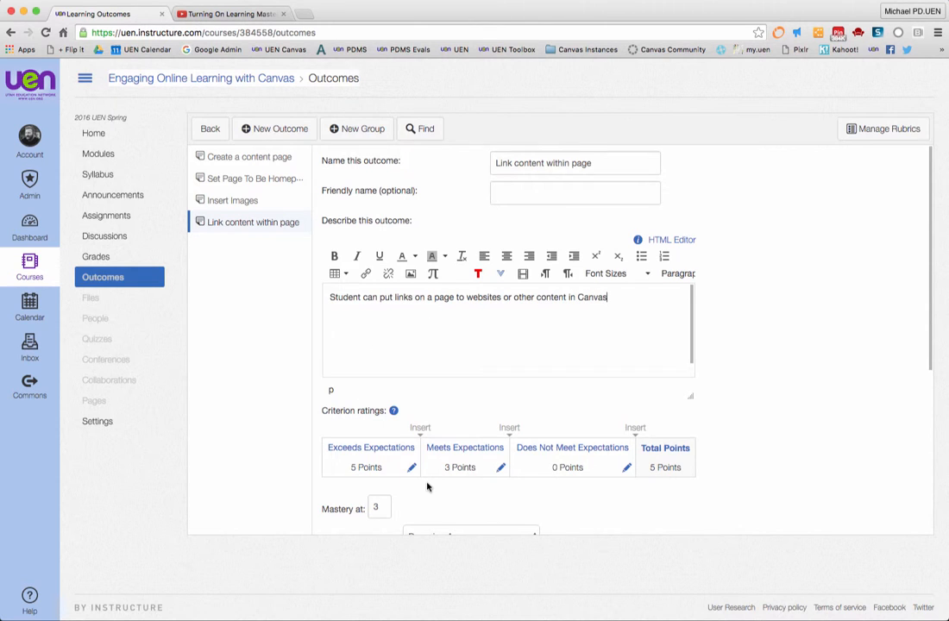
Remove the default ratings and make the first one 'Inserted a link to text or image' worth 2 points.
{"action": "scroll", "scroll_direction": "down", "scroll_amount": 3}
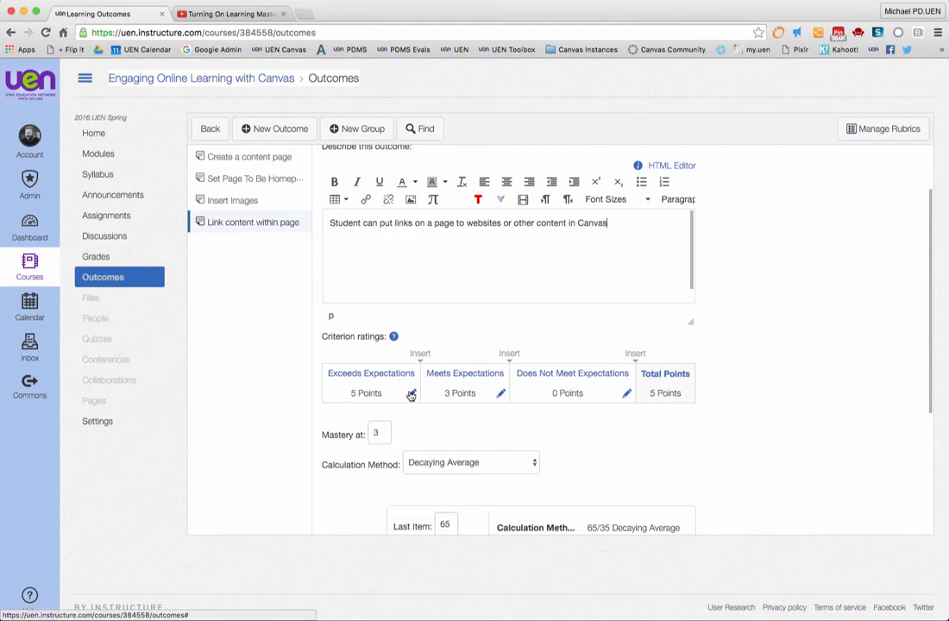
{"action": "left_click", "coordinate": [411, 395]}
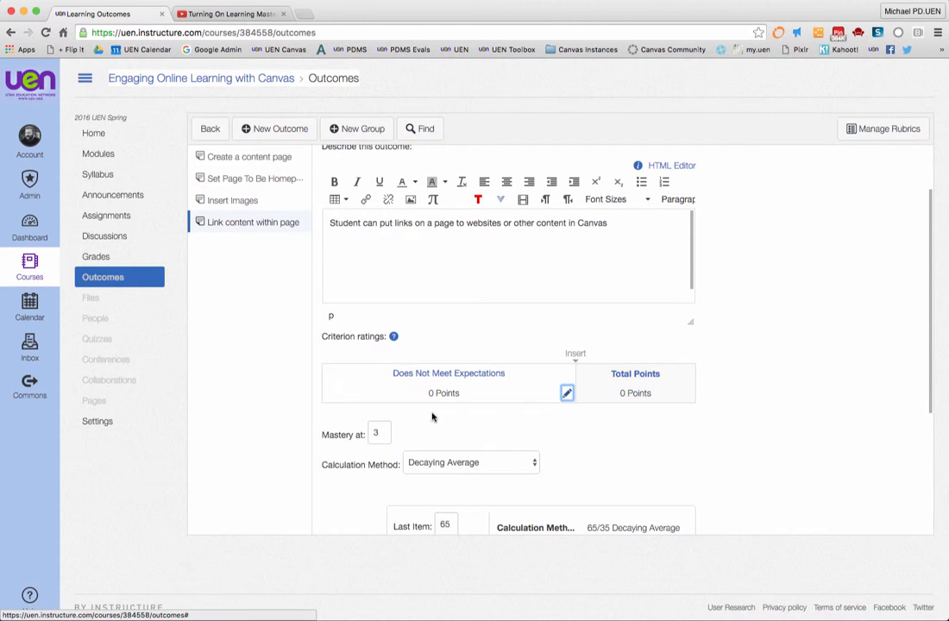
{"action": "mouse_move", "coordinate": [583, 390]}
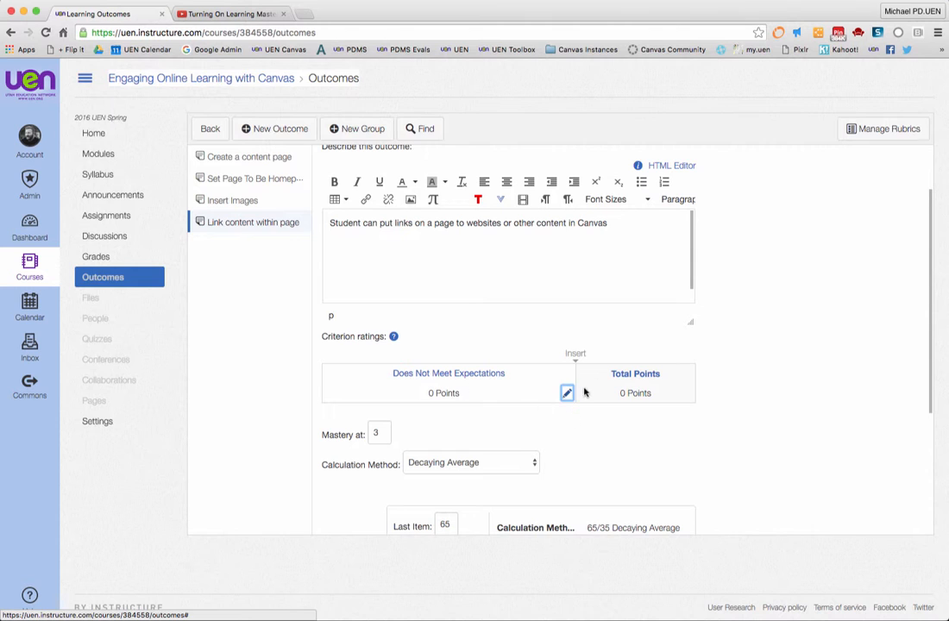
{"action": "left_click", "coordinate": [566, 393]}
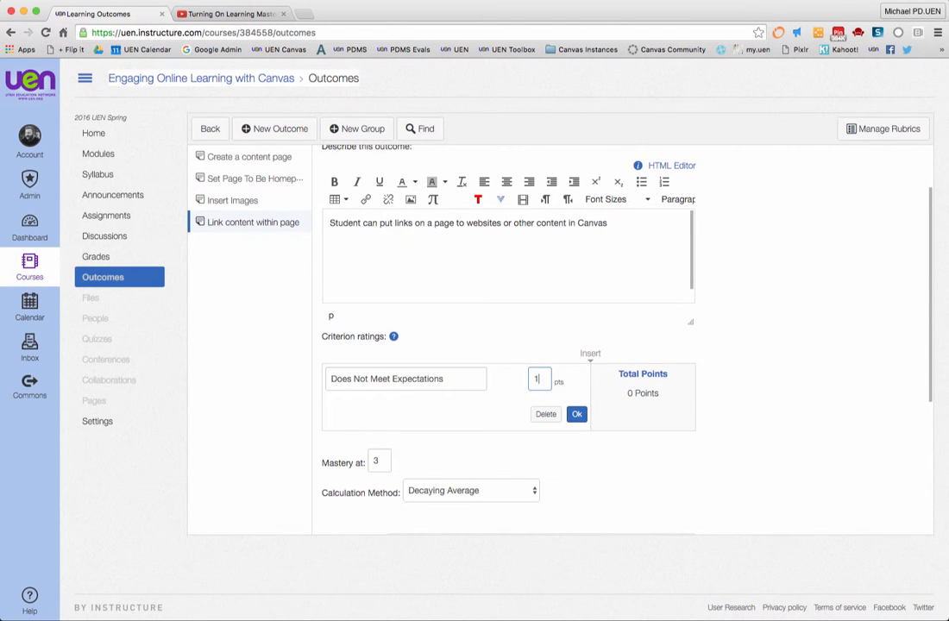
{"action": "type", "text": "C"}
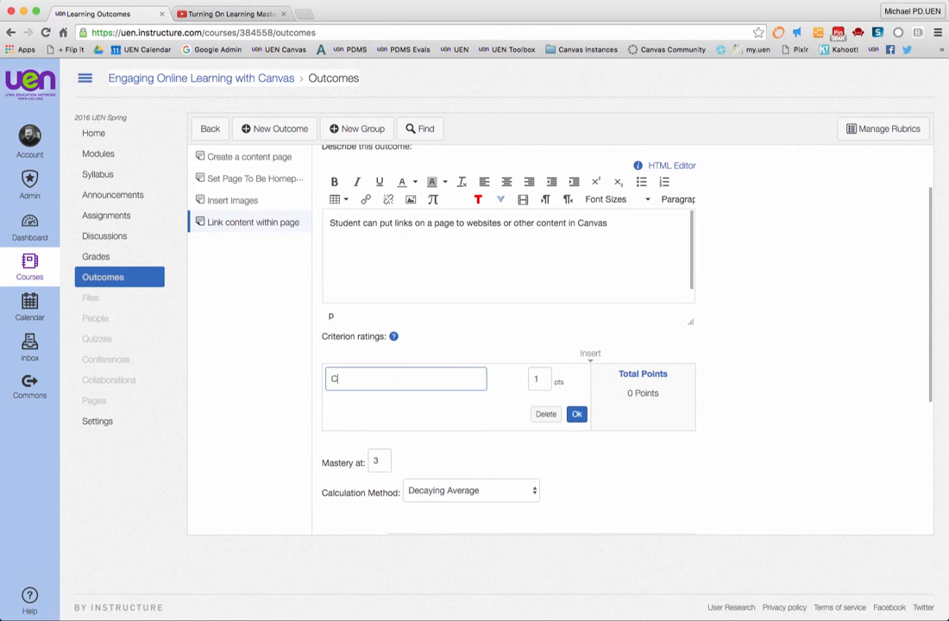
{"action": "type", "text": "nserted"}
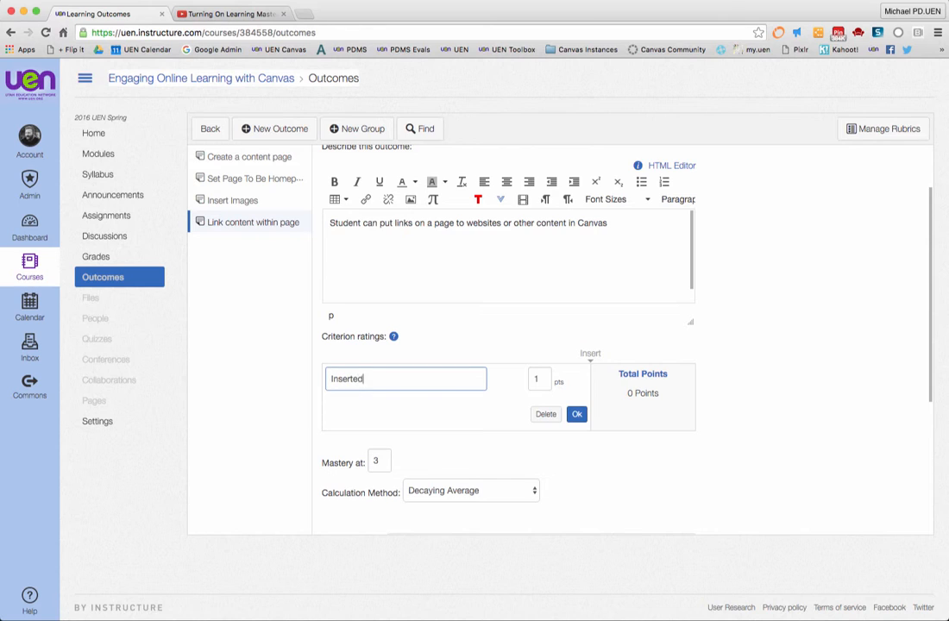
{"action": "type", "text": "a link"}
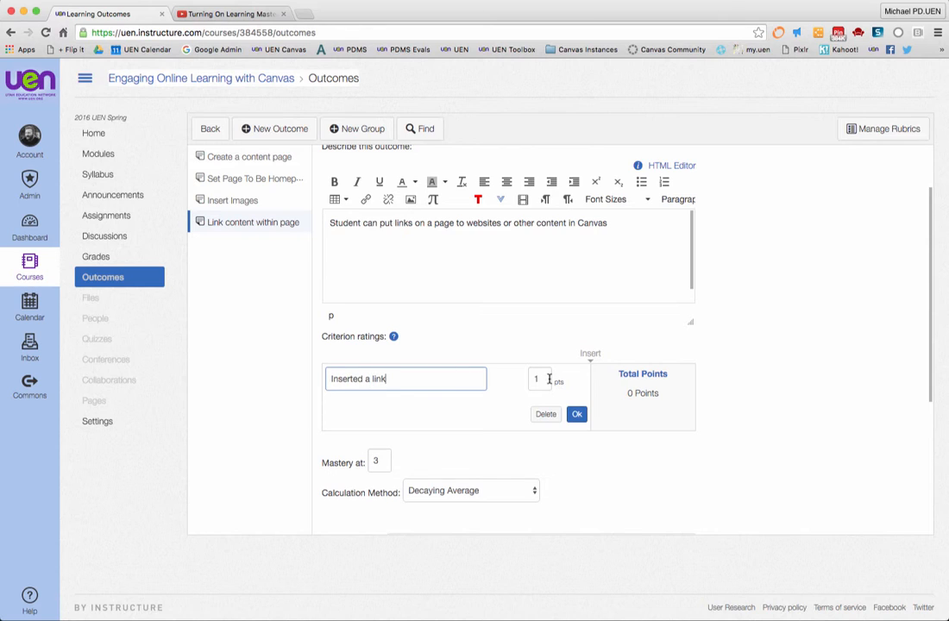
{"action": "type", "text": "2"}
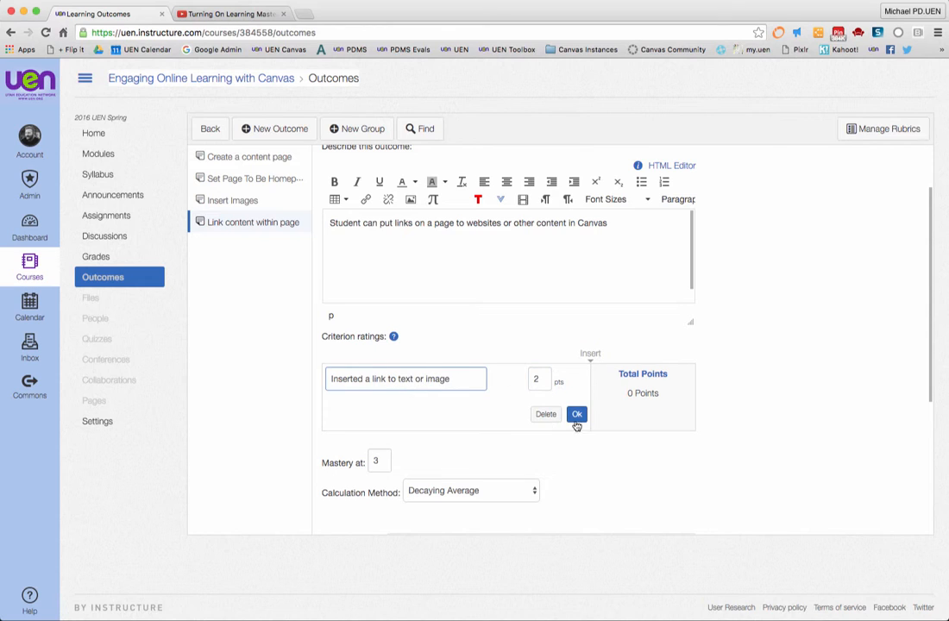
{"action": "left_click", "coordinate": [577, 414]}
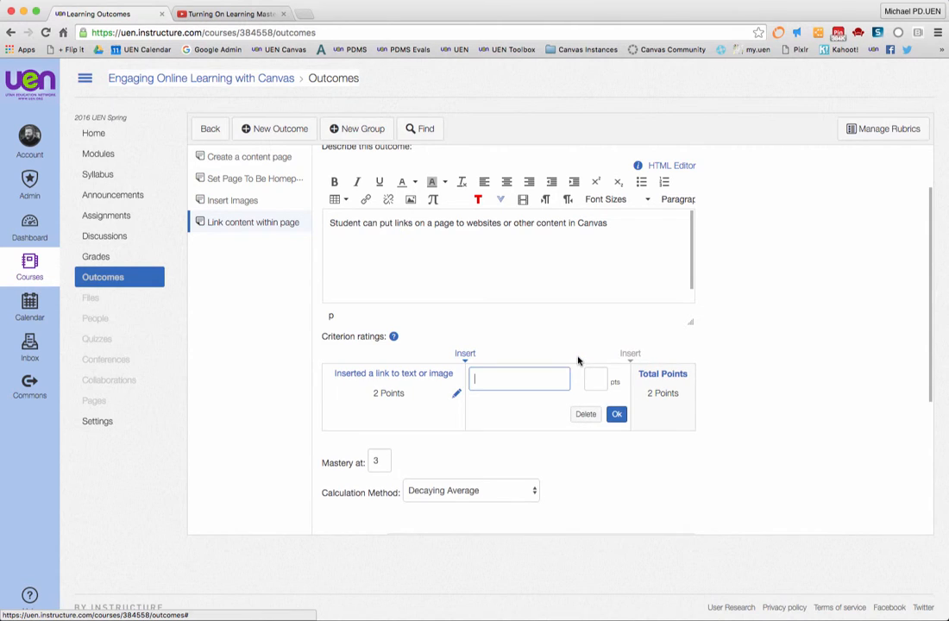
Add 'Inserted the html link' at 1 point and choose Highest Score calculation.
{"action": "type", "text": "Inserted the html link"}
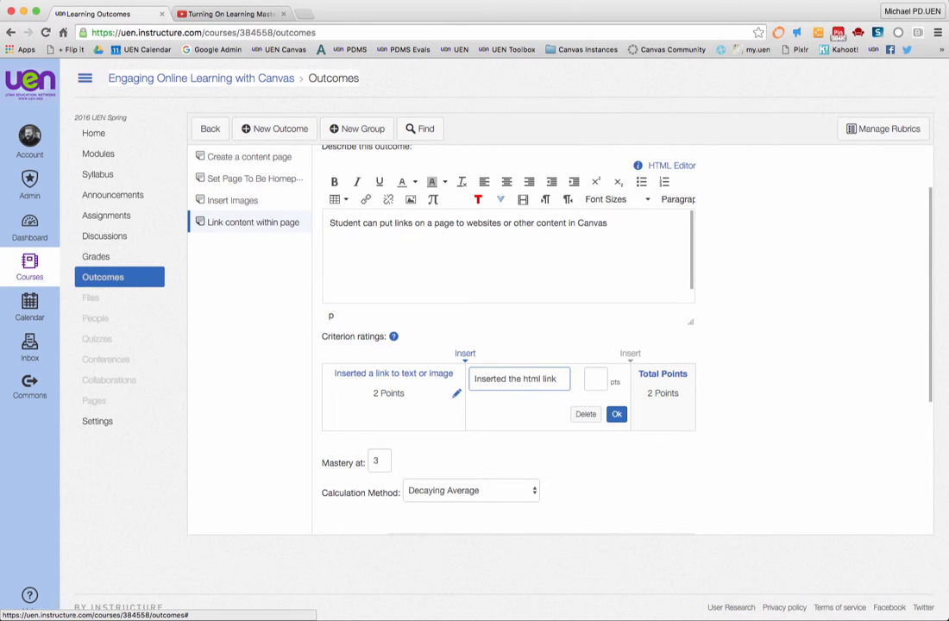
{"action": "left_click", "coordinate": [595, 380]}
{"action": "type", "text": "1"}
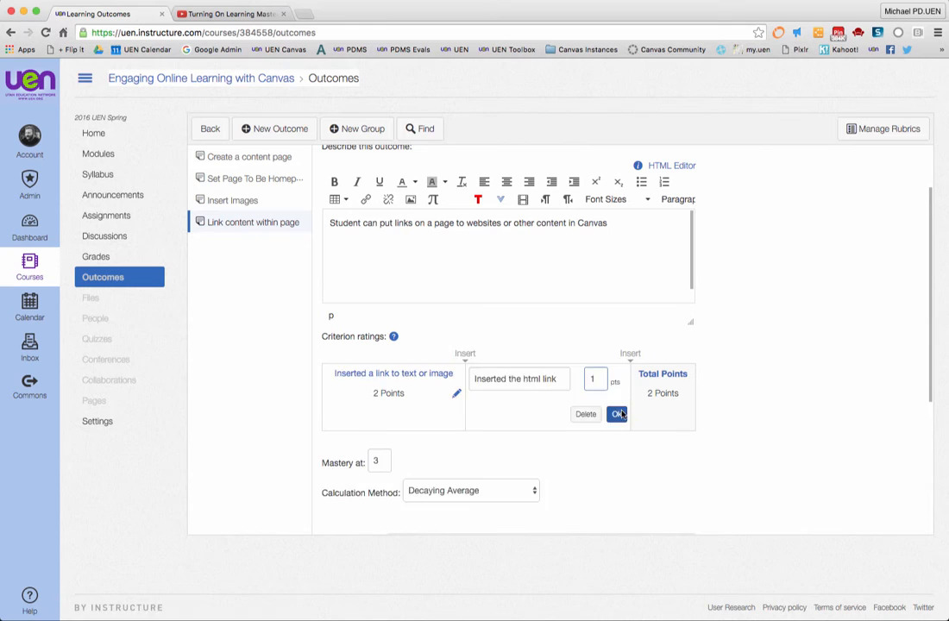
{"action": "left_click", "coordinate": [617, 414]}
{"action": "type", "text": "2"}
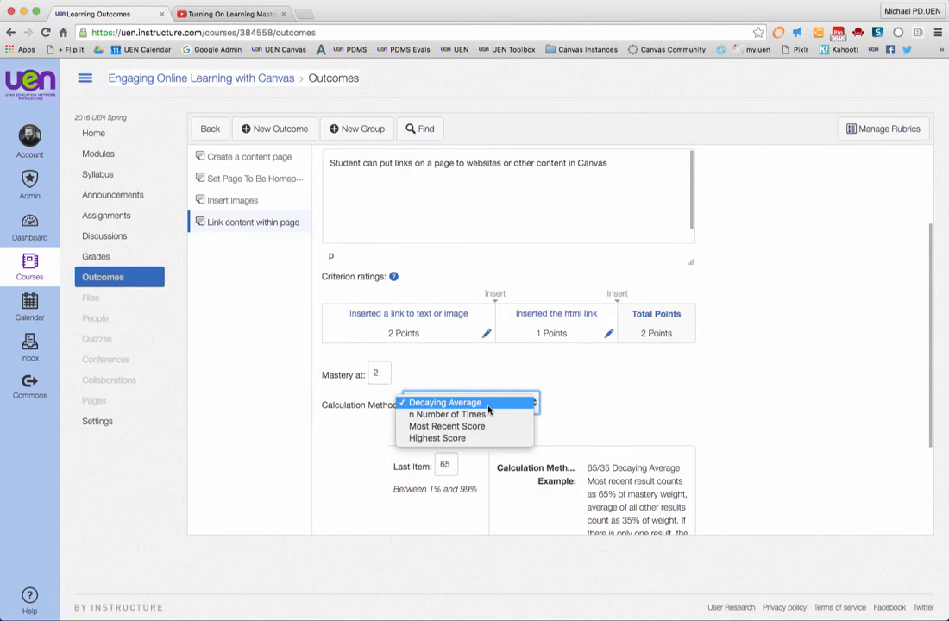
{"action": "left_click", "coordinate": [437, 438]}
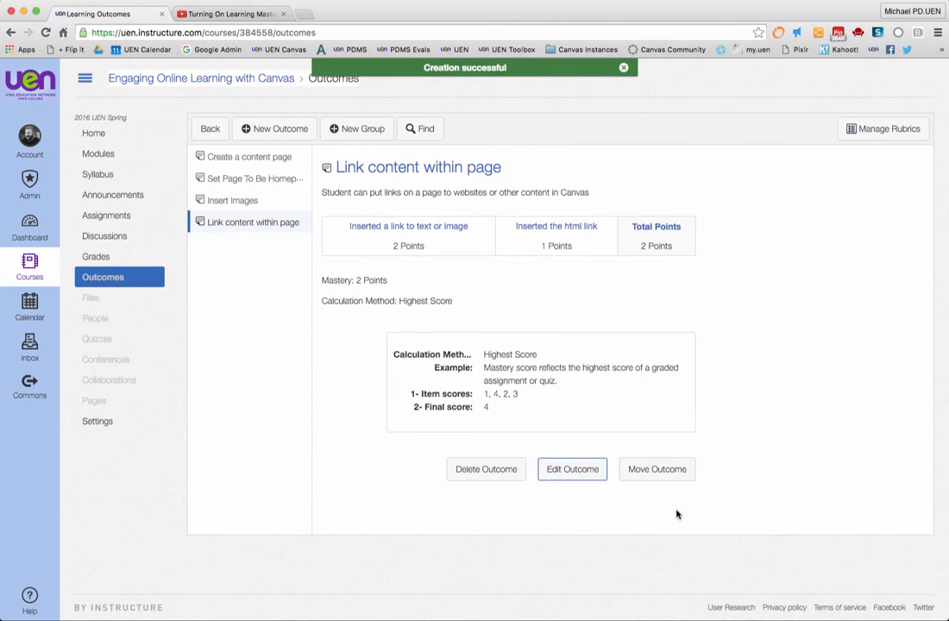
{"action": "mouse_move", "coordinate": [221, 219]}
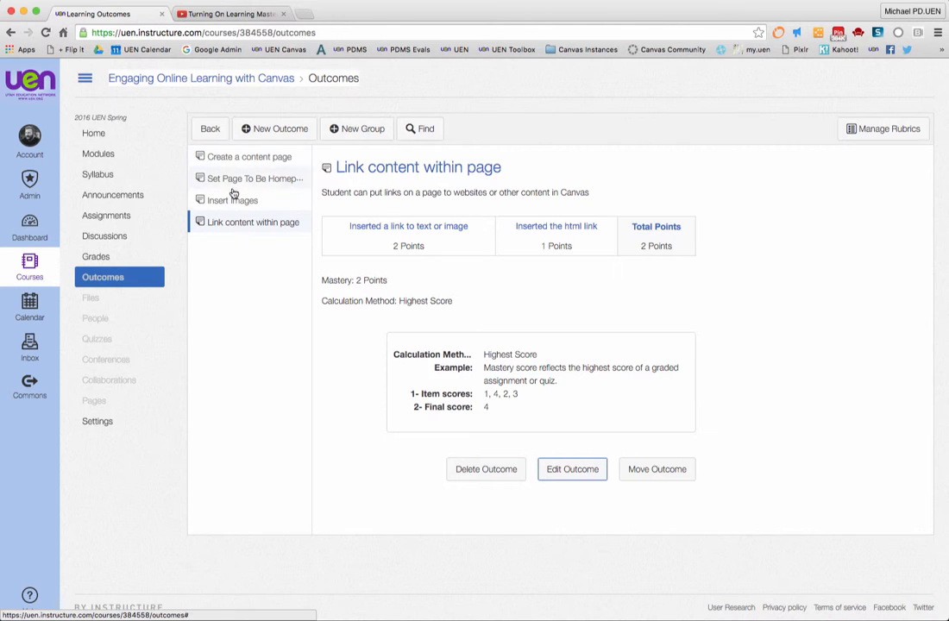
{"action": "mouse_move", "coordinate": [250, 155]}
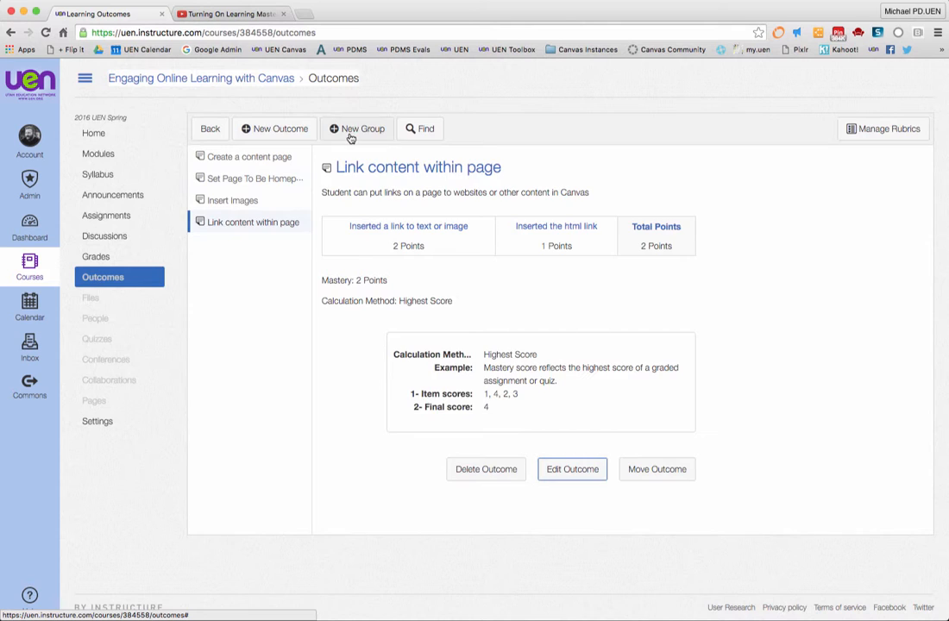
Add a new group named 'Creating Content In Canvas' with a description about outcomes for making homepages and pages, and save it.
{"action": "left_click", "coordinate": [356, 128]}
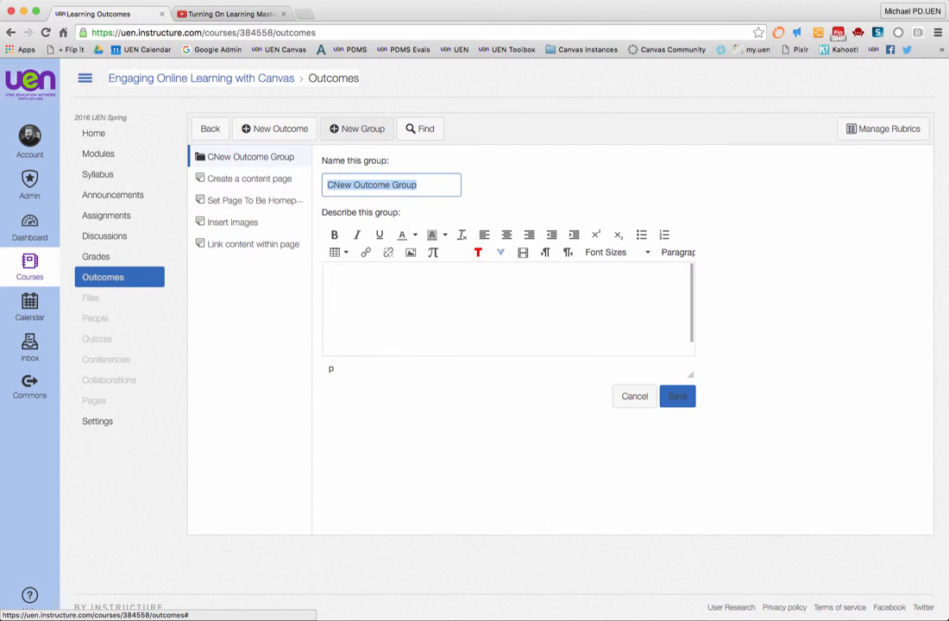
{"action": "type", "text": "Creating Content In"}
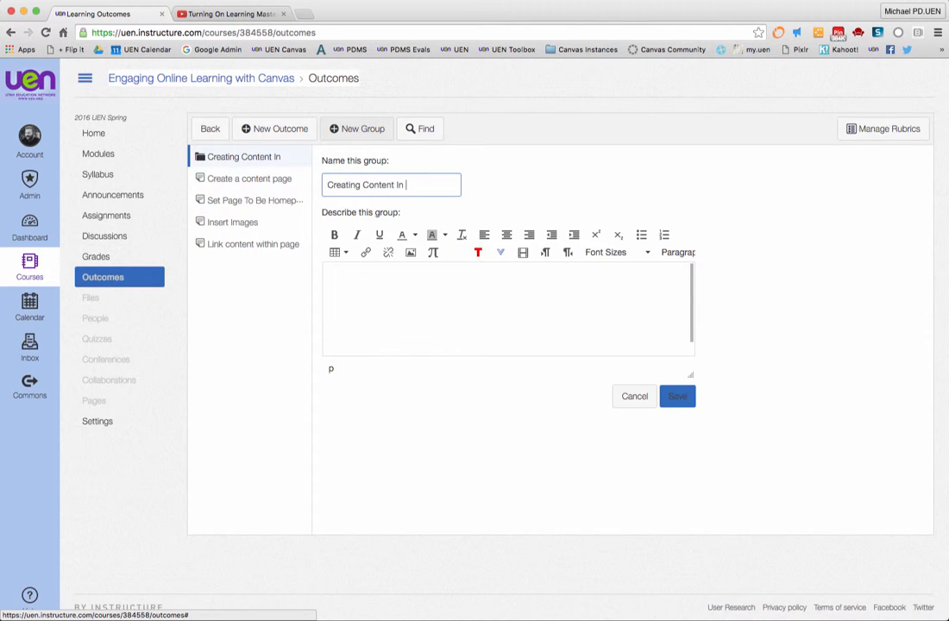
{"action": "type", "text": "Canvas"}
{"action": "left_click", "coordinate": [507, 308]}
{"action": "type", "text": "This i"}
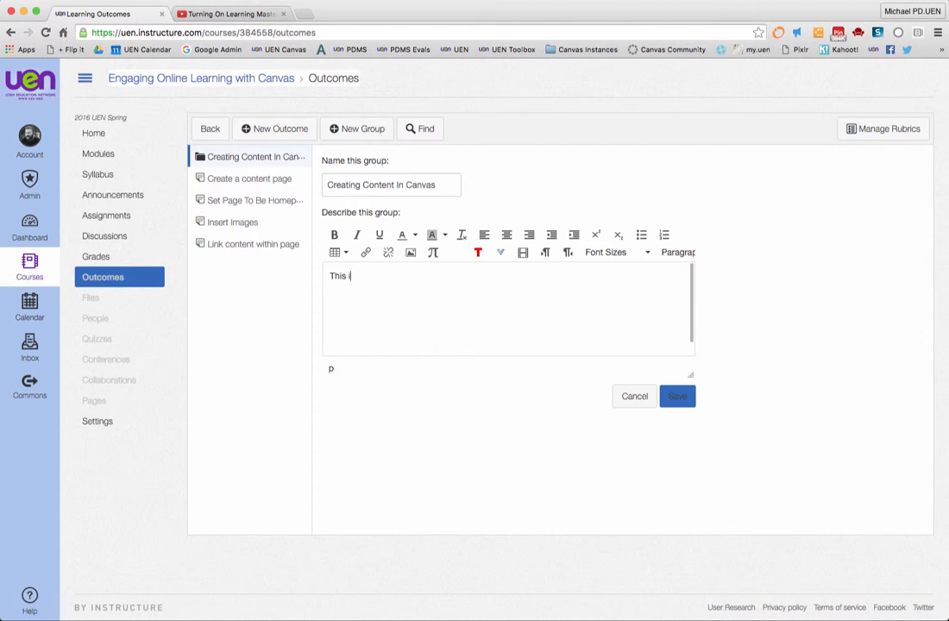
{"action": "type", "text": "s where all the"}
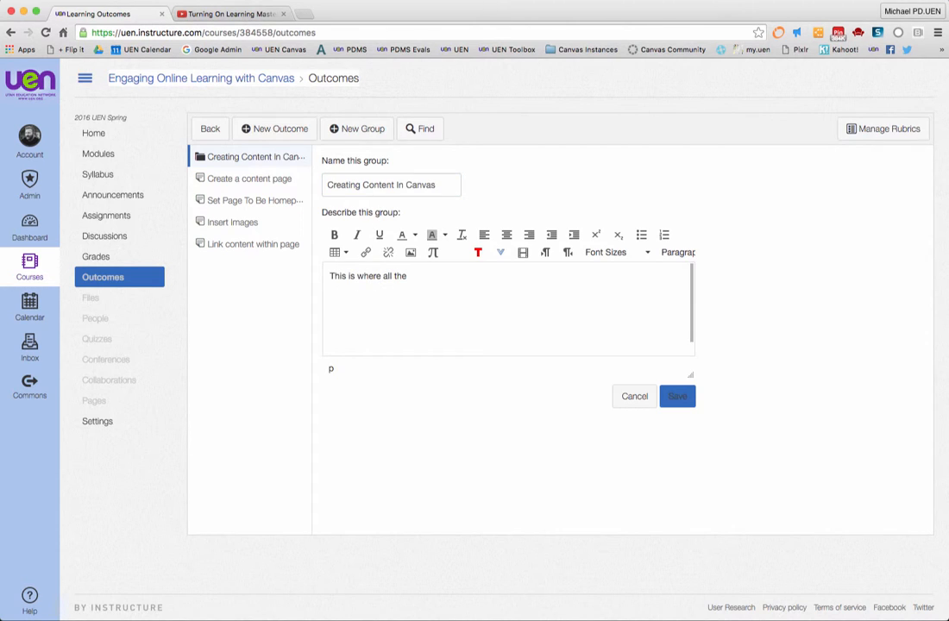
{"action": "type", "text": "outcomes are for"}
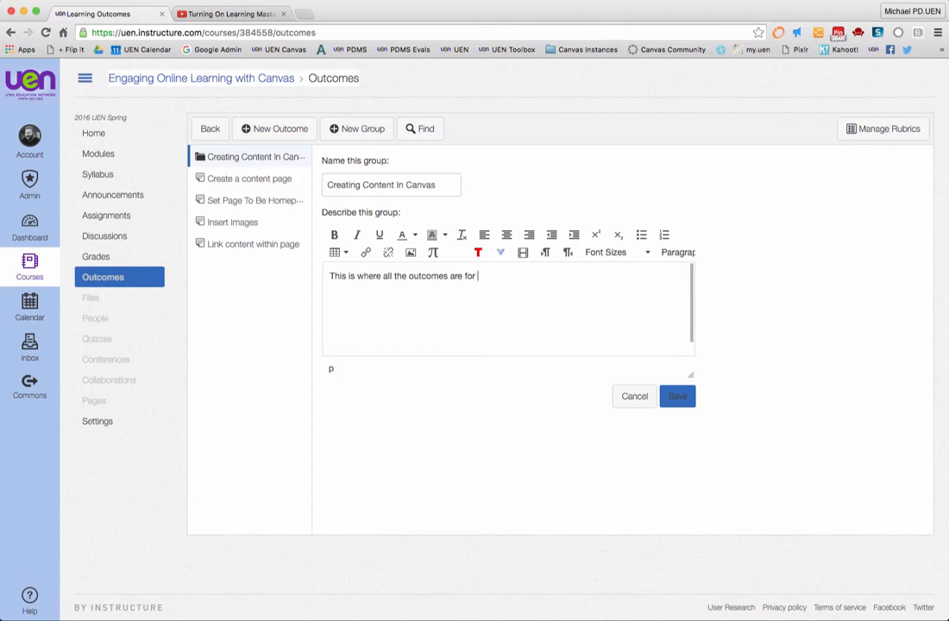
{"action": "type", "text": "making homepages and content pa"}
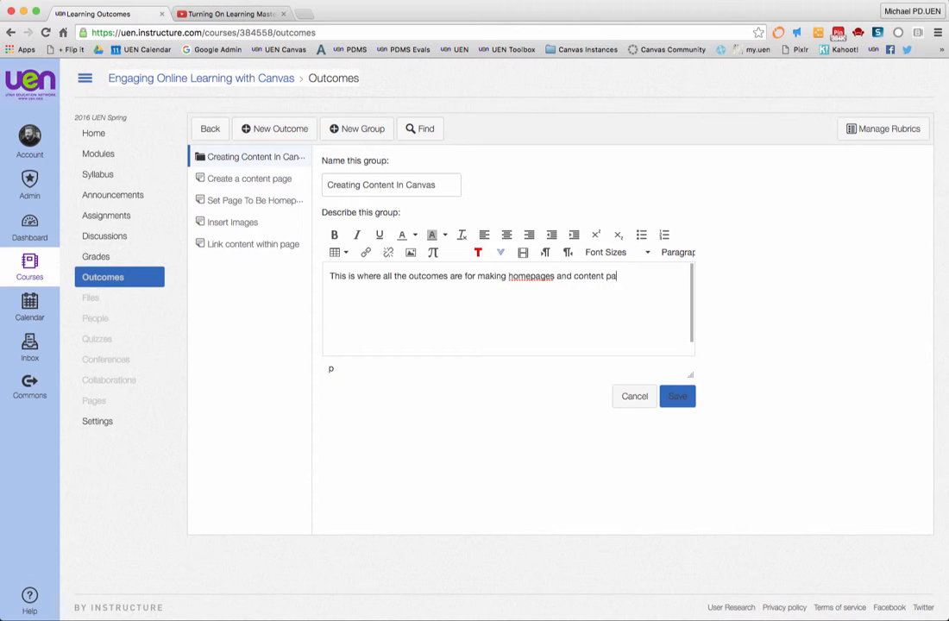
{"action": "type", "text": "ges"}
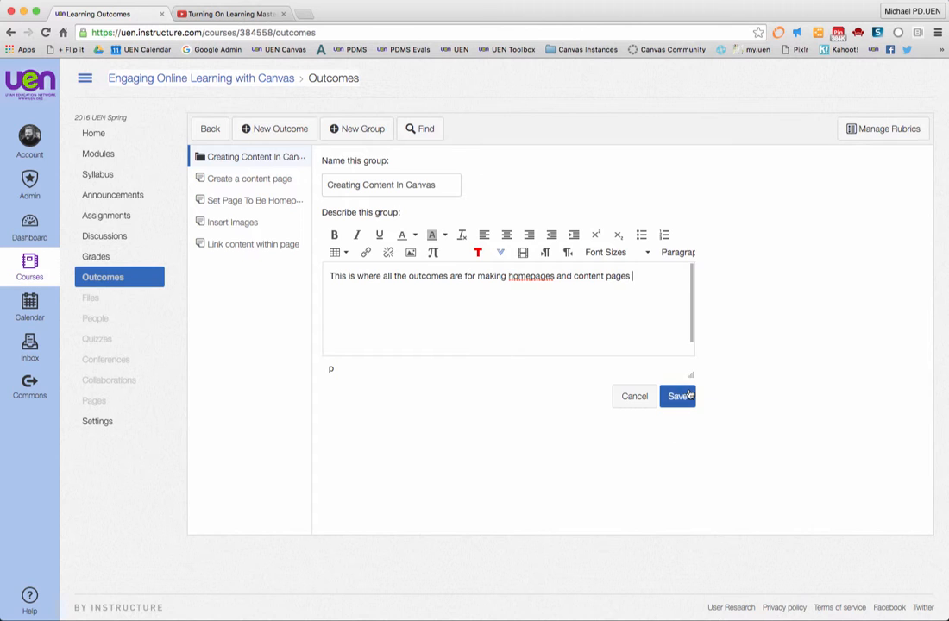
{"action": "left_click", "coordinate": [678, 395]}
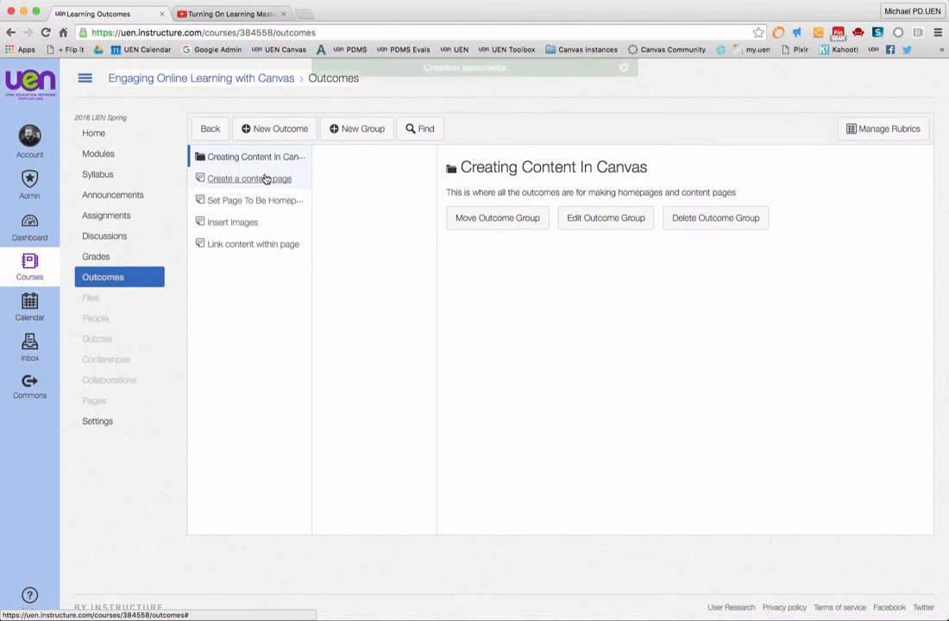
Drag Create a content page, Set Page To Be Homepage and Insert images into the new group folder.
{"action": "left_click", "coordinate": [250, 178]}
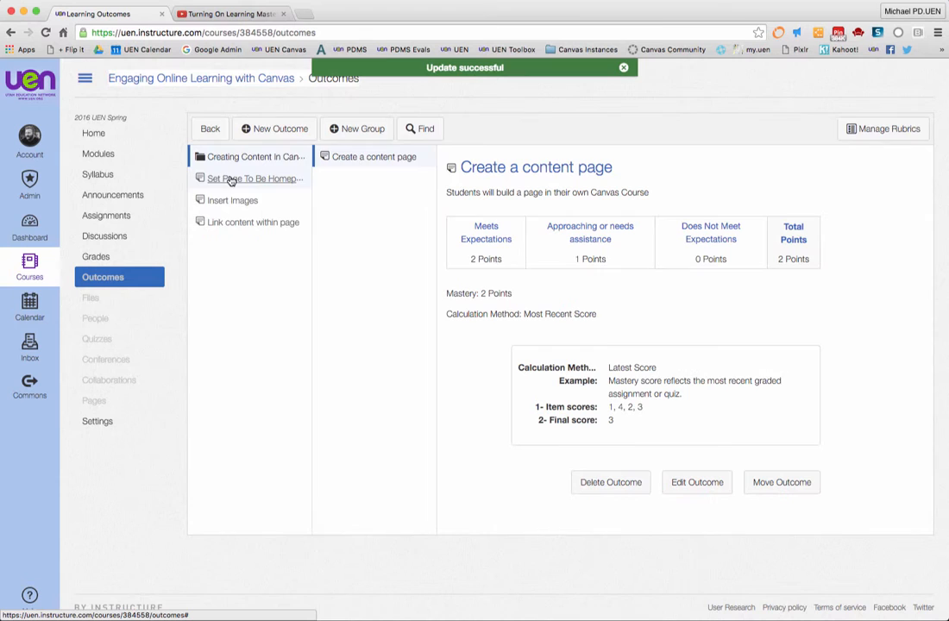
{"action": "left_click", "coordinate": [252, 178]}
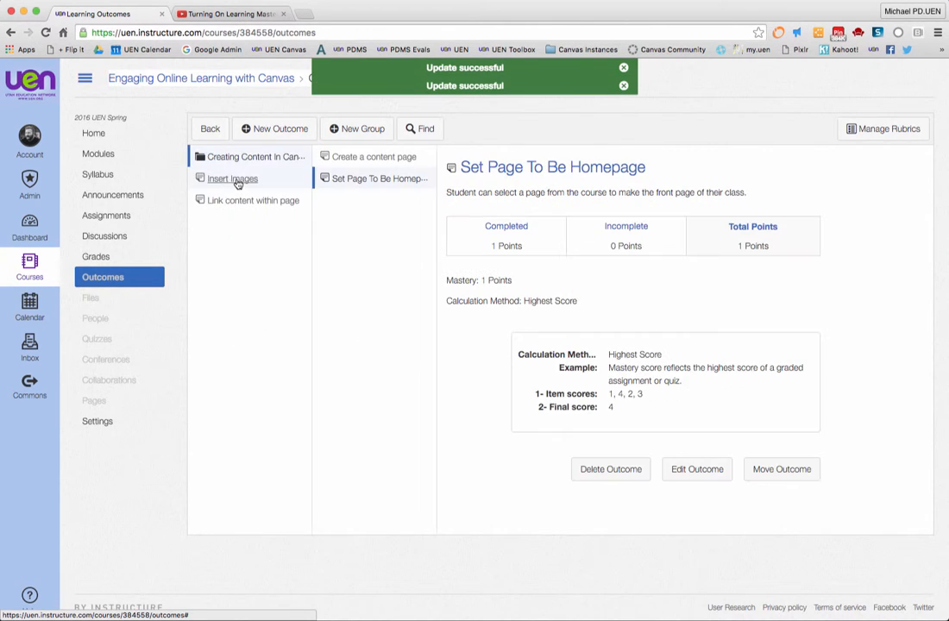
{"action": "left_click", "coordinate": [231, 178]}
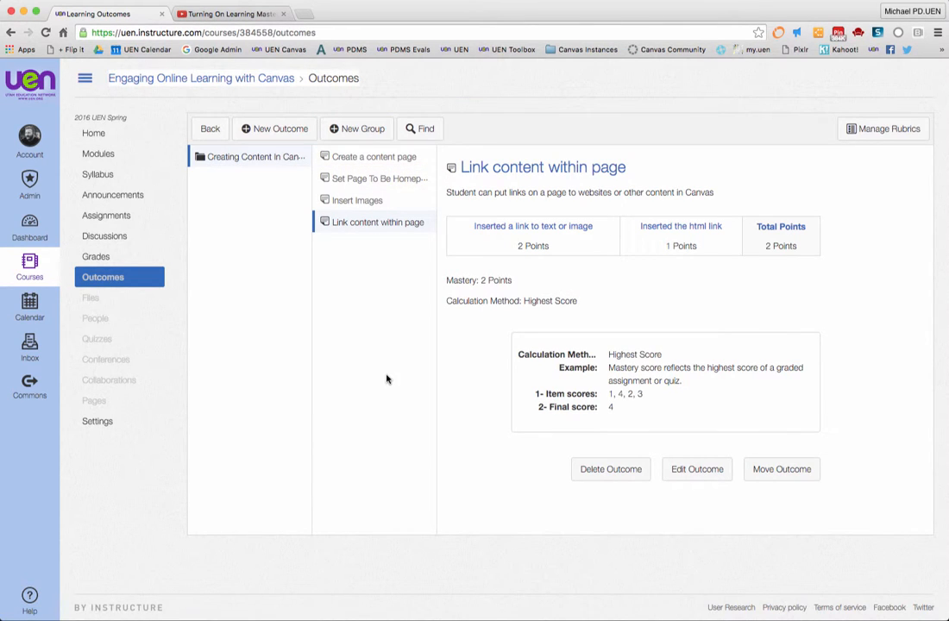
{"action": "mouse_move", "coordinate": [787, 103]}
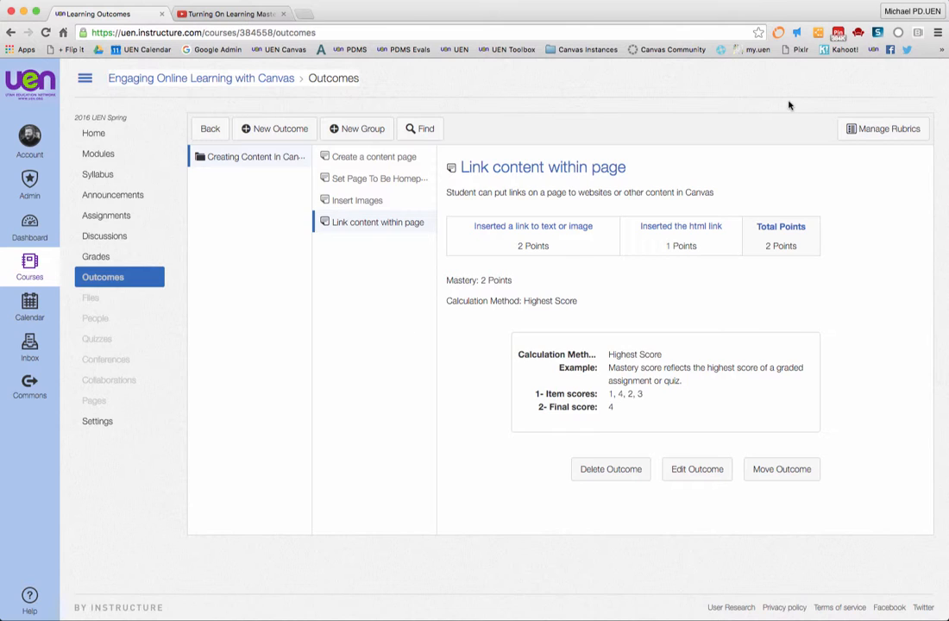